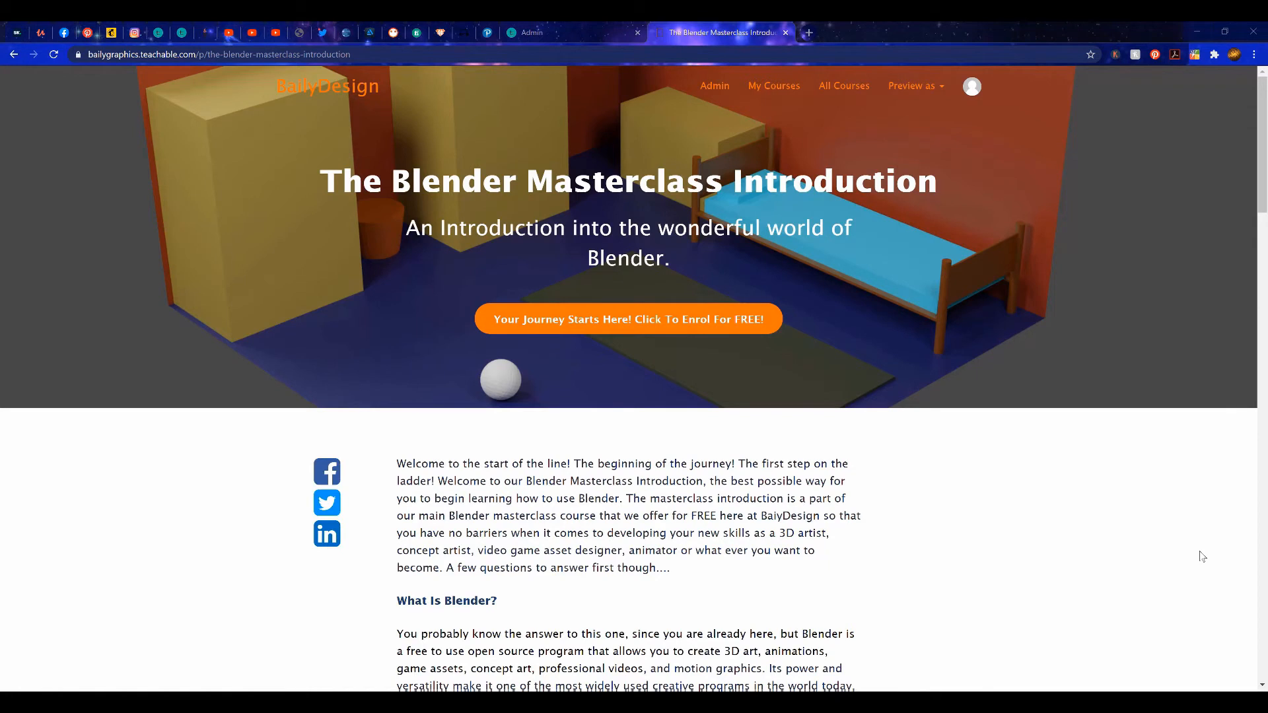
Step: Enrol for free and browse down through the Blender Masterclass course curriculum lectures
{"action": "left_click", "coordinate": [629, 319]}
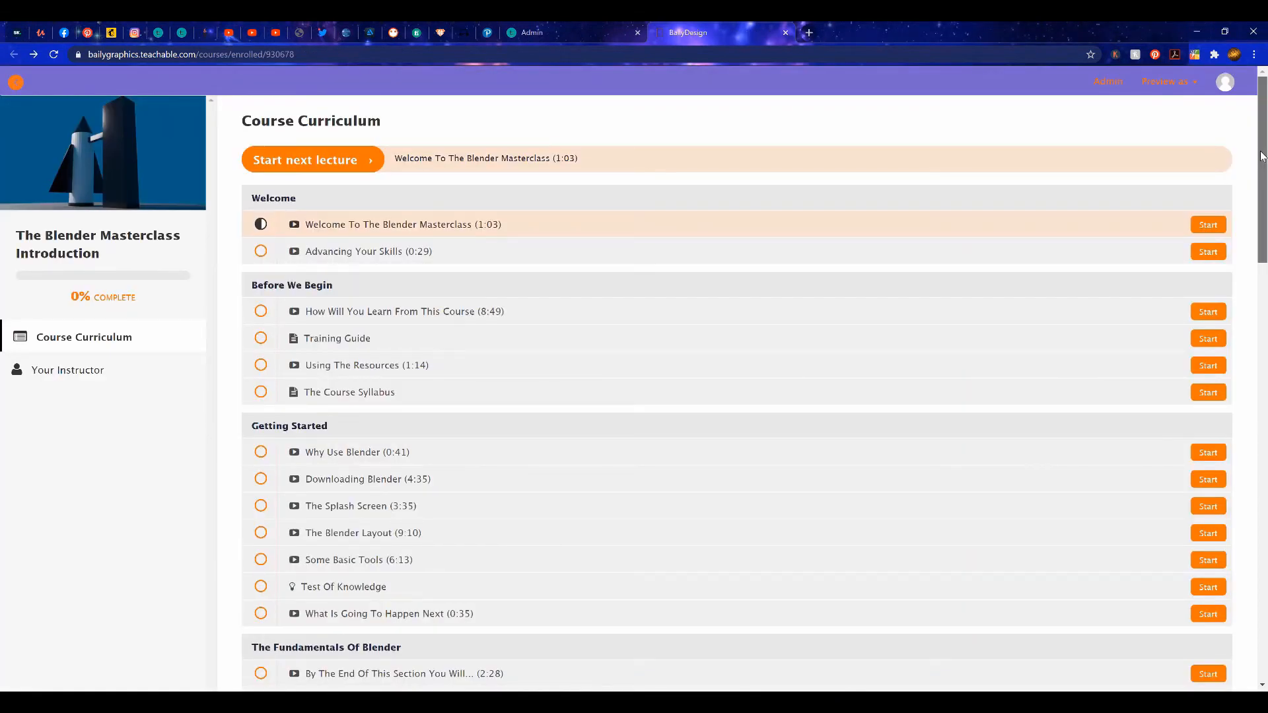
{"action": "scroll", "scroll_direction": "down", "scroll_amount": 3}
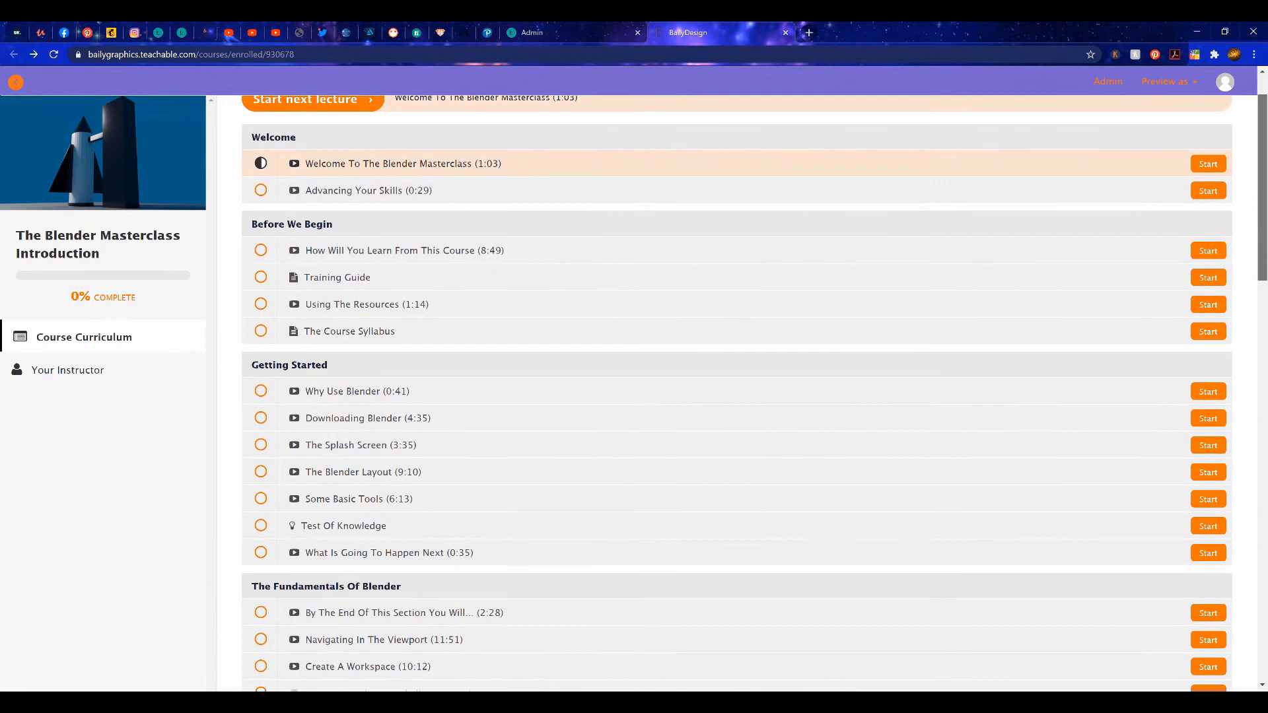
{"action": "scroll", "scroll_direction": "down", "scroll_amount": 3}
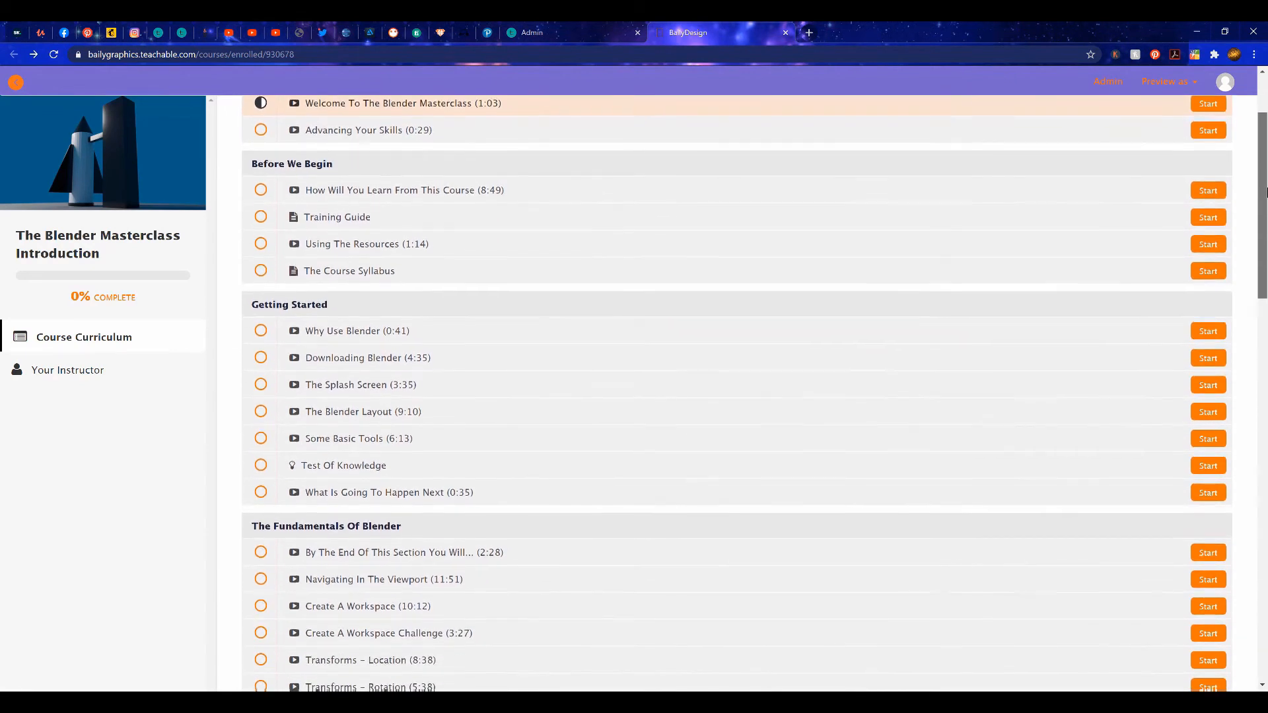
{"action": "scroll", "scroll_direction": "down", "scroll_amount": 3}
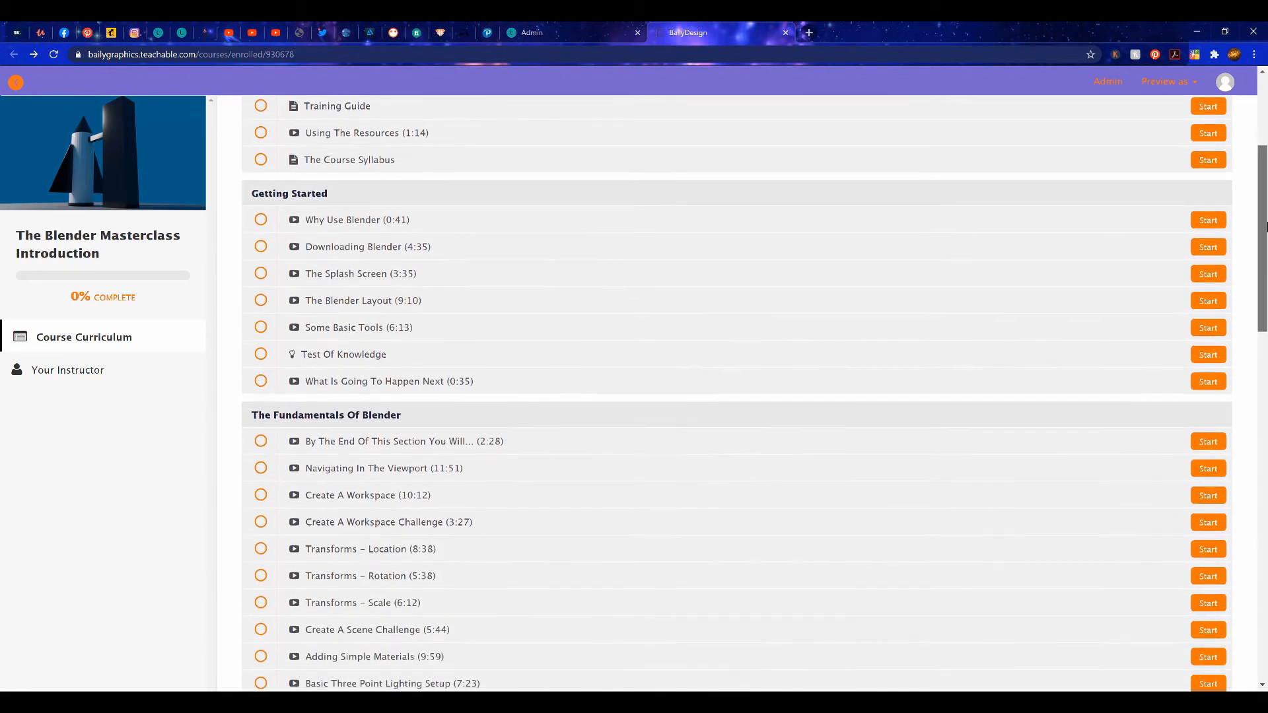
{"action": "scroll", "scroll_direction": "down", "scroll_amount": 3}
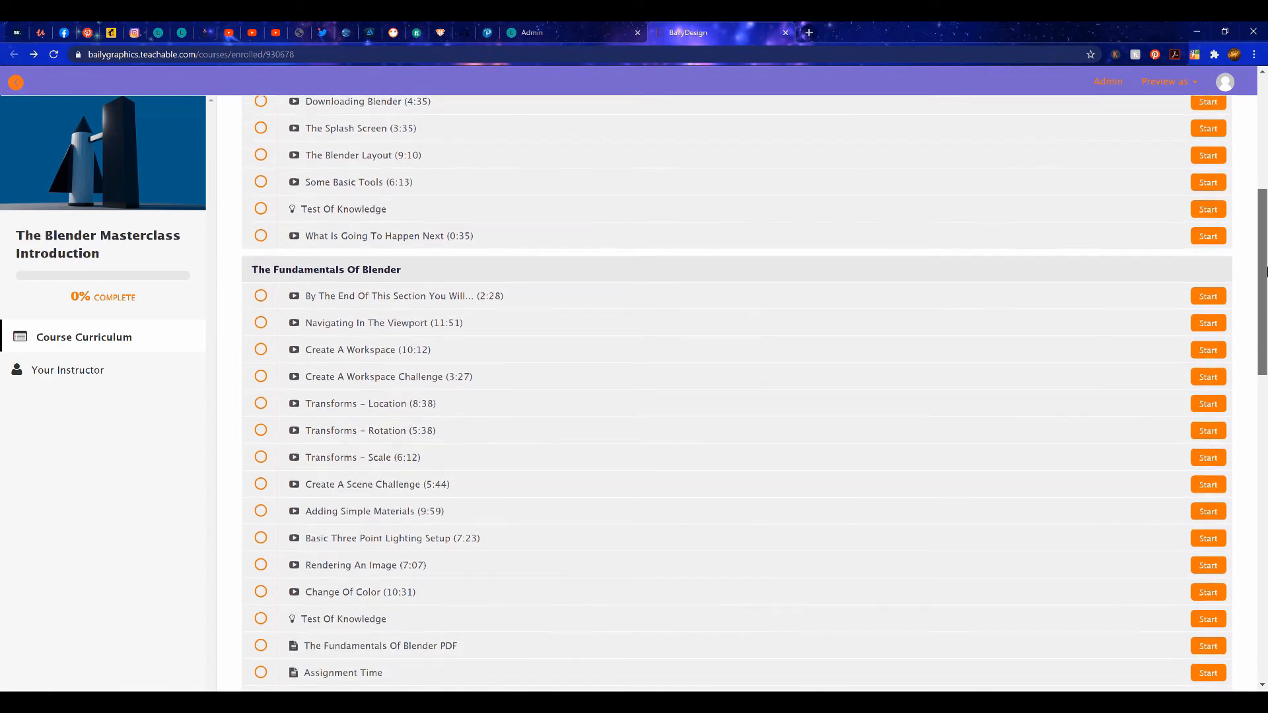
{"action": "scroll", "scroll_direction": "down", "scroll_amount": 3}
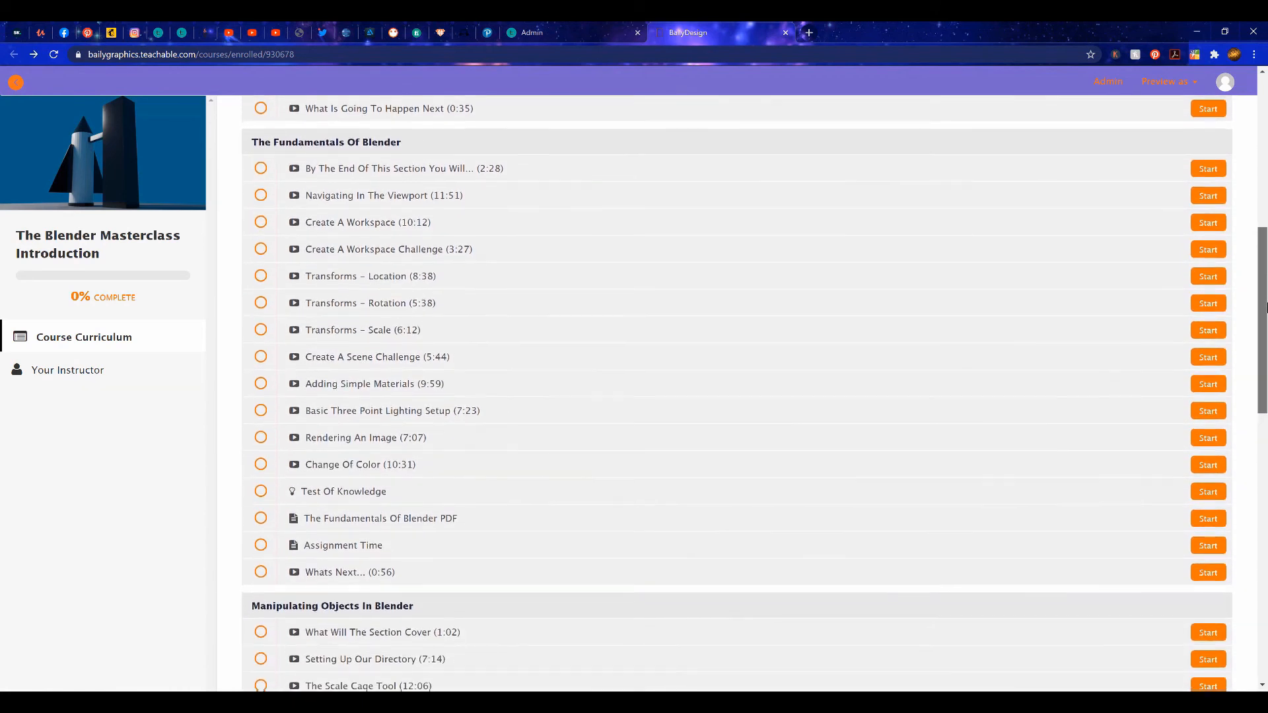
{"action": "scroll", "scroll_direction": "down", "scroll_amount": 3}
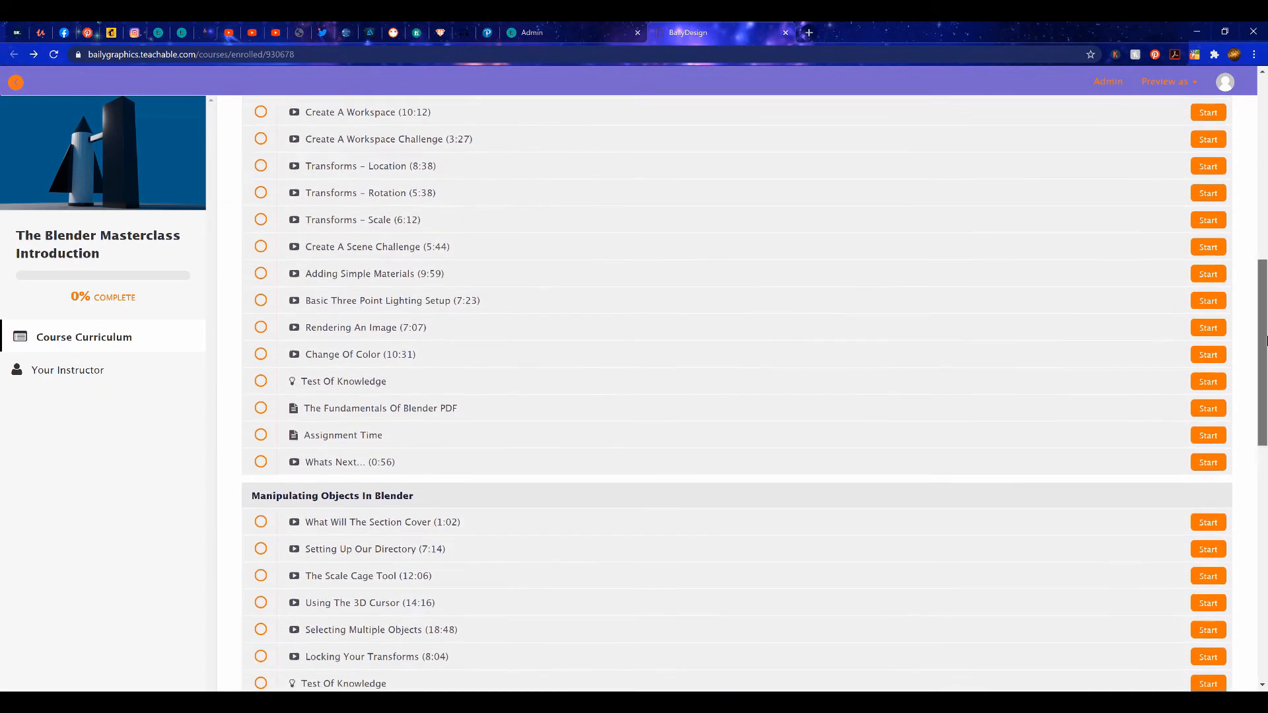
{"action": "scroll", "scroll_direction": "down", "scroll_amount": 3}
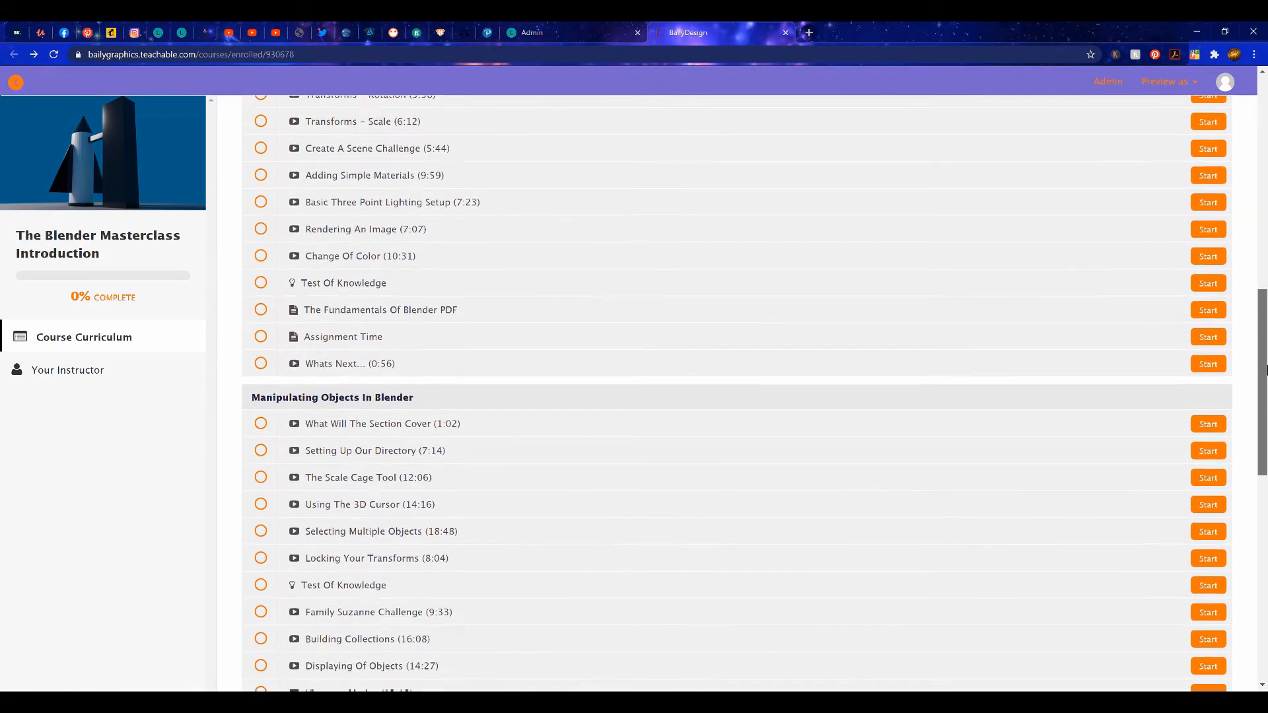
{"action": "scroll", "scroll_direction": "down", "scroll_amount": 3}
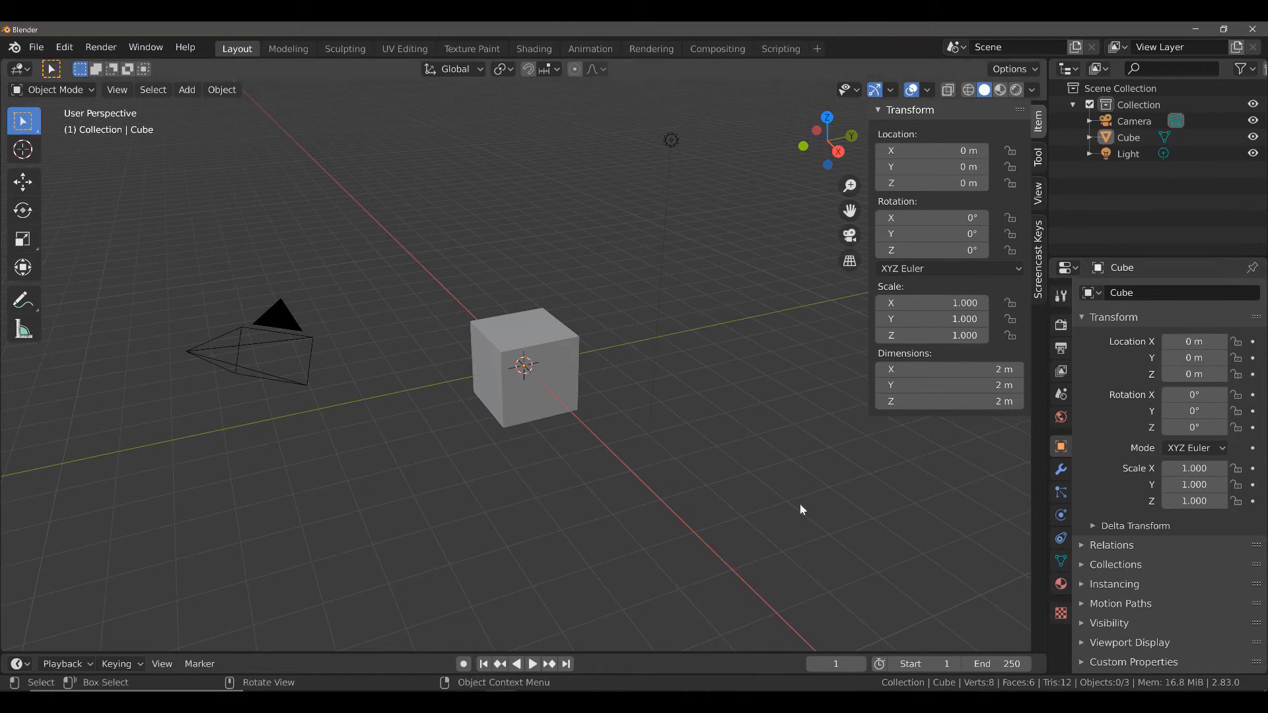
{"action": "left_click", "coordinate": [64, 47]}
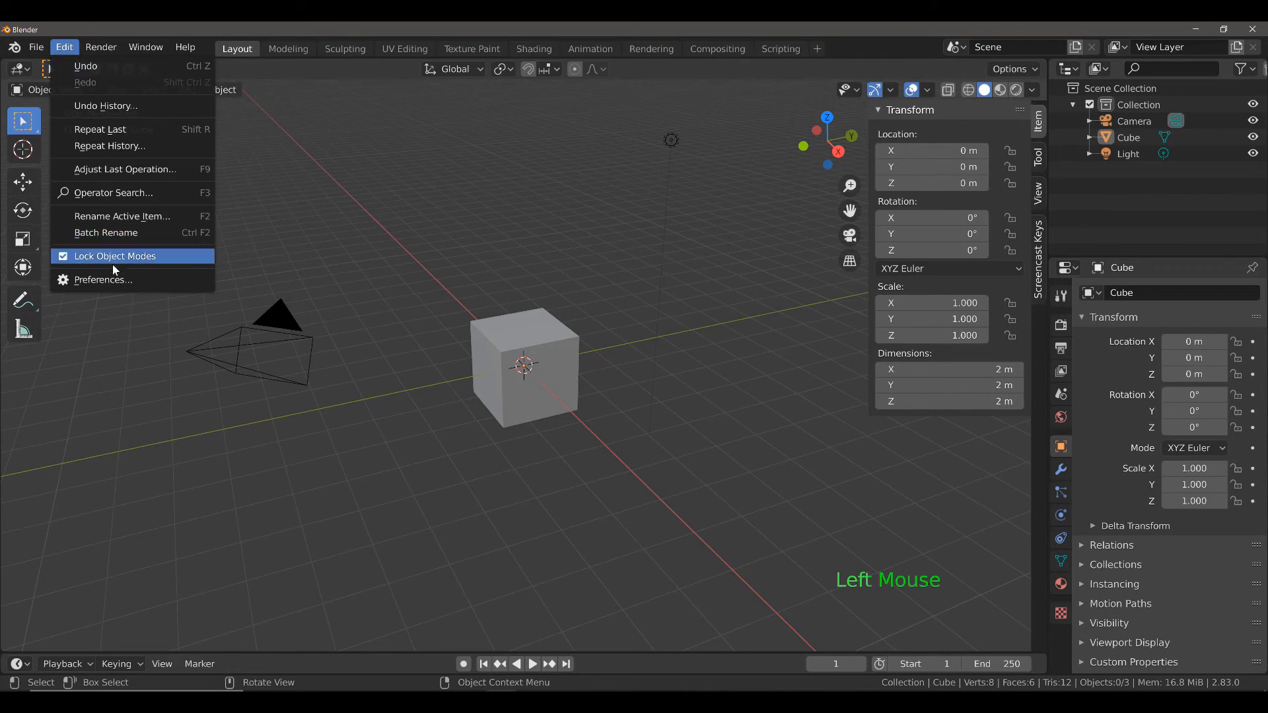
{"action": "left_click", "coordinate": [103, 280]}
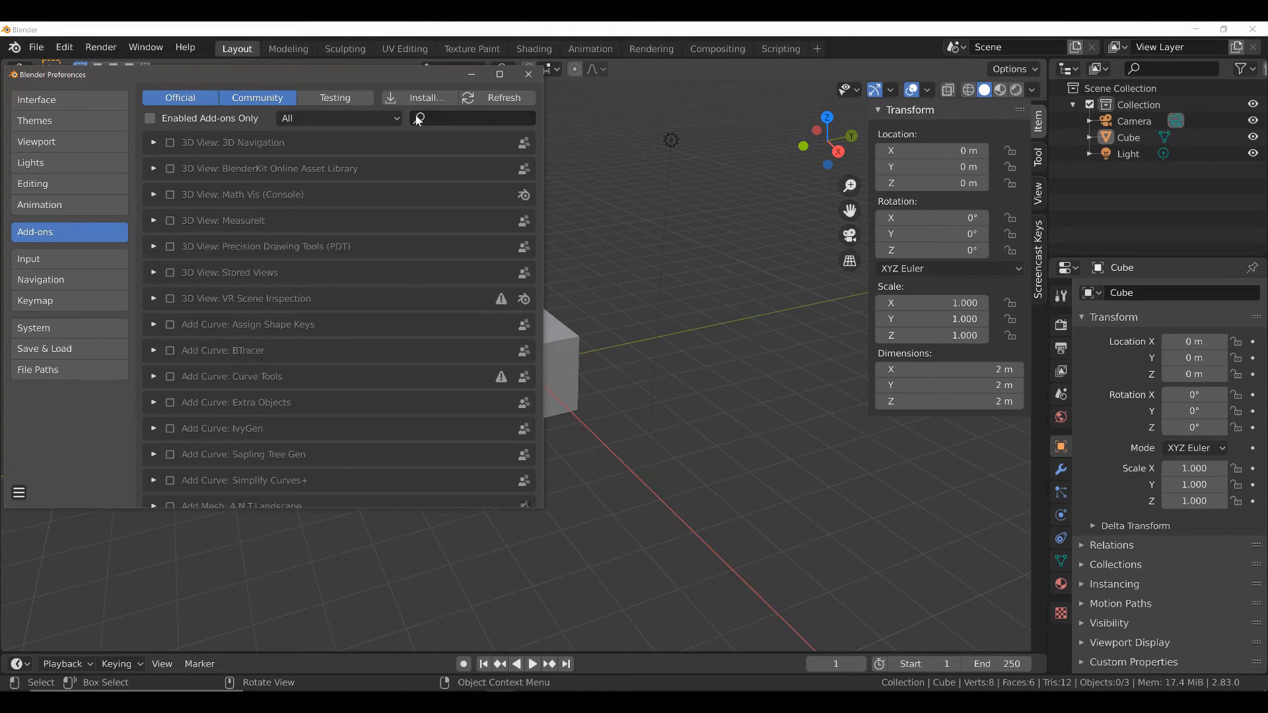
{"action": "left_click", "coordinate": [469, 119]}
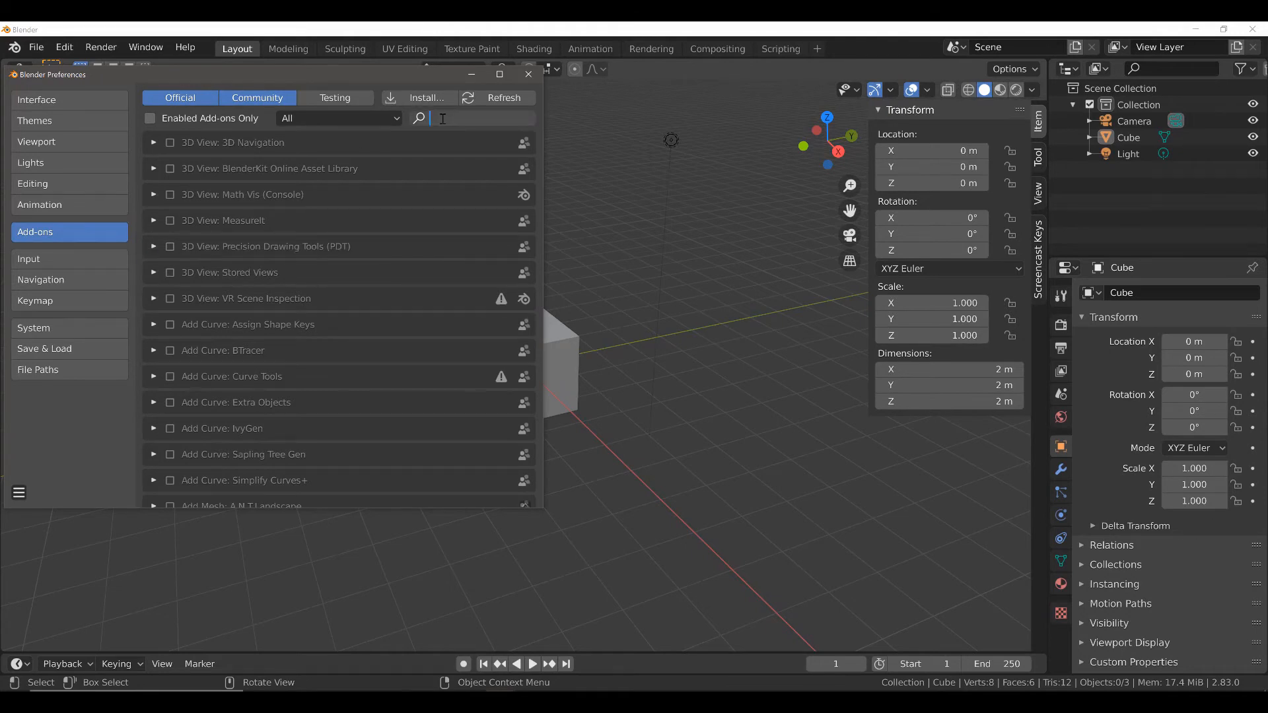
{"action": "type", "text": "material"}
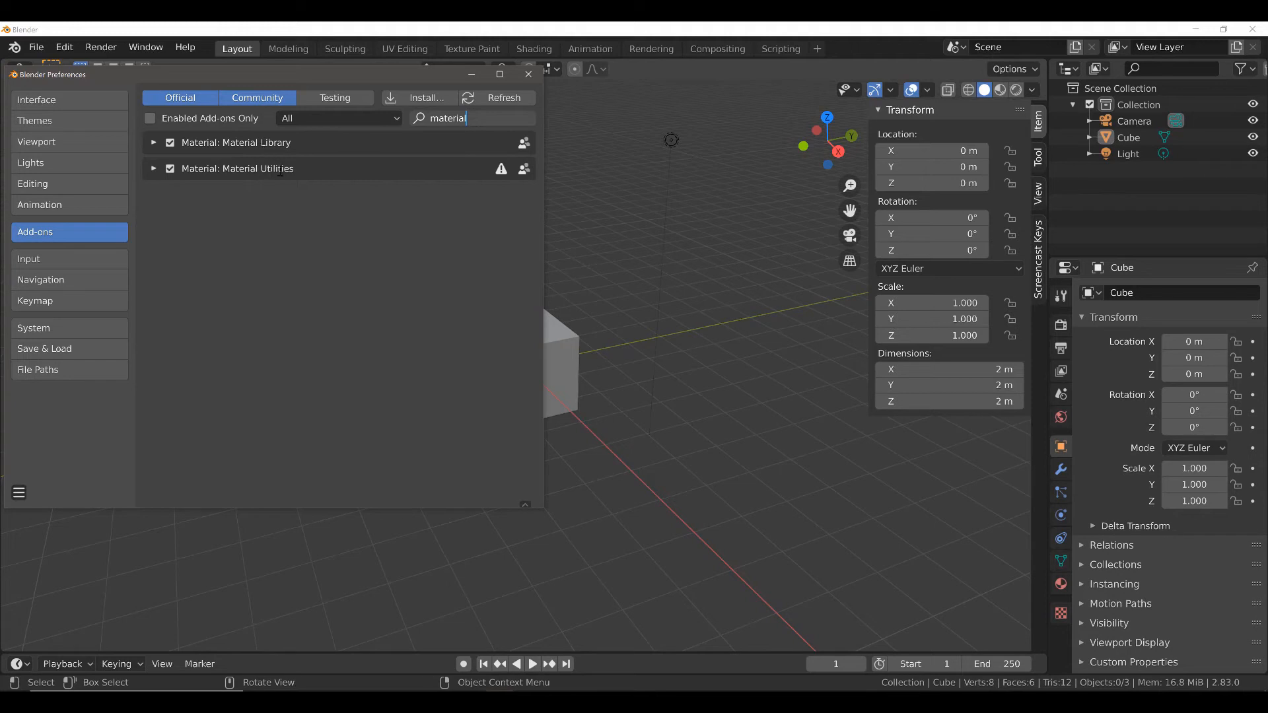
{"action": "left_click", "coordinate": [154, 143]}
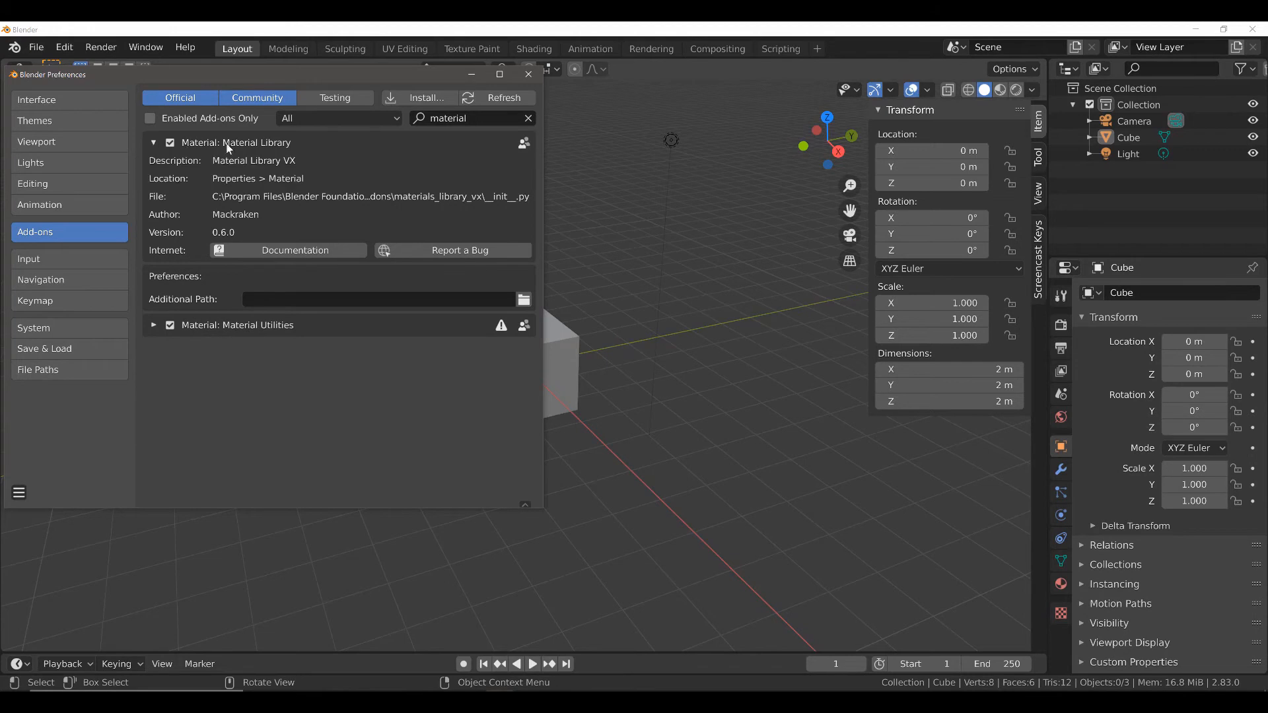
{"action": "mouse_move", "coordinate": [262, 153]}
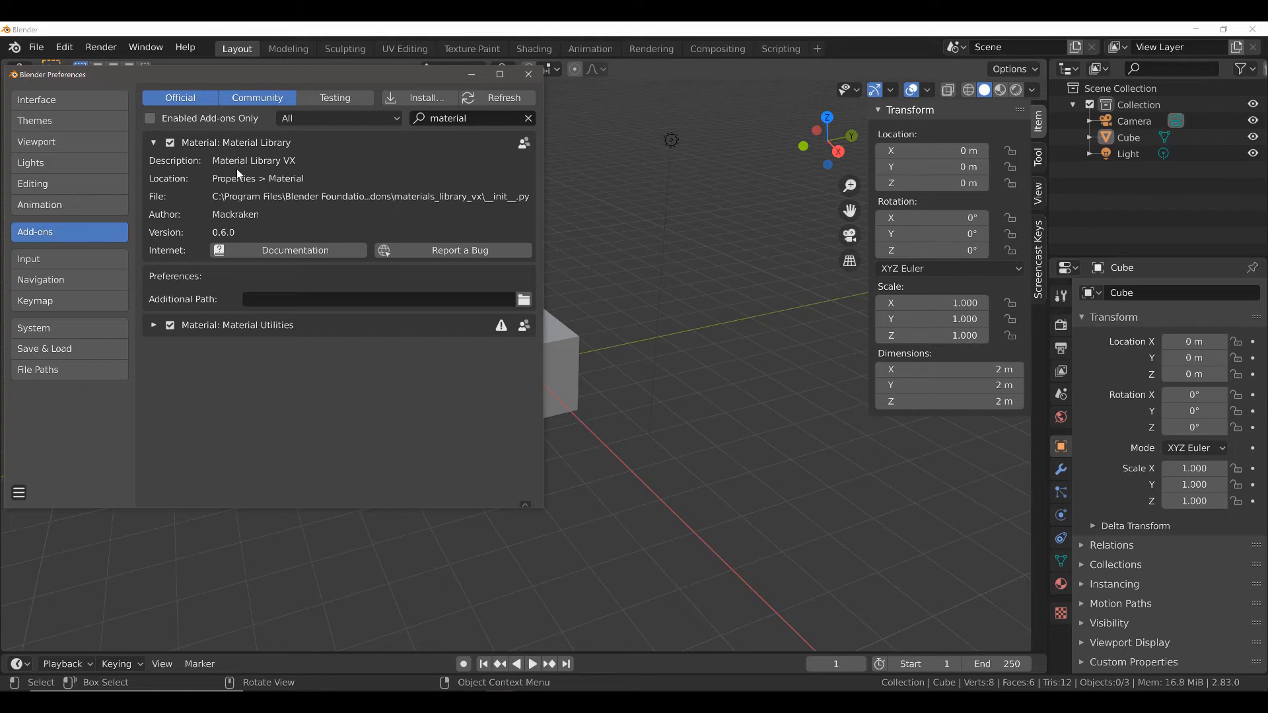
{"action": "left_click", "coordinate": [153, 324]}
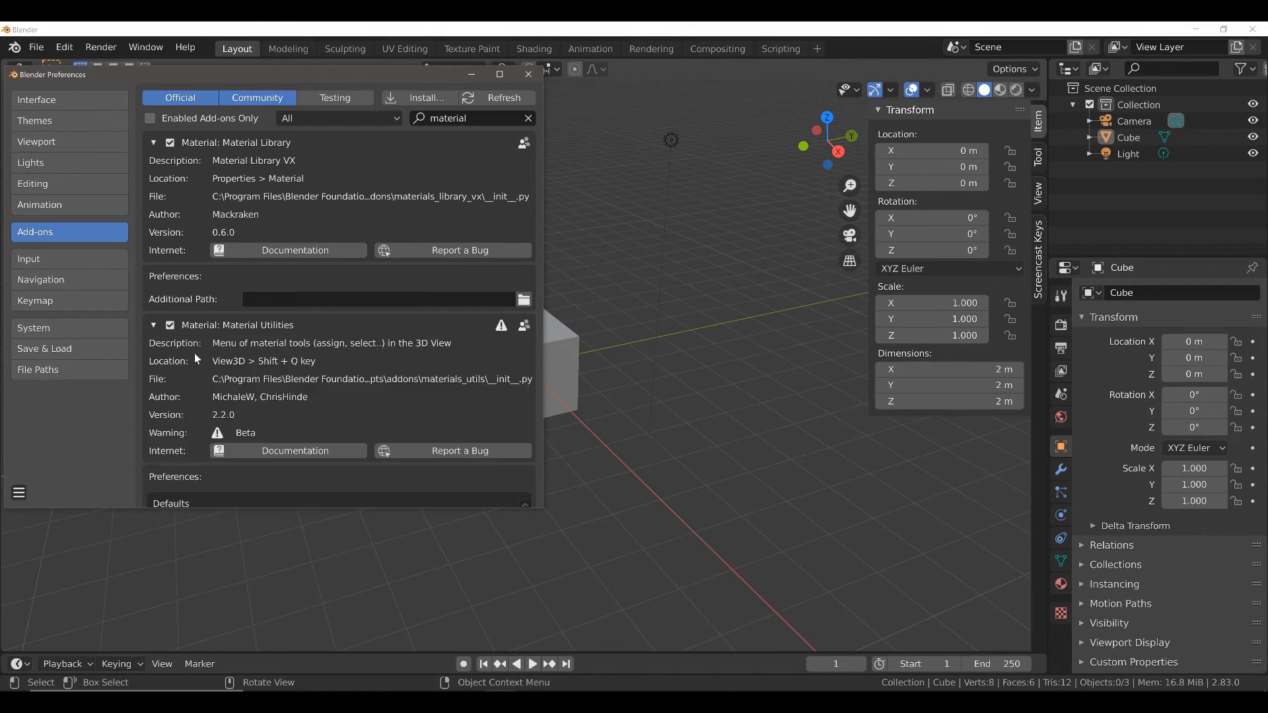
{"action": "mouse_move", "coordinate": [283, 367]}
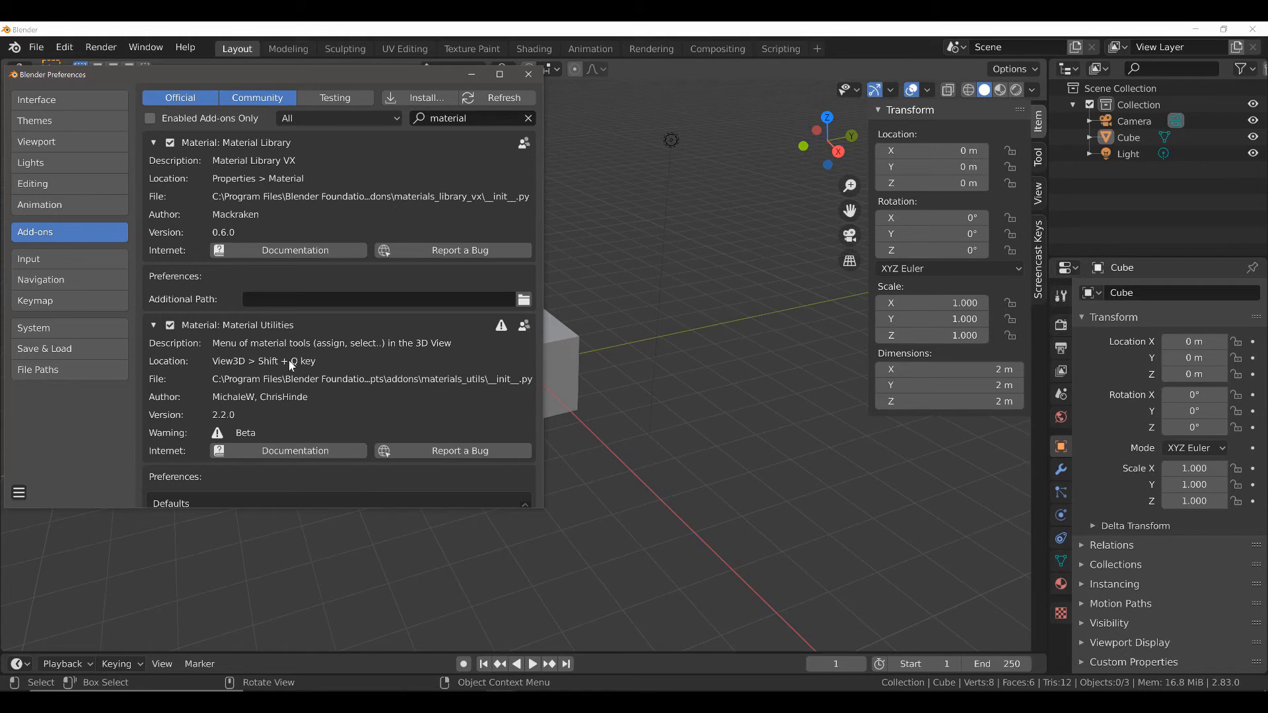
{"action": "left_click", "coordinate": [154, 324]}
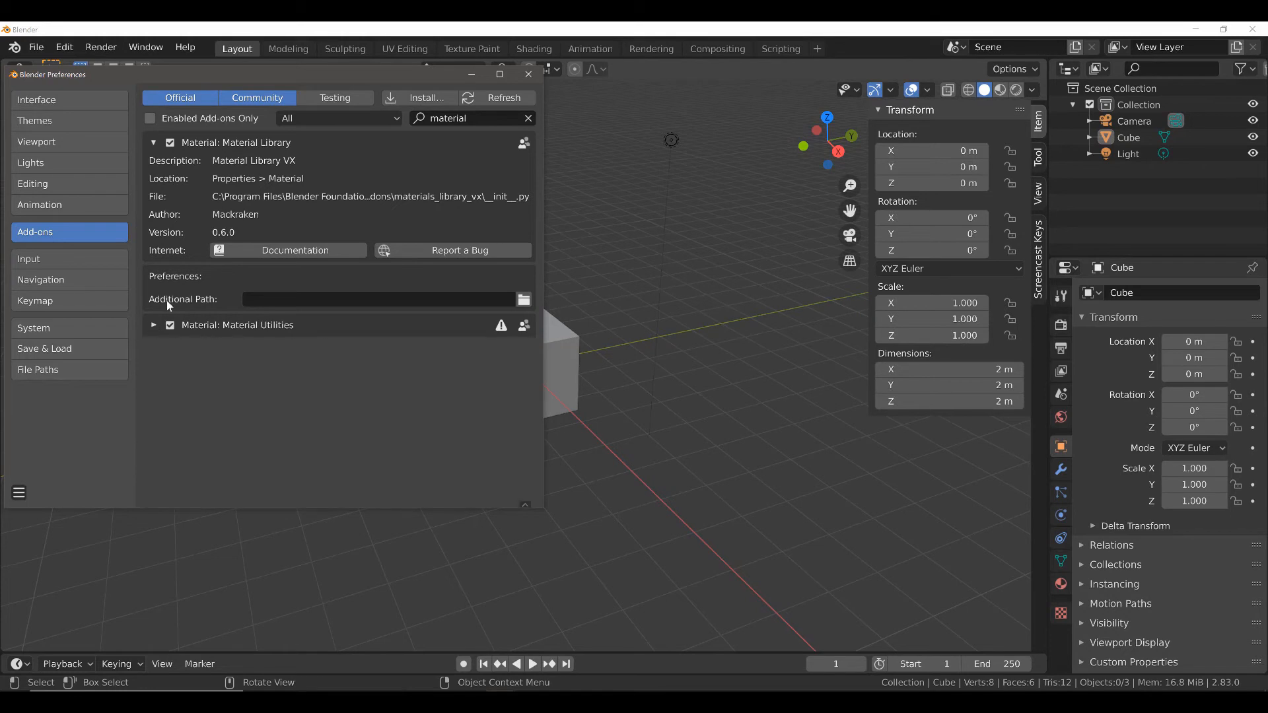
{"action": "mouse_move", "coordinate": [261, 154]}
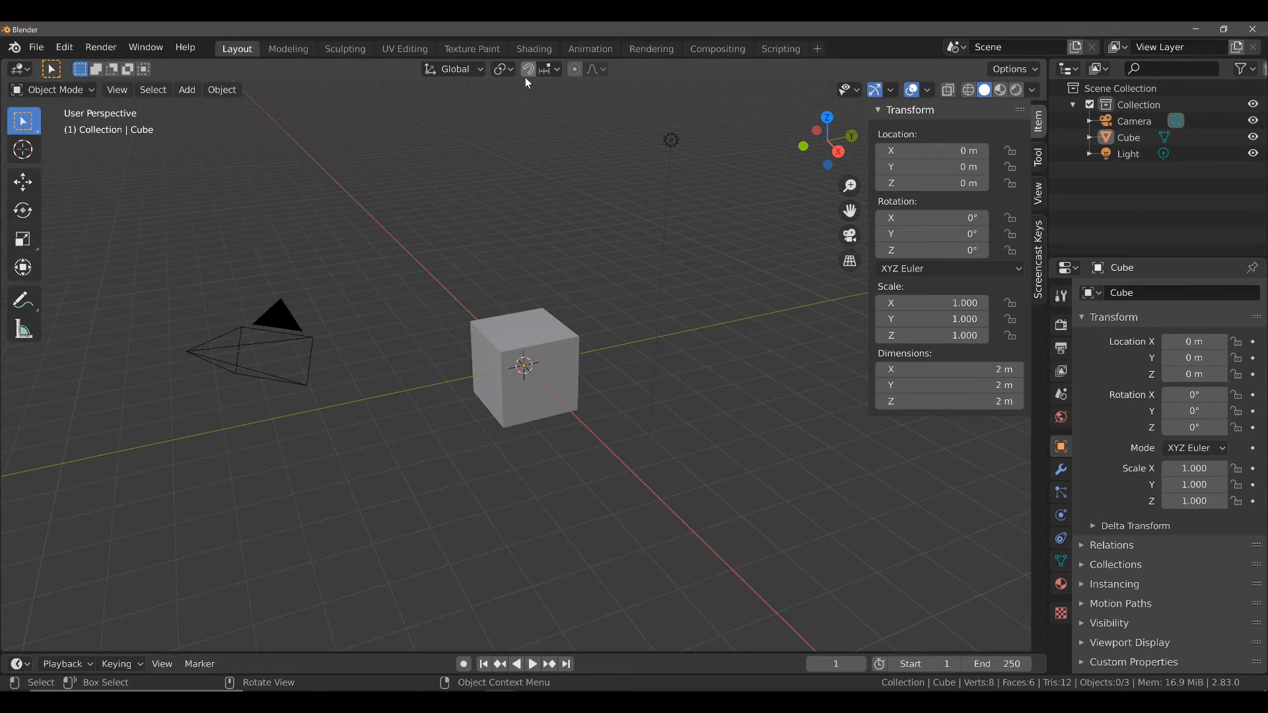
Step: Rename the cube's material 'Test' and give it an orange base colour with Metallic 1
{"action": "left_click", "coordinate": [561, 380]}
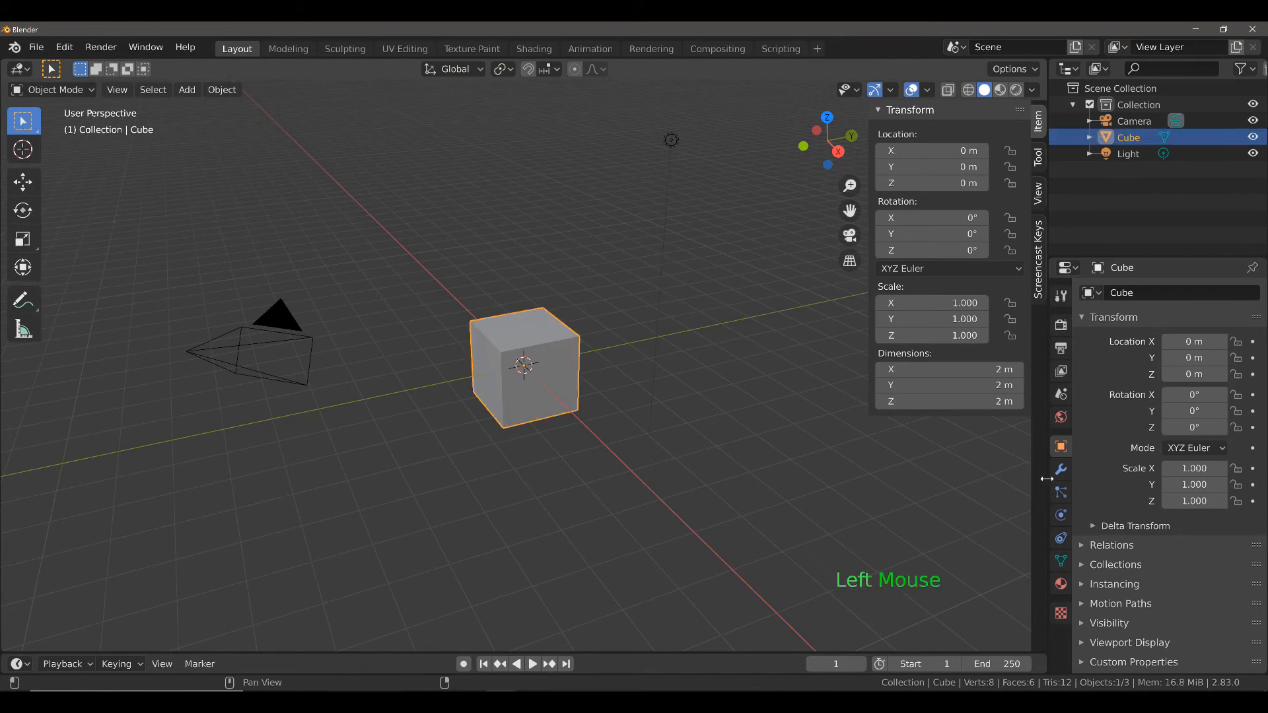
{"action": "left_click", "coordinate": [1060, 584]}
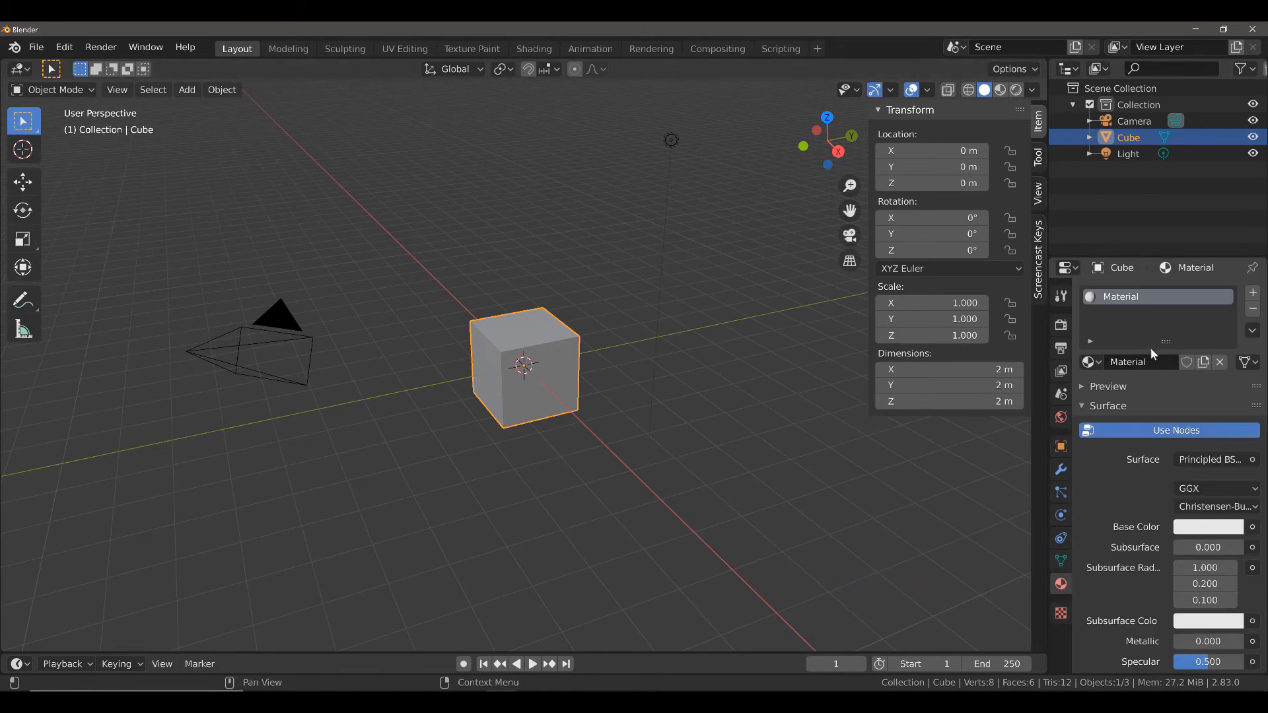
{"action": "left_click", "coordinate": [1135, 361]}
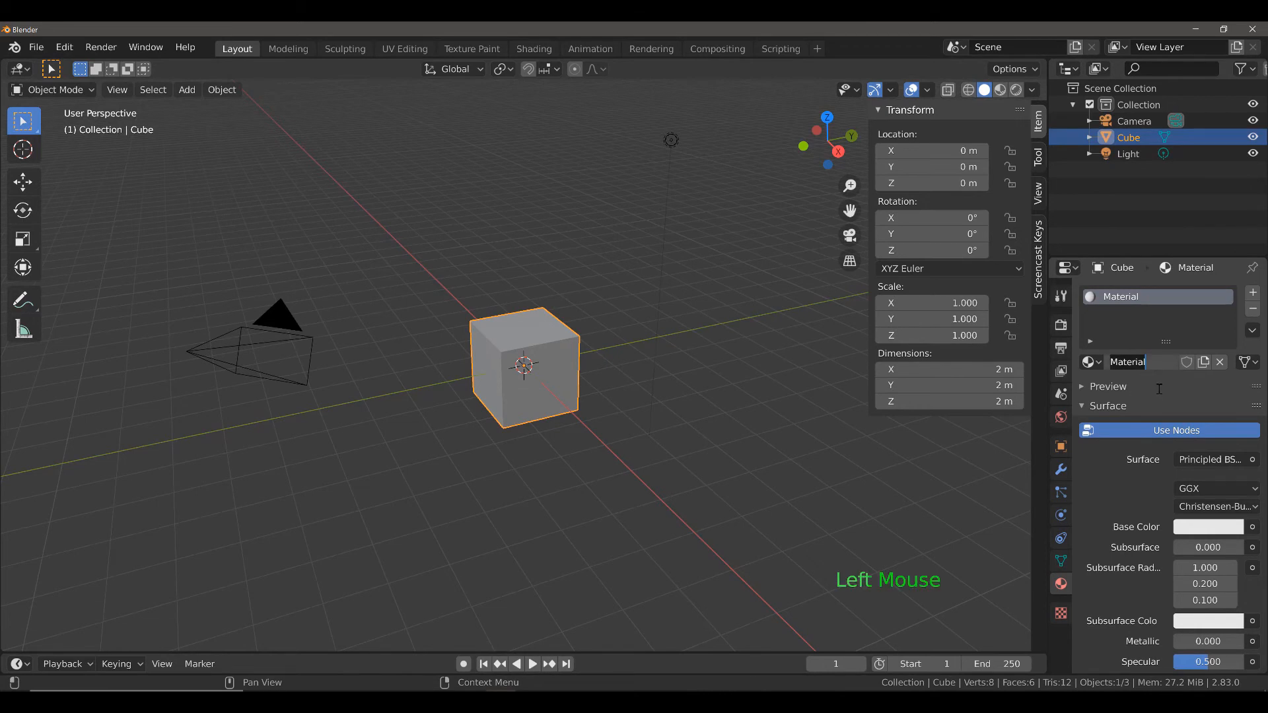
{"action": "type", "text": "Test"}
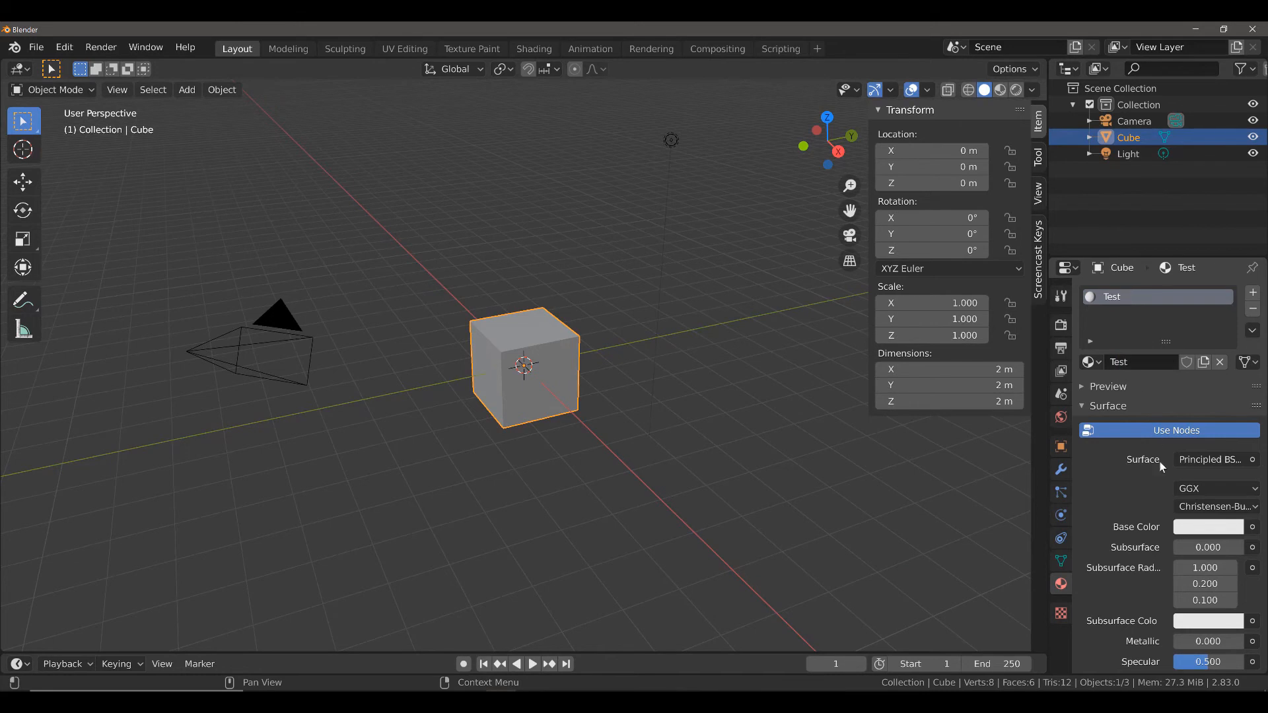
{"action": "mouse_move", "coordinate": [1199, 531]}
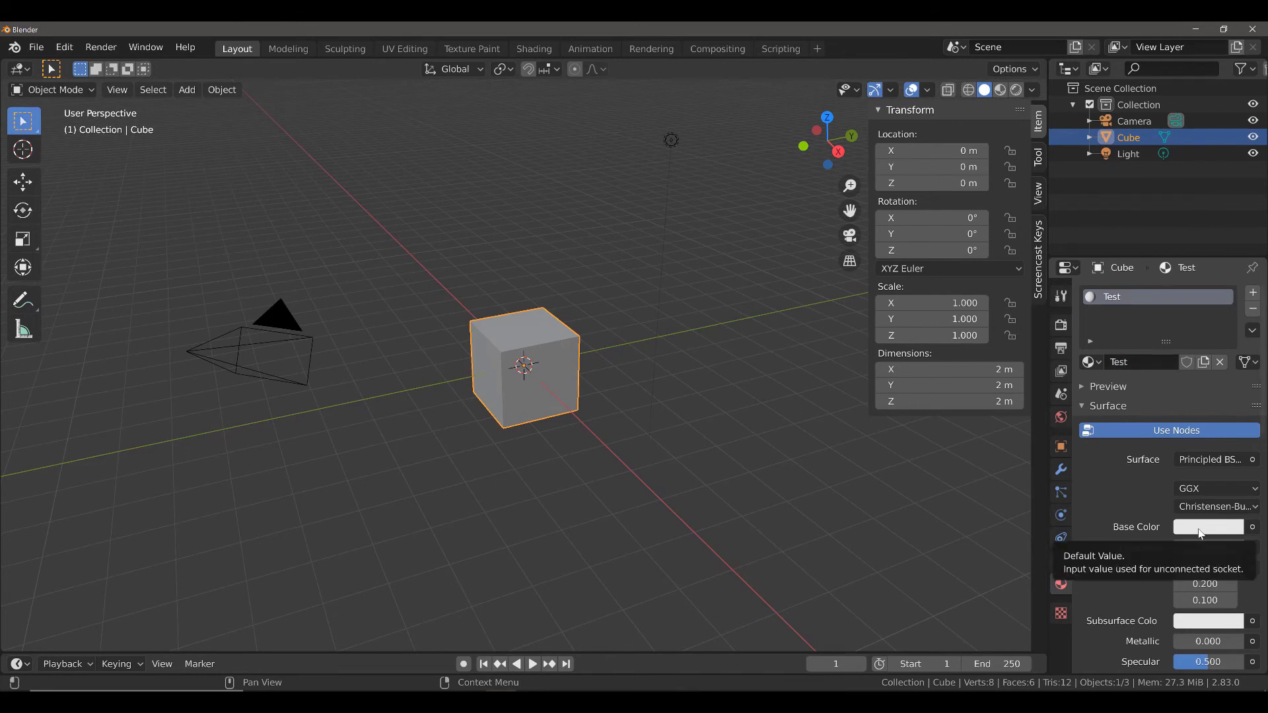
{"action": "mouse_move", "coordinate": [1183, 534]}
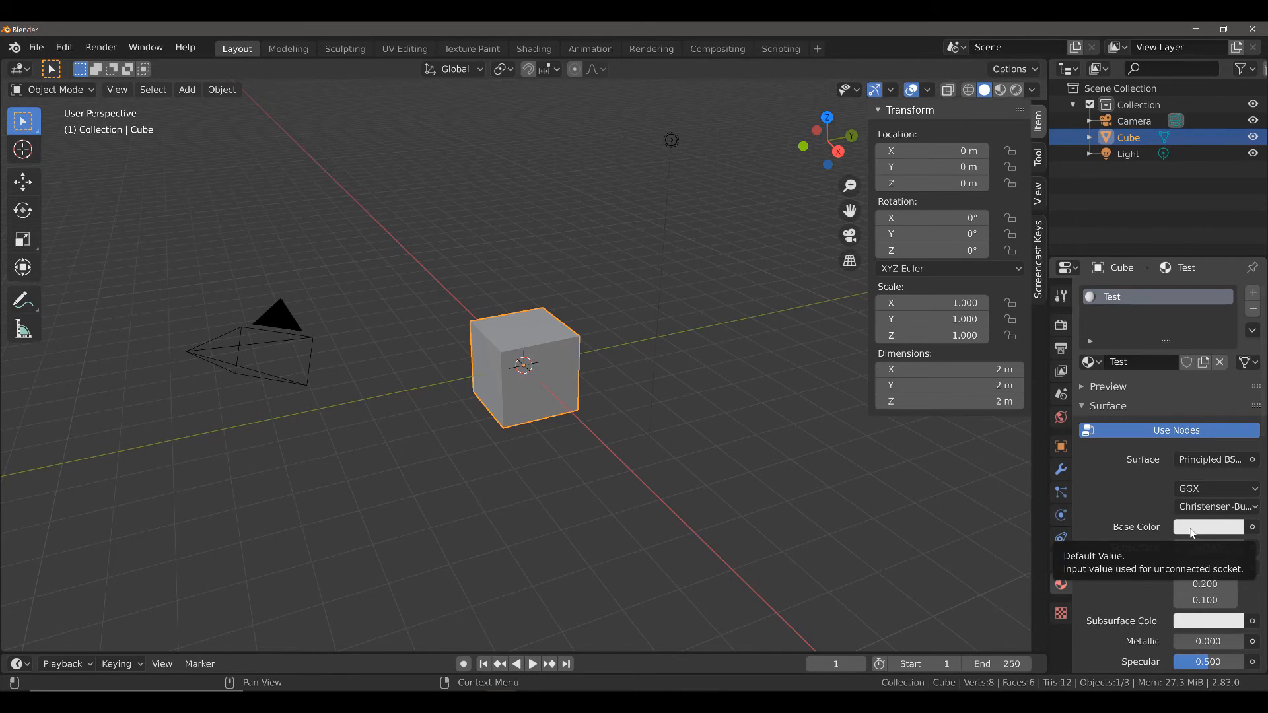
{"action": "left_click", "coordinate": [1208, 526]}
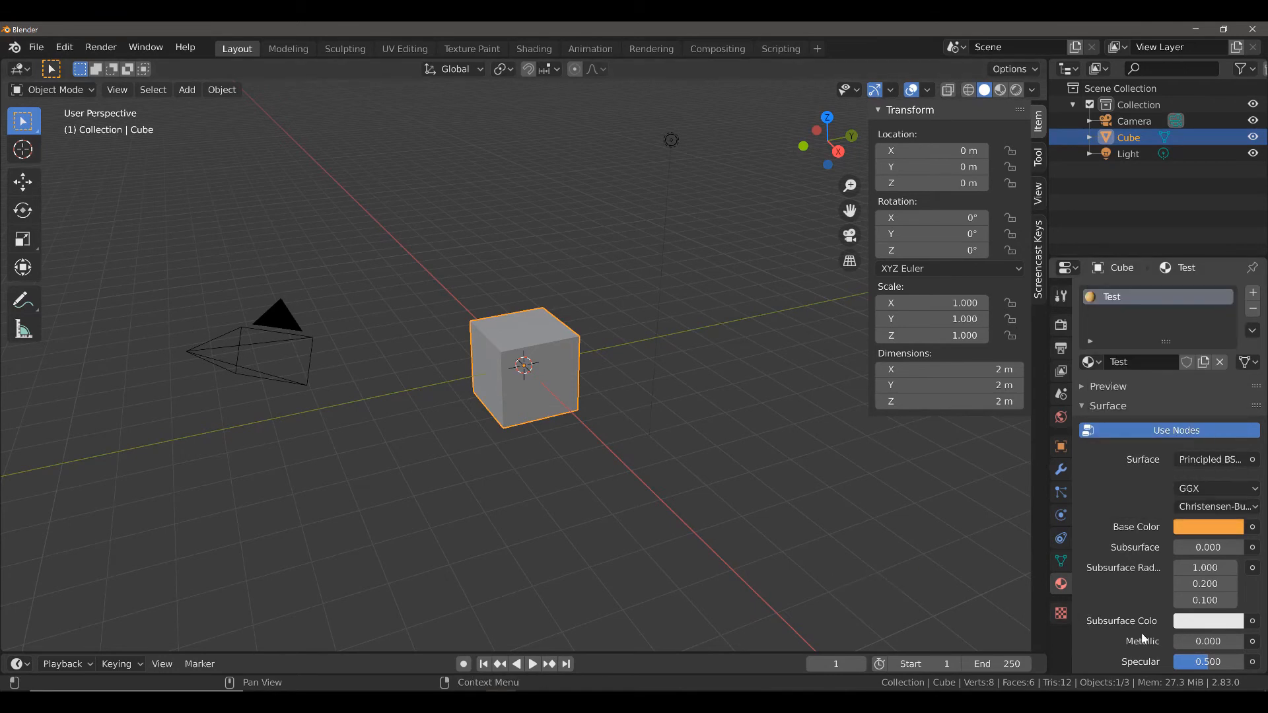
{"action": "scroll", "scroll_direction": "down", "scroll_amount": 3}
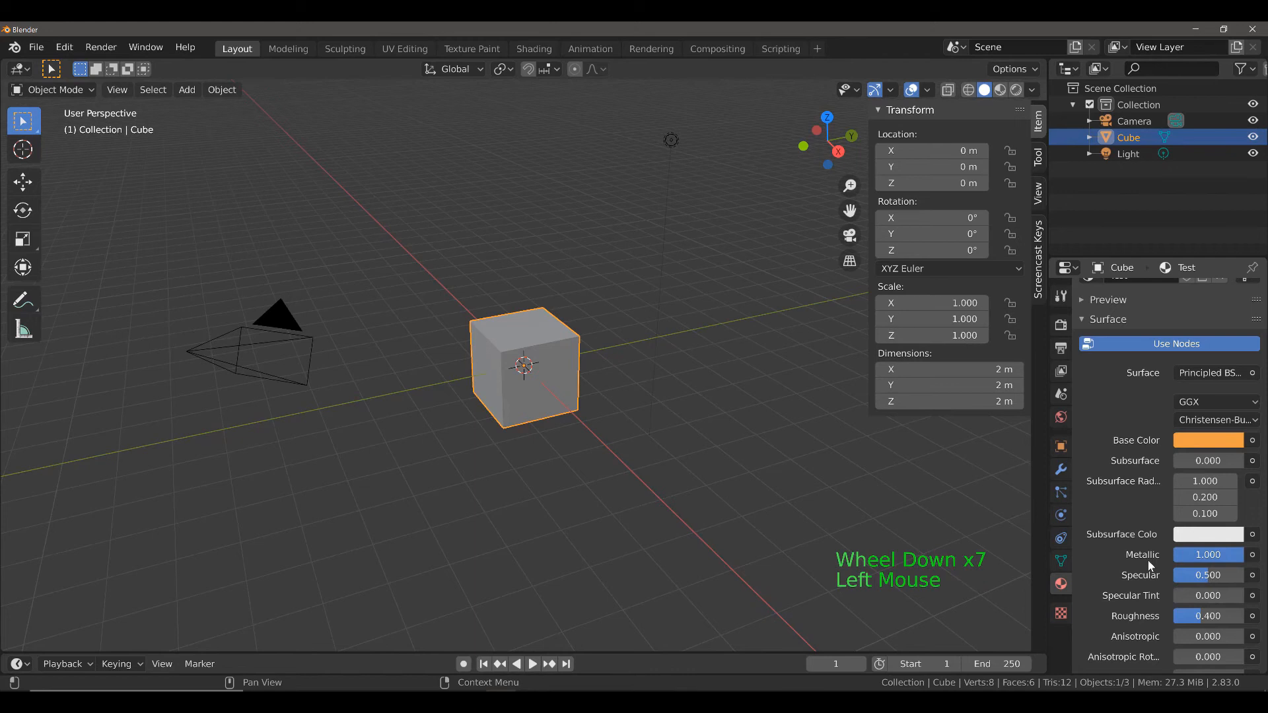
{"action": "scroll", "scroll_direction": "down", "scroll_amount": 3}
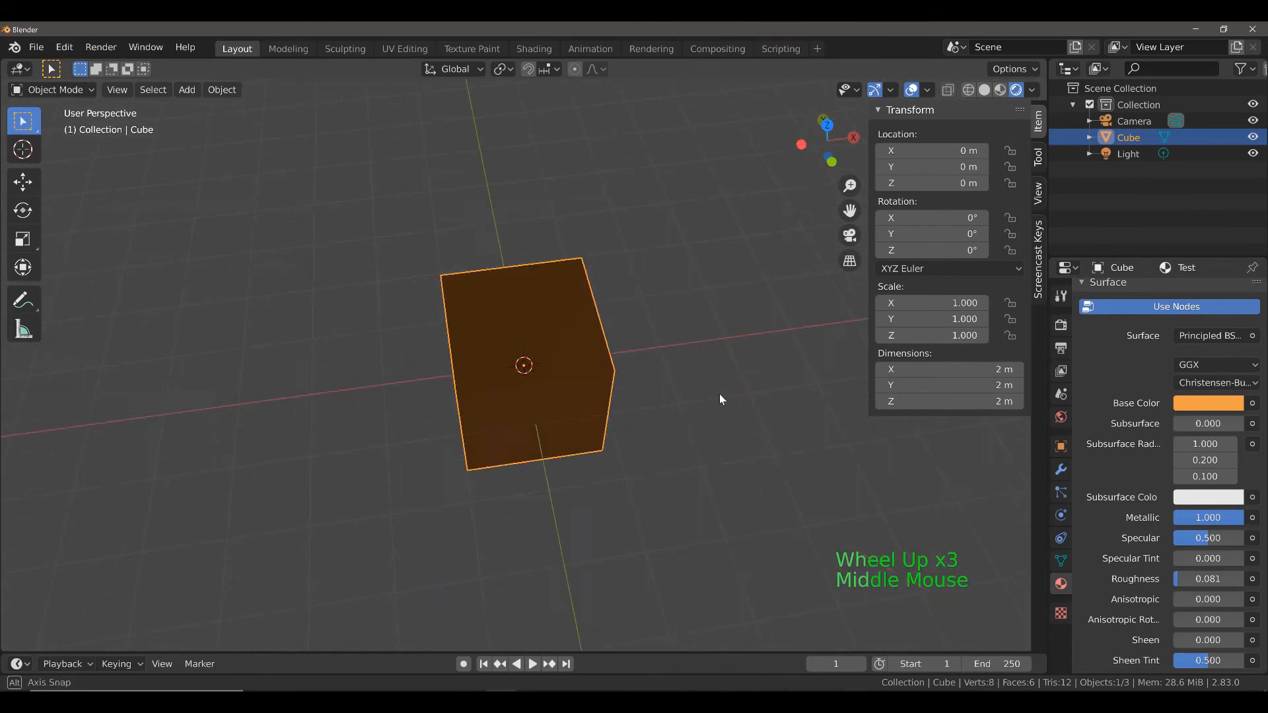
{"action": "left_click_drag", "start_coordinate": [720, 399], "coordinate": [769, 378]}
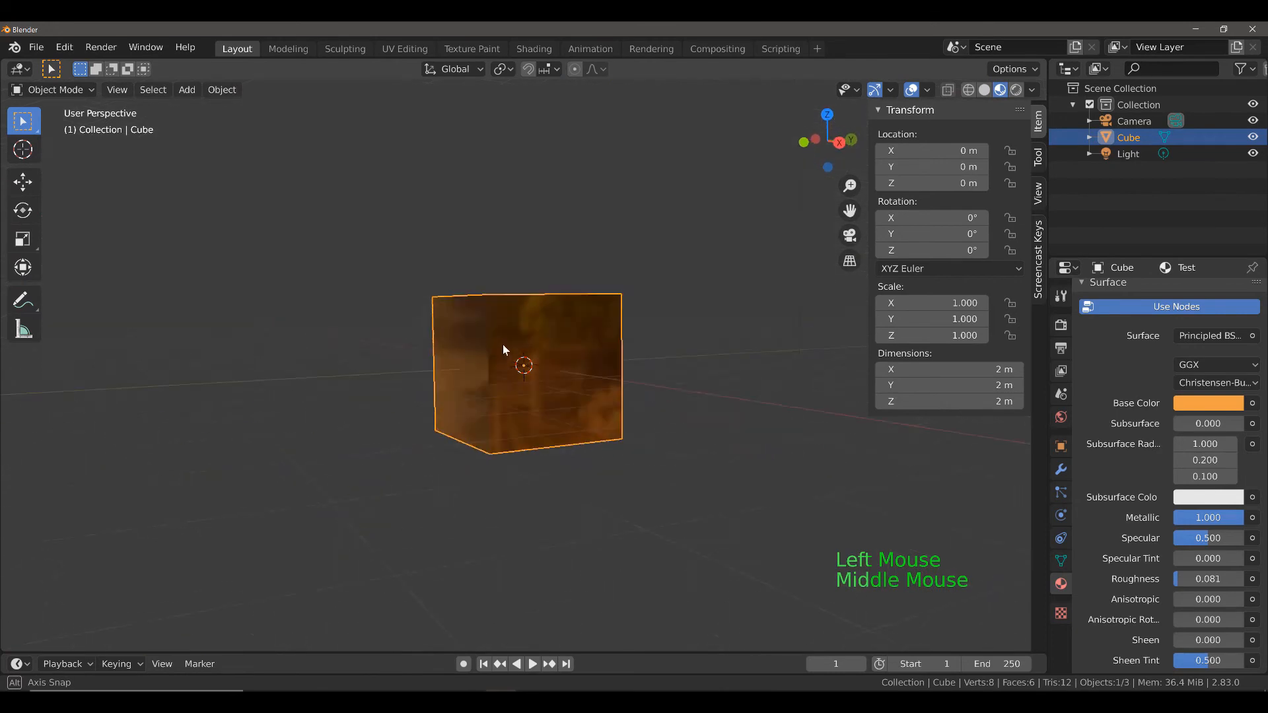
{"action": "left_click_drag", "start_coordinate": [502, 348], "coordinate": [555, 364]}
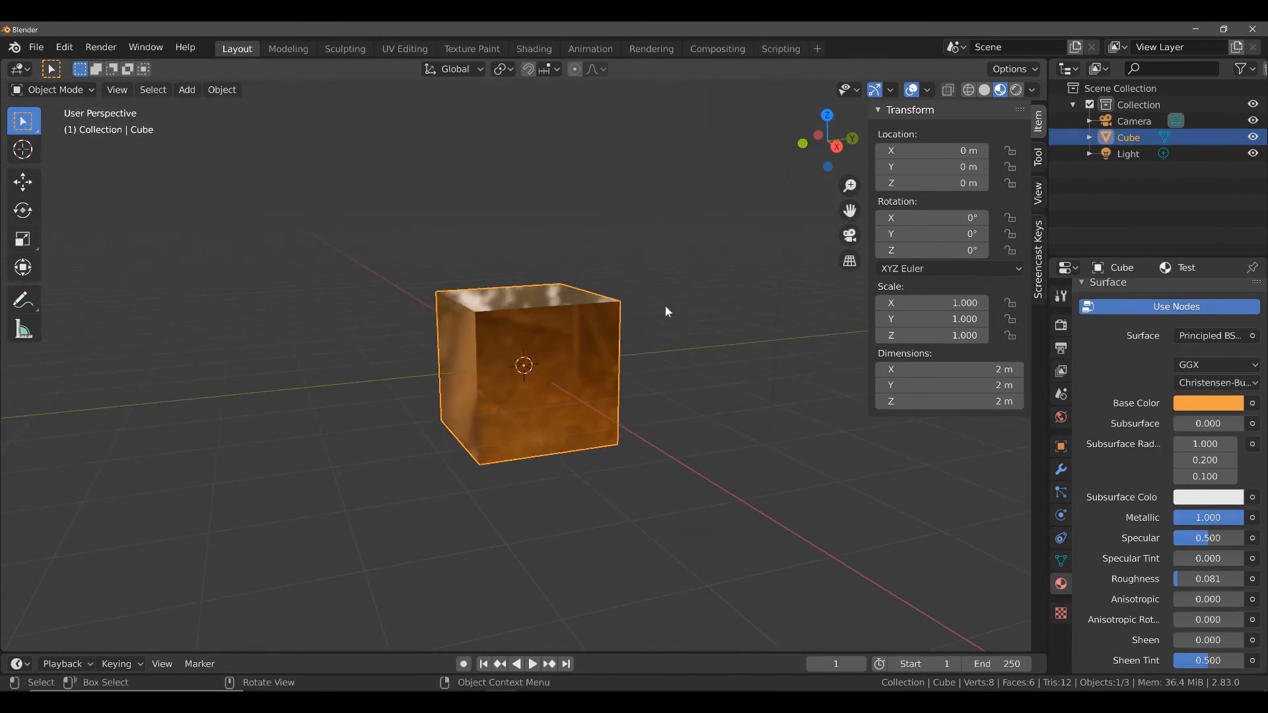
{"action": "mouse_move", "coordinate": [576, 274]}
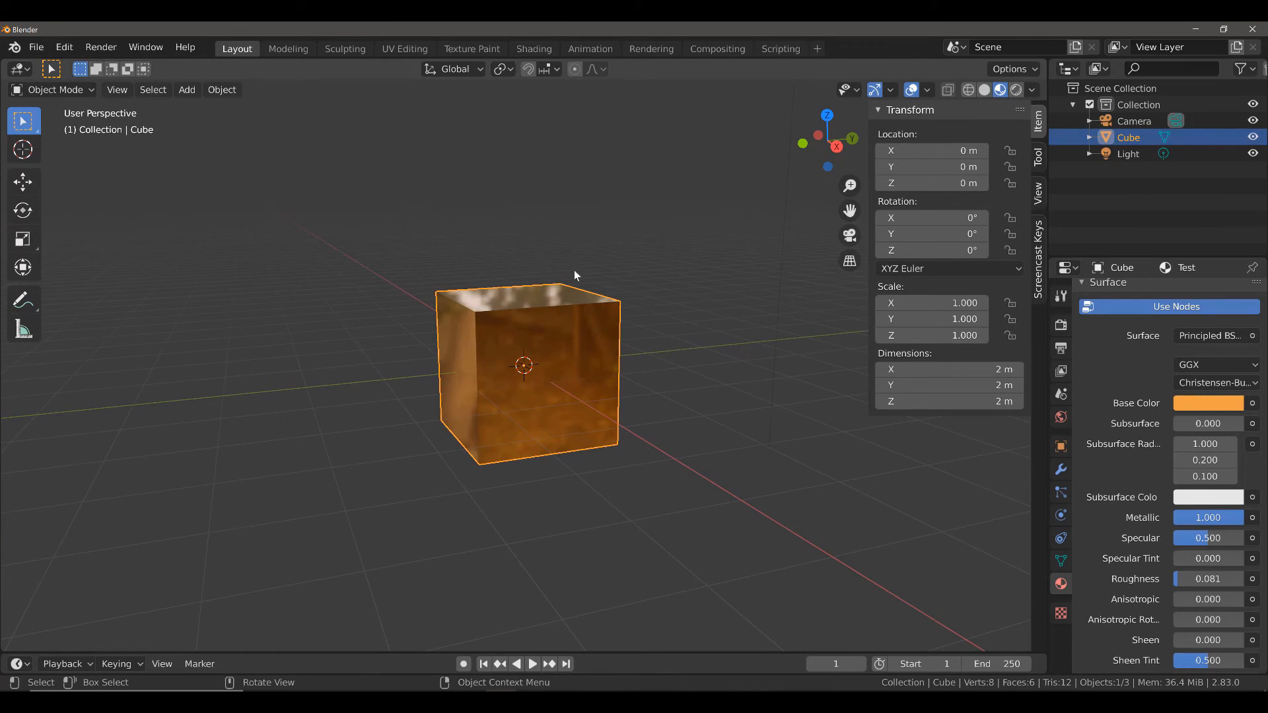
{"action": "mouse_move", "coordinate": [528, 324]}
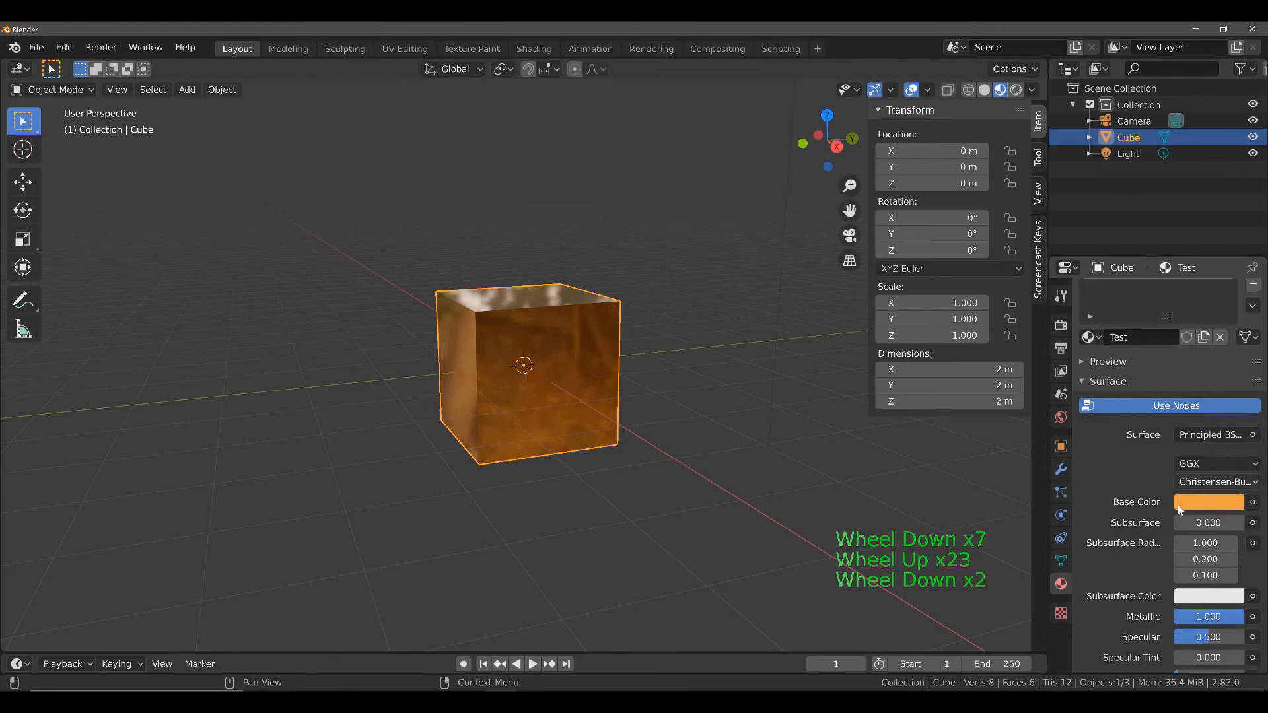
Step: Scroll the Test material's settings down to the expanded Material Library VX panel
{"action": "scroll", "scroll_direction": "down", "scroll_amount": 3}
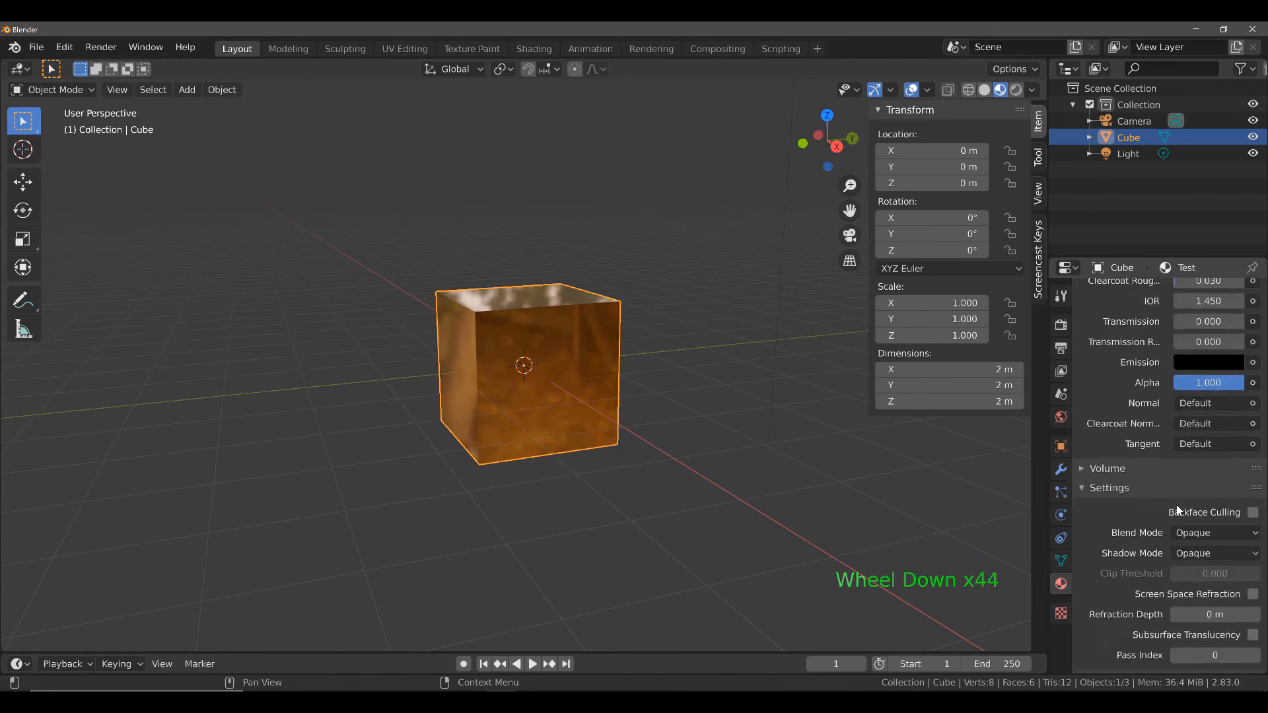
{"action": "scroll", "scroll_direction": "down", "scroll_amount": 3}
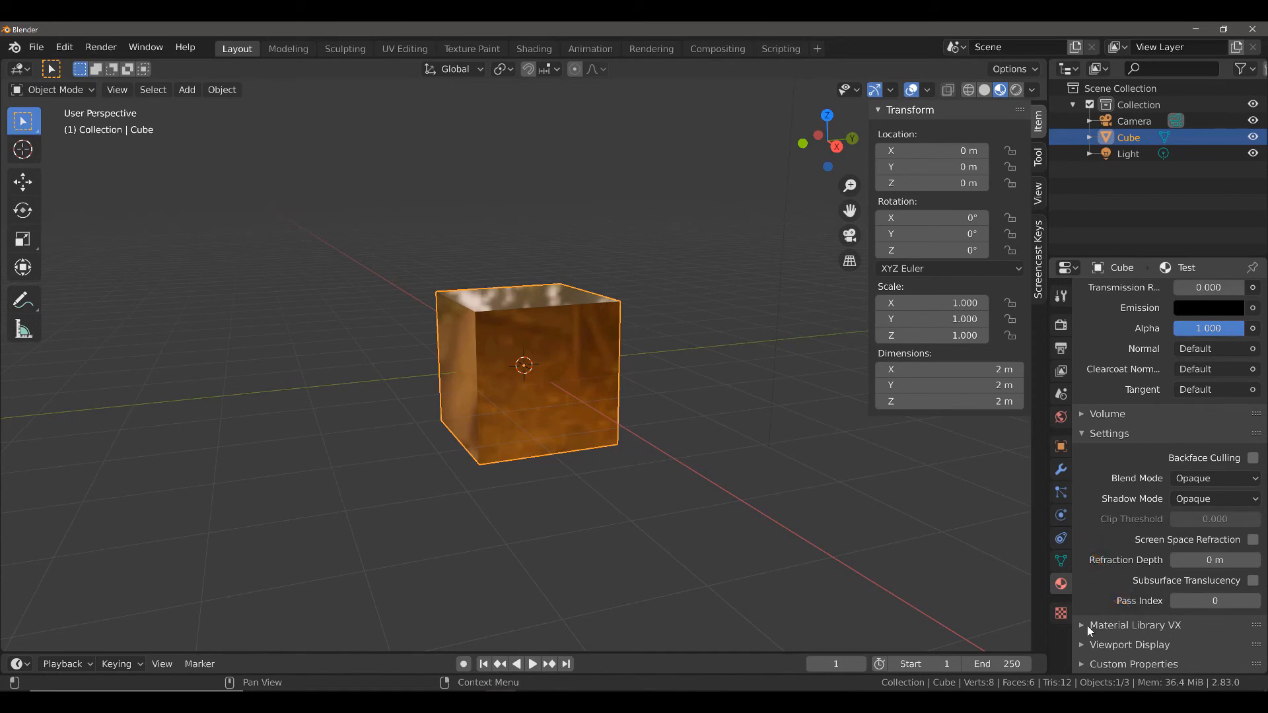
{"action": "scroll", "scroll_direction": "down", "scroll_amount": 3}
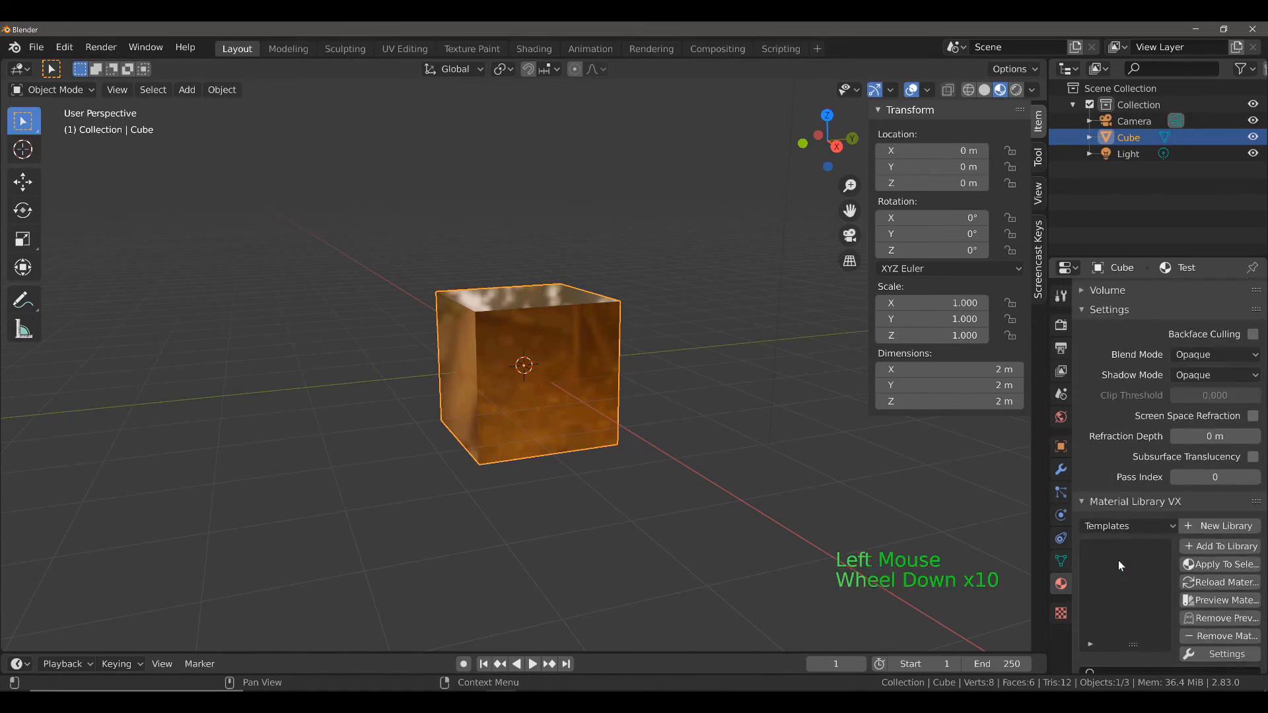
{"action": "scroll", "scroll_direction": "down", "scroll_amount": 3}
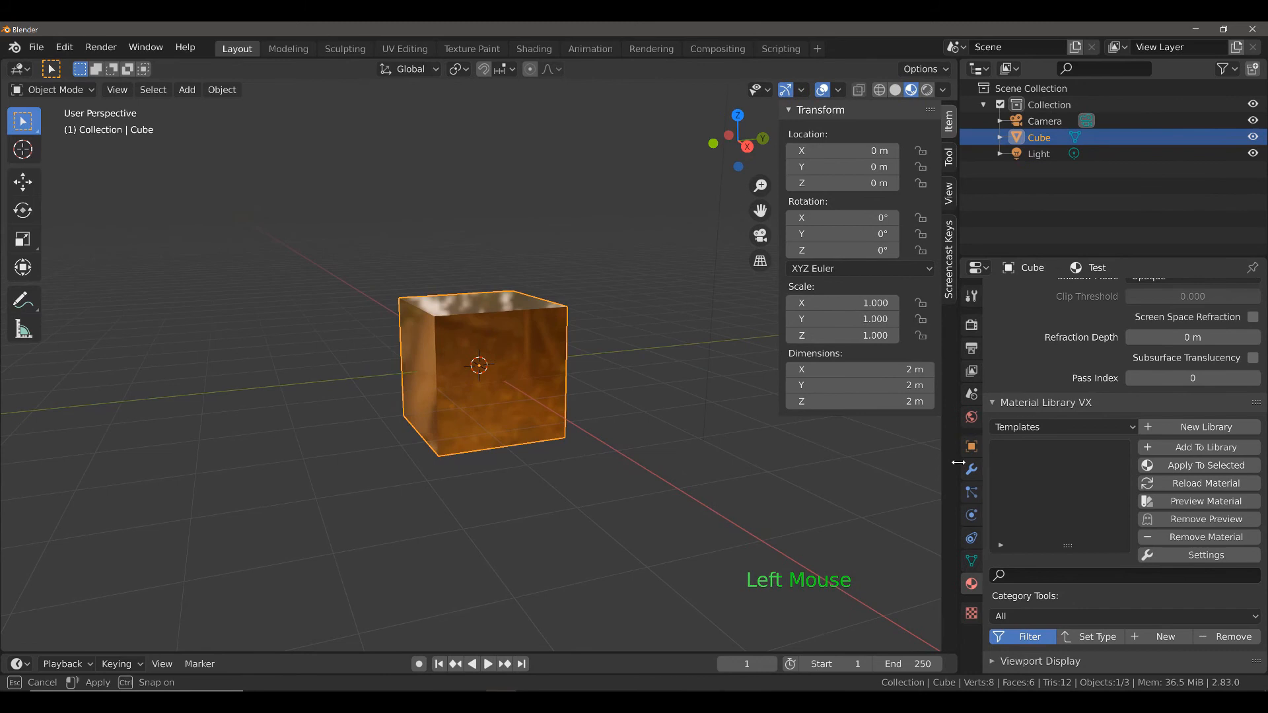
{"action": "scroll", "scroll_direction": "down", "scroll_amount": 3}
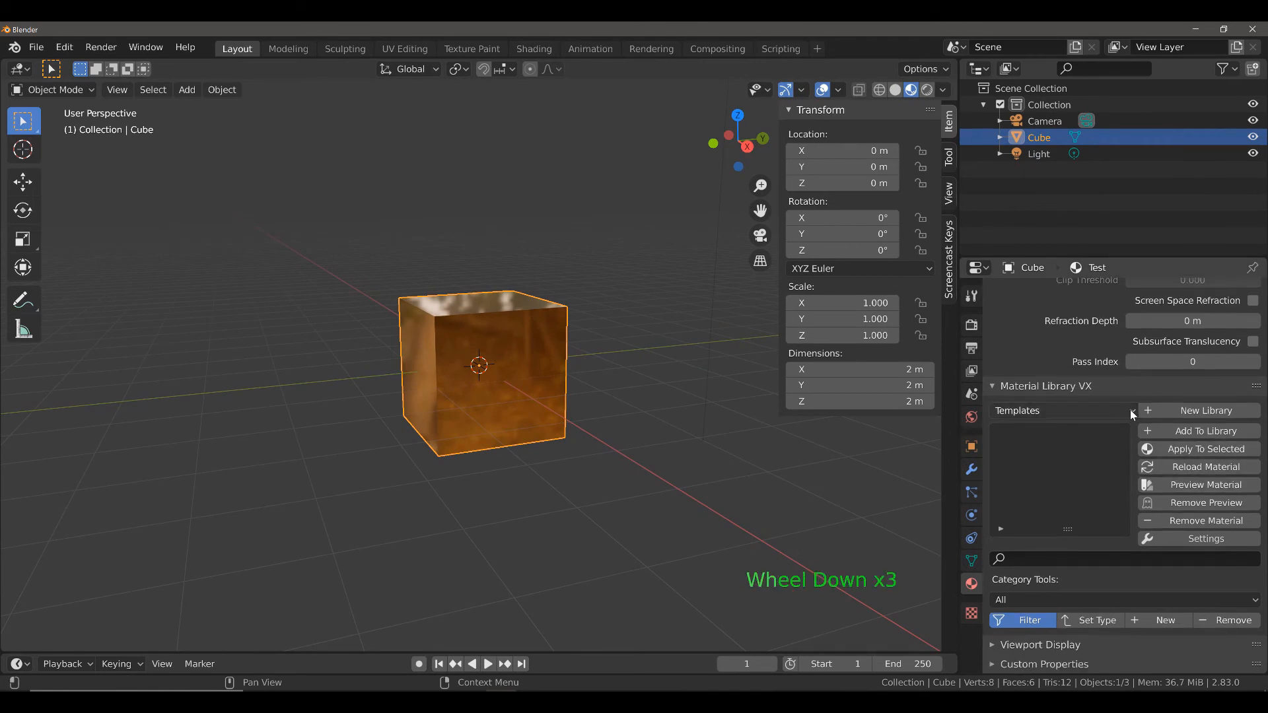
Step: Browse the Templates and Sample Materials libraries, then start creating a new library
{"action": "left_click", "coordinate": [1062, 411]}
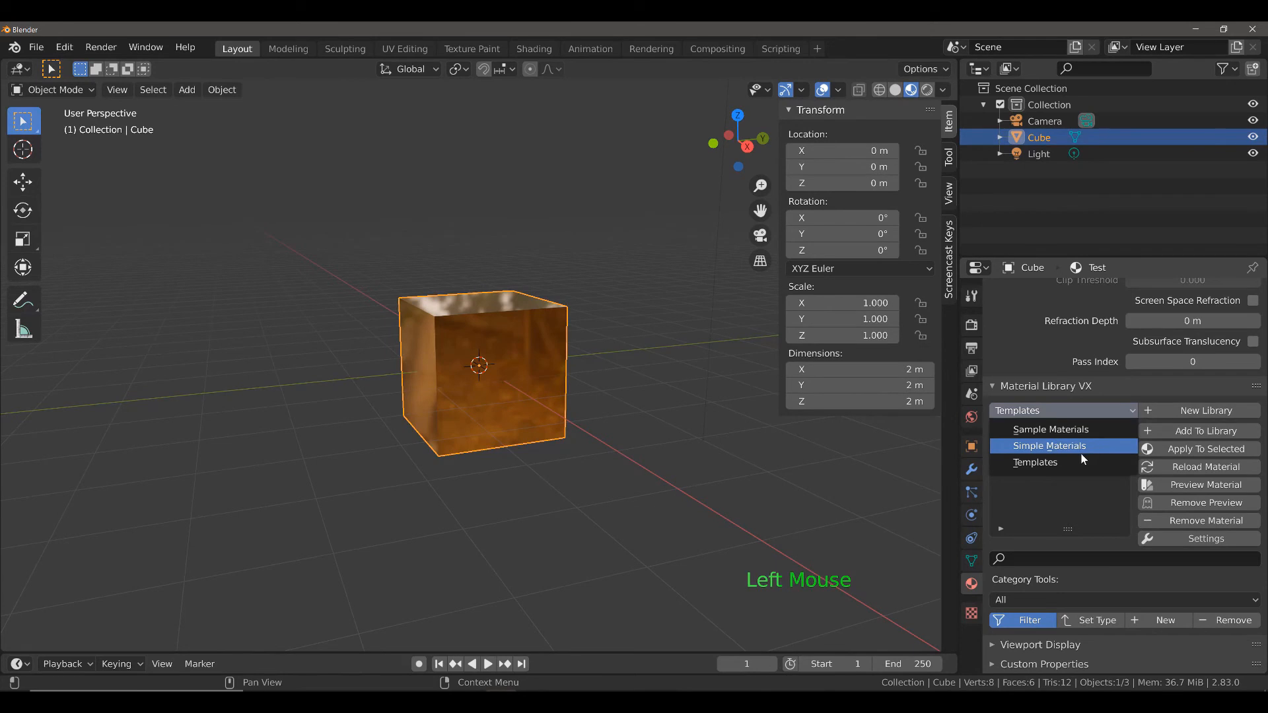
{"action": "left_click", "coordinate": [1036, 462]}
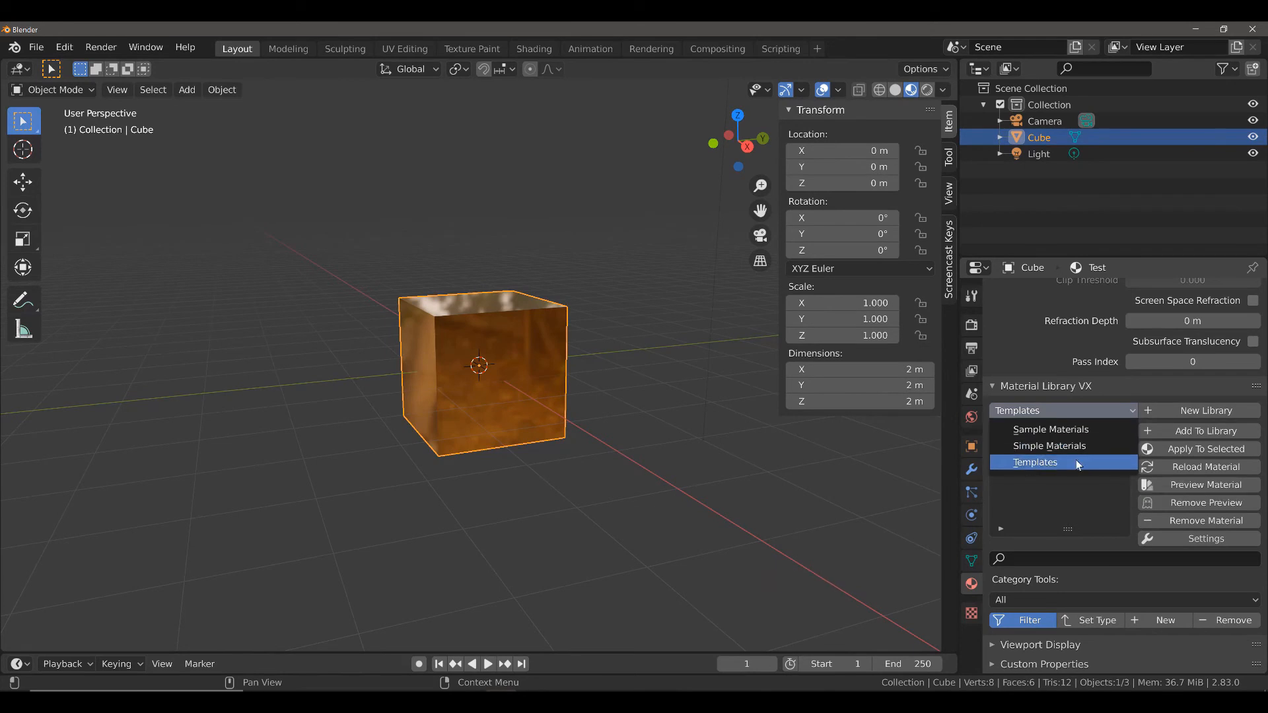
{"action": "mouse_move", "coordinate": [1054, 467]}
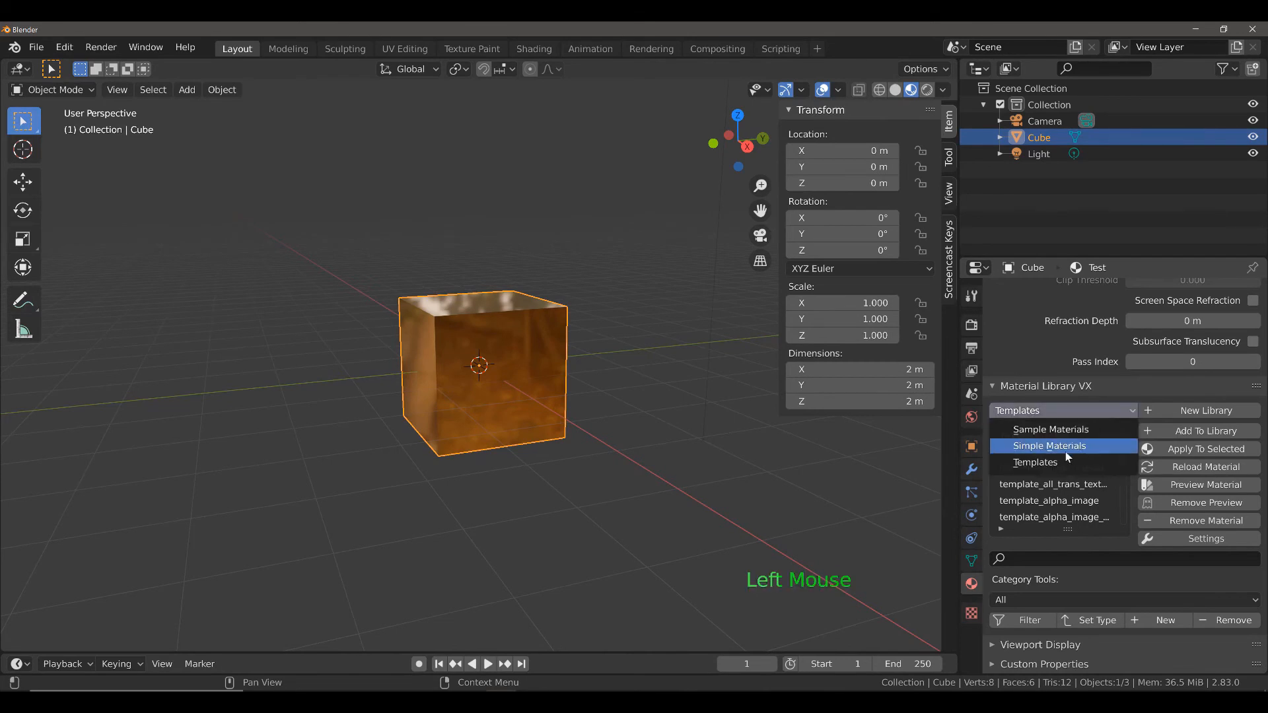
{"action": "mouse_move", "coordinate": [1051, 431]}
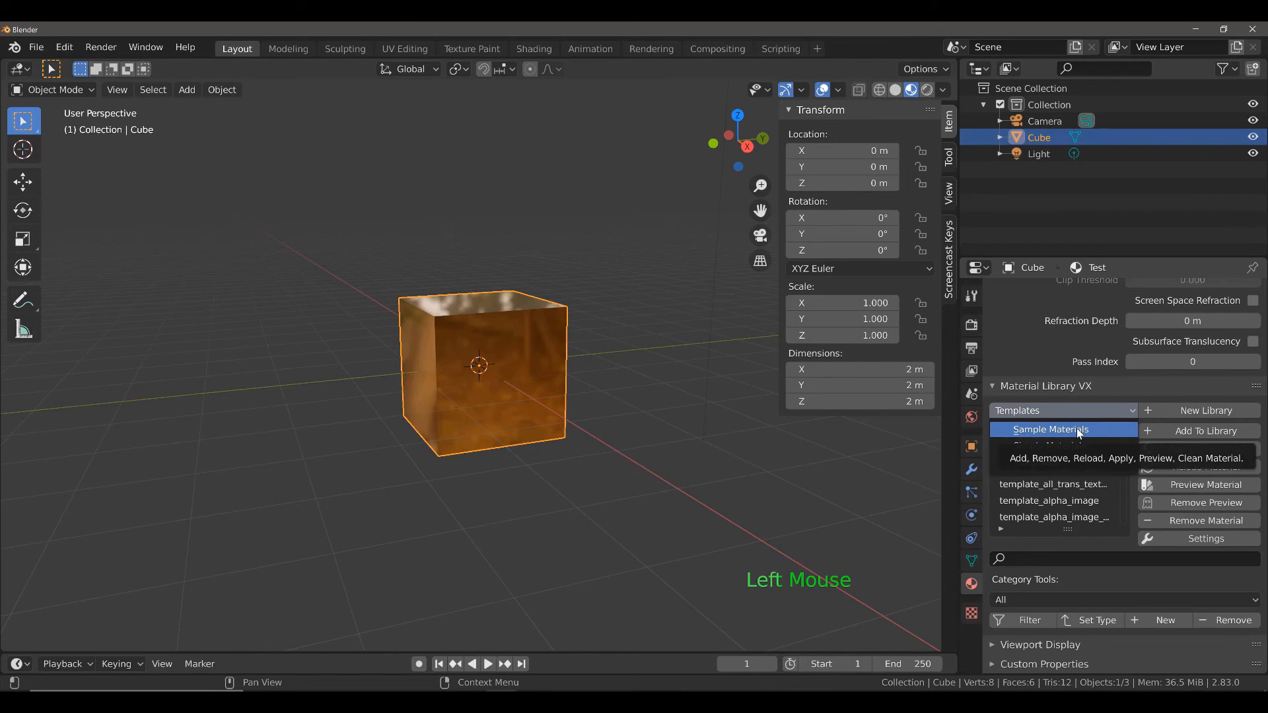
{"action": "left_click", "coordinate": [1050, 429]}
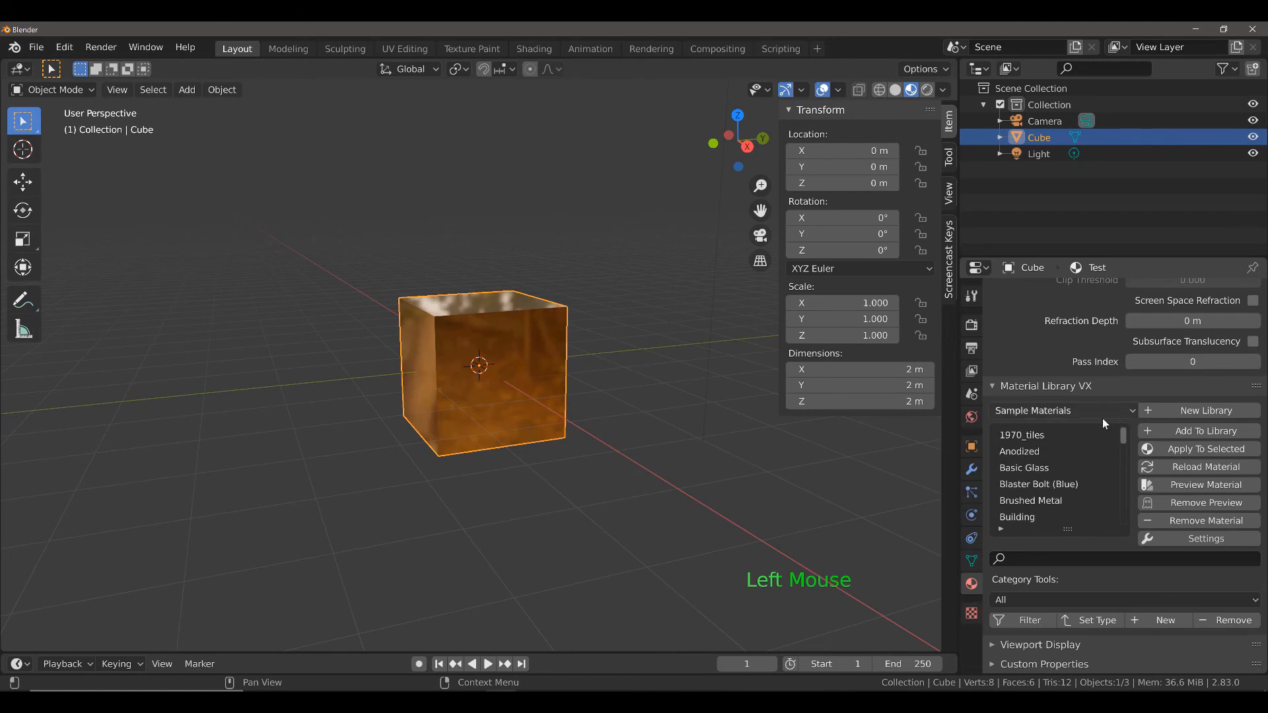
{"action": "left_click", "coordinate": [1062, 411]}
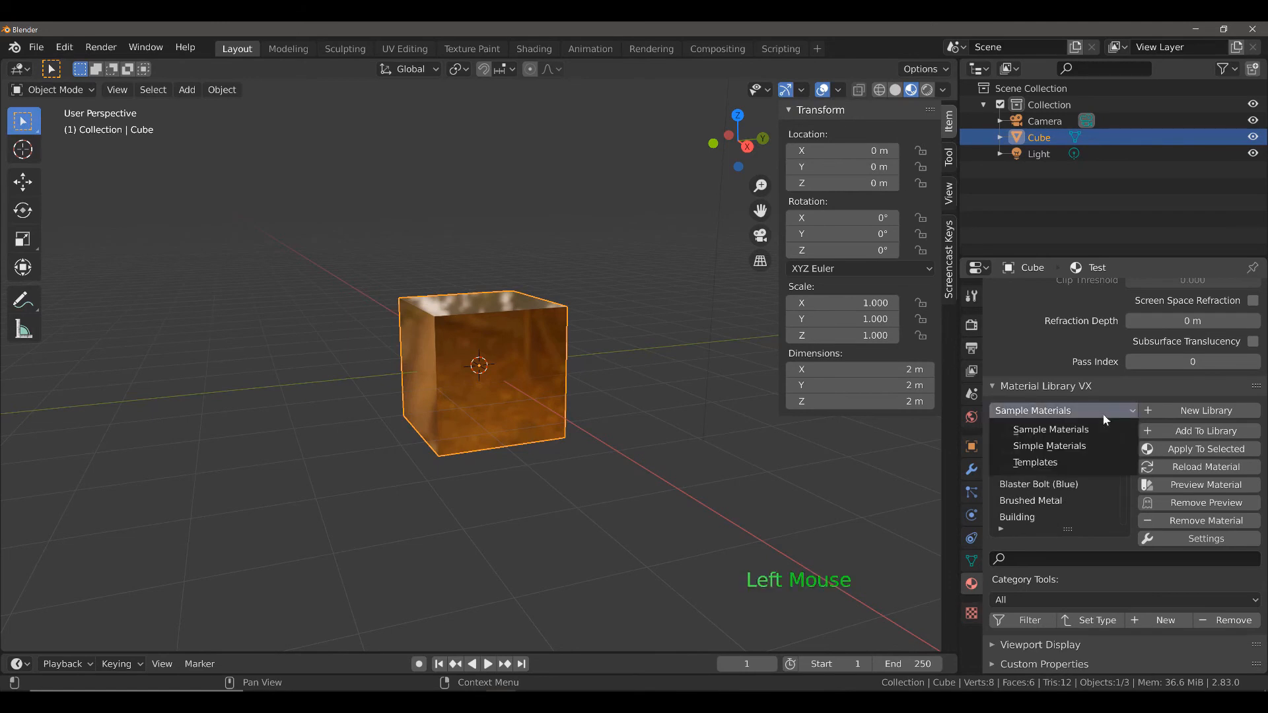
{"action": "mouse_move", "coordinate": [1048, 446]}
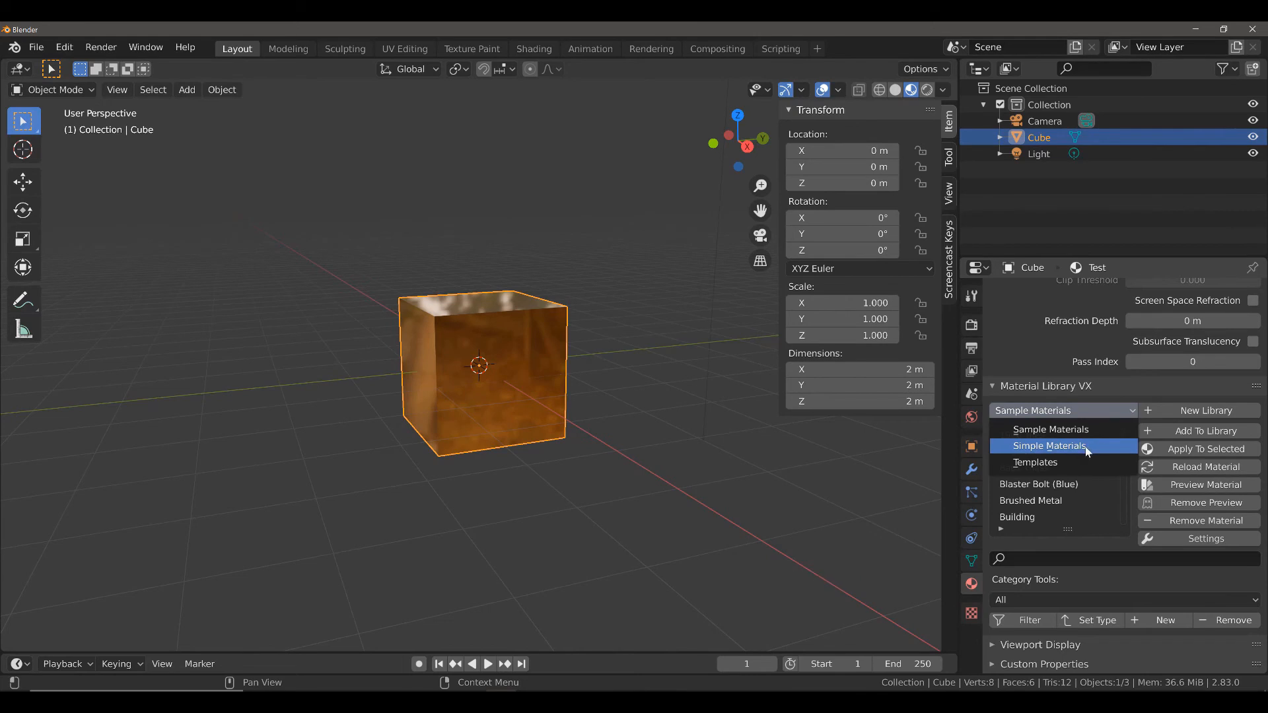
{"action": "left_click", "coordinate": [1050, 430]}
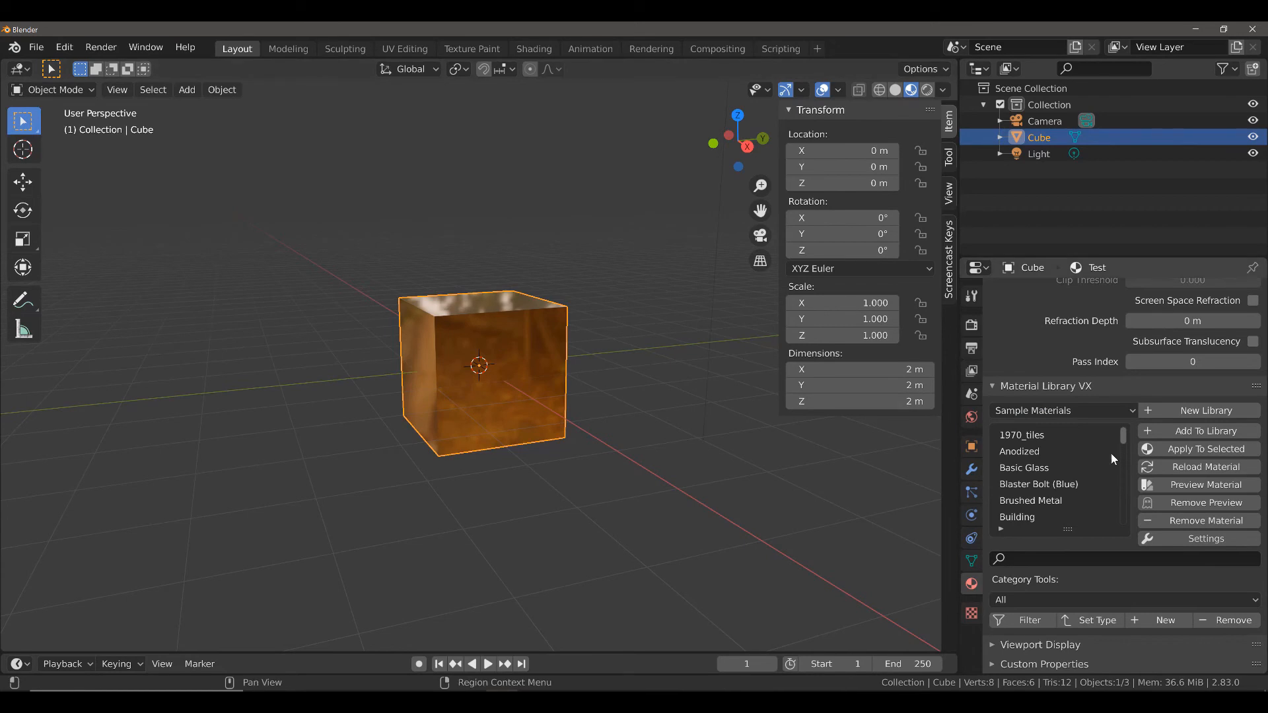
{"action": "mouse_move", "coordinate": [597, 364]}
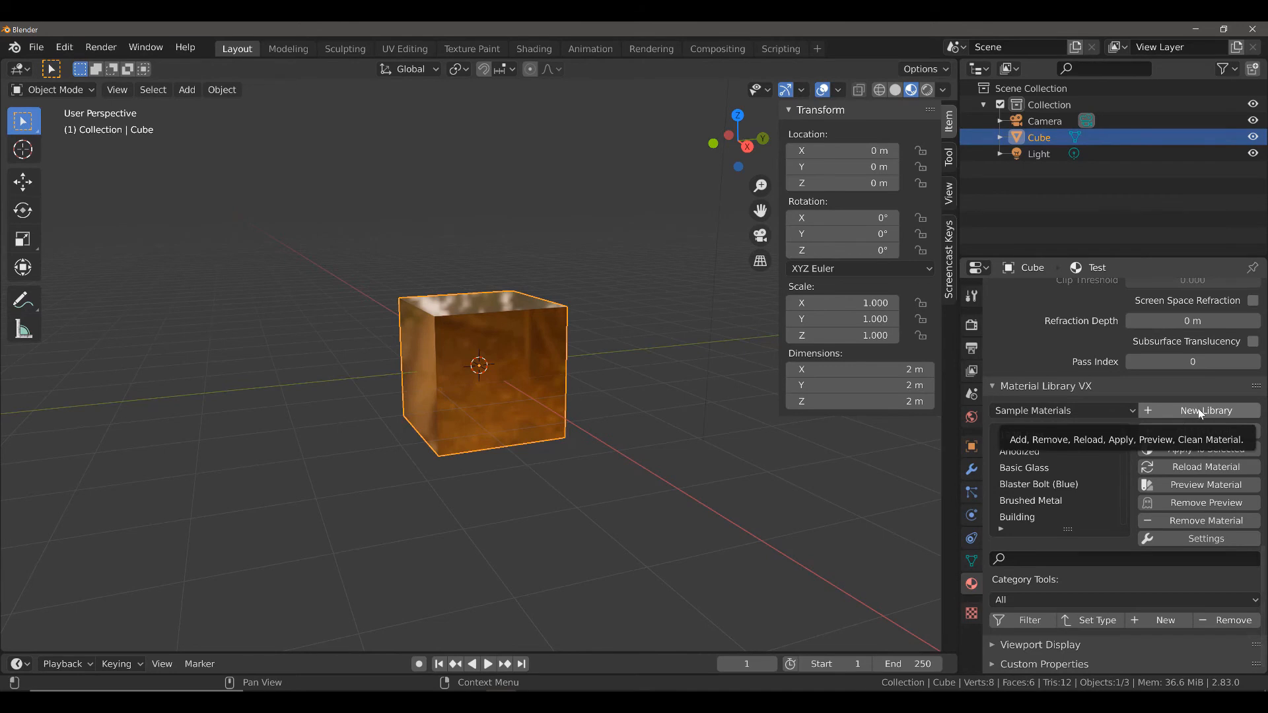
{"action": "left_click", "coordinate": [1205, 411]}
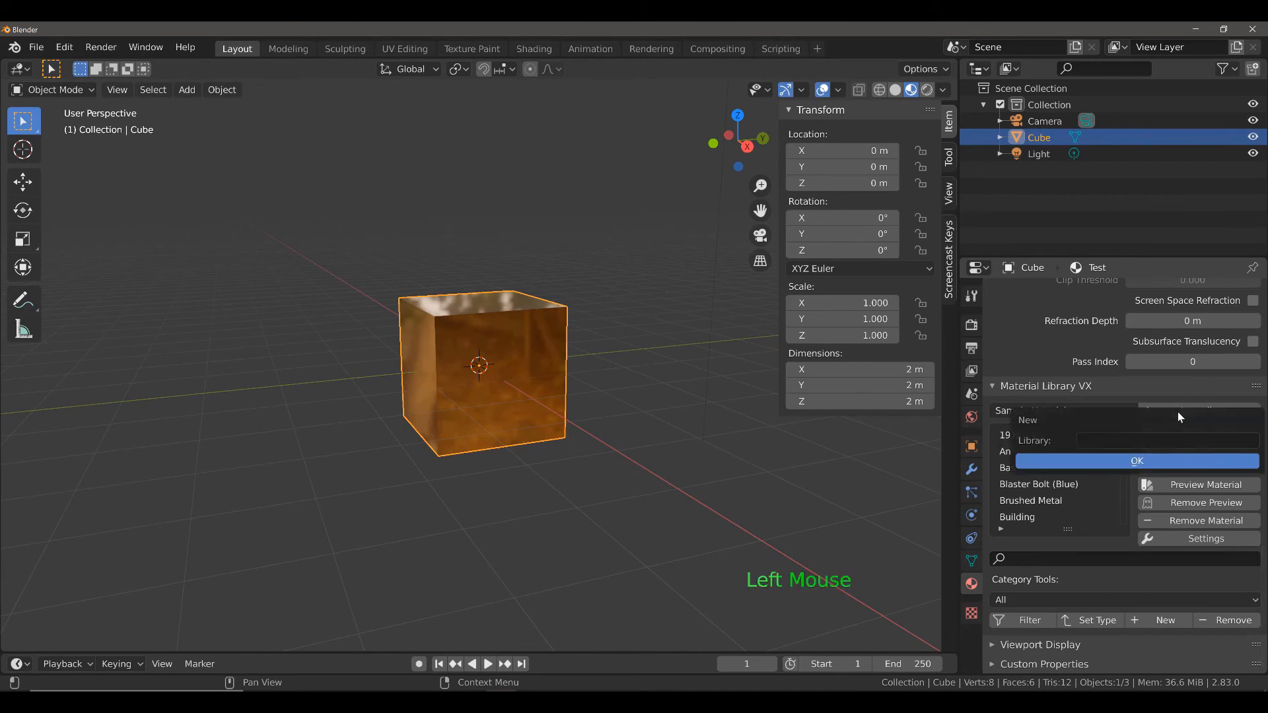
Step: Name the new material library 'Metals' and confirm it as the active library
{"action": "left_click", "coordinate": [1168, 441]}
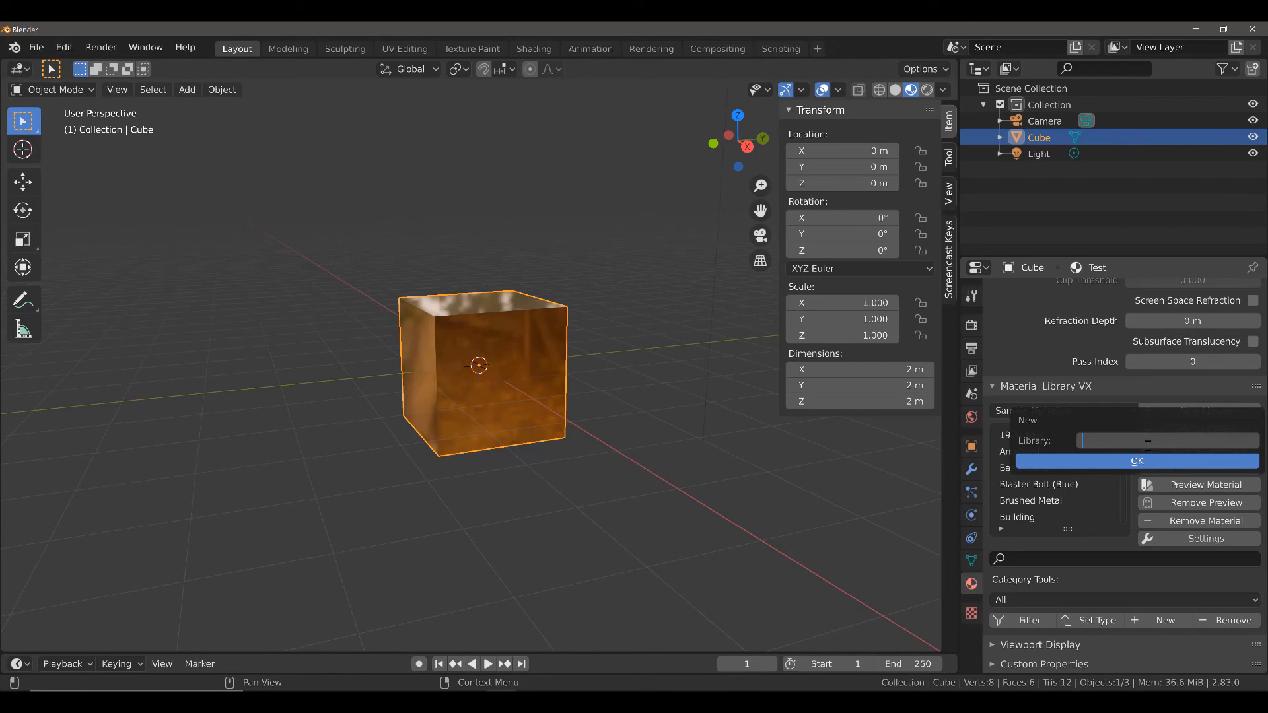
{"action": "type", "text": "Metals"}
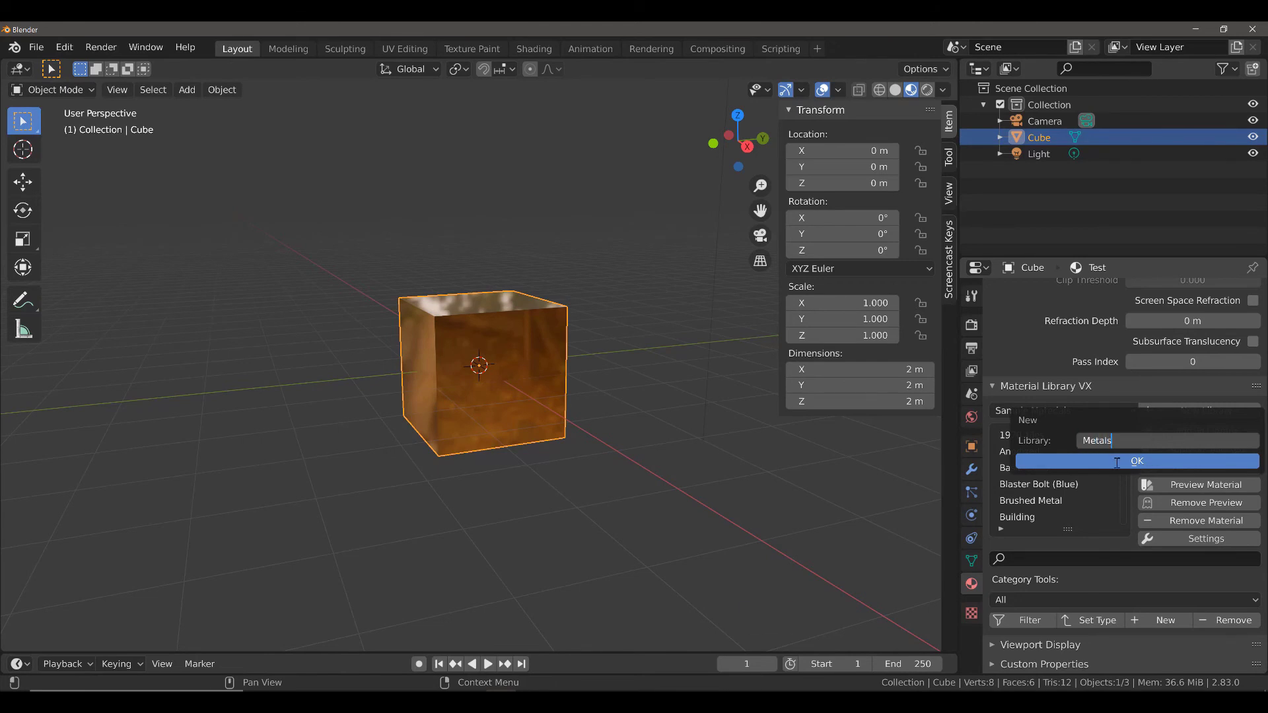
{"action": "left_click", "coordinate": [1136, 461]}
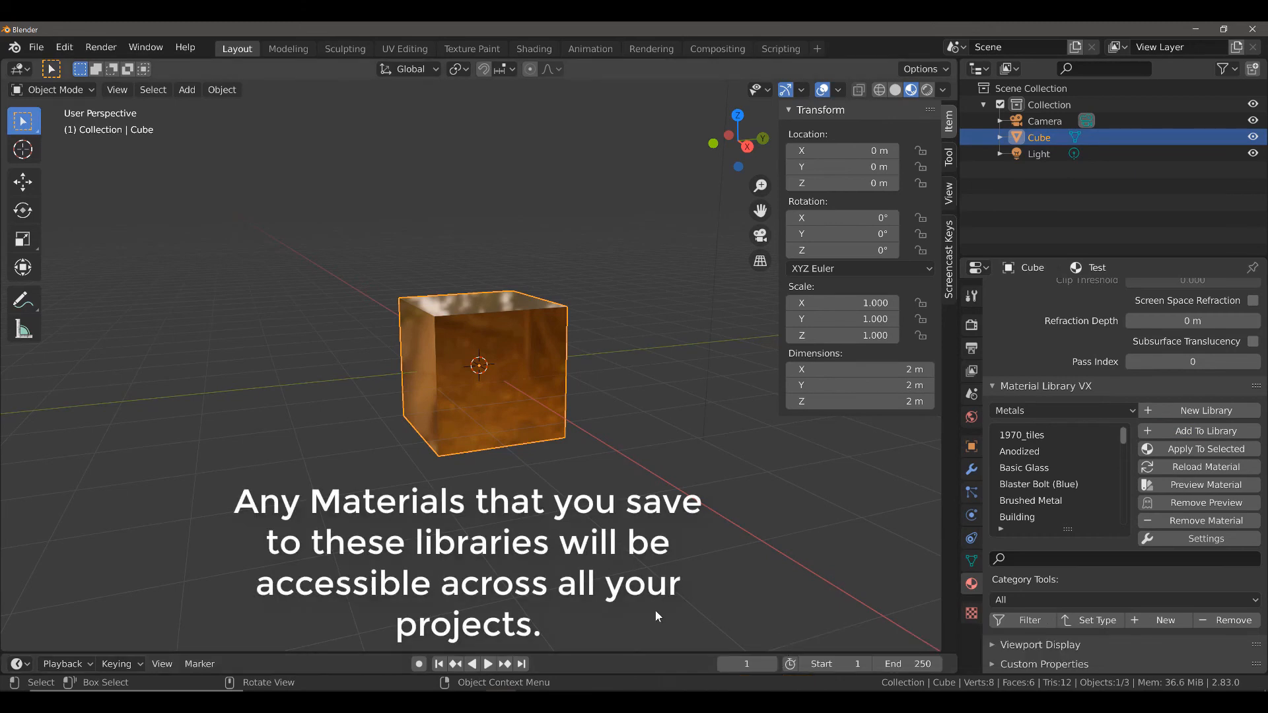
{"action": "left_click", "coordinate": [37, 48]}
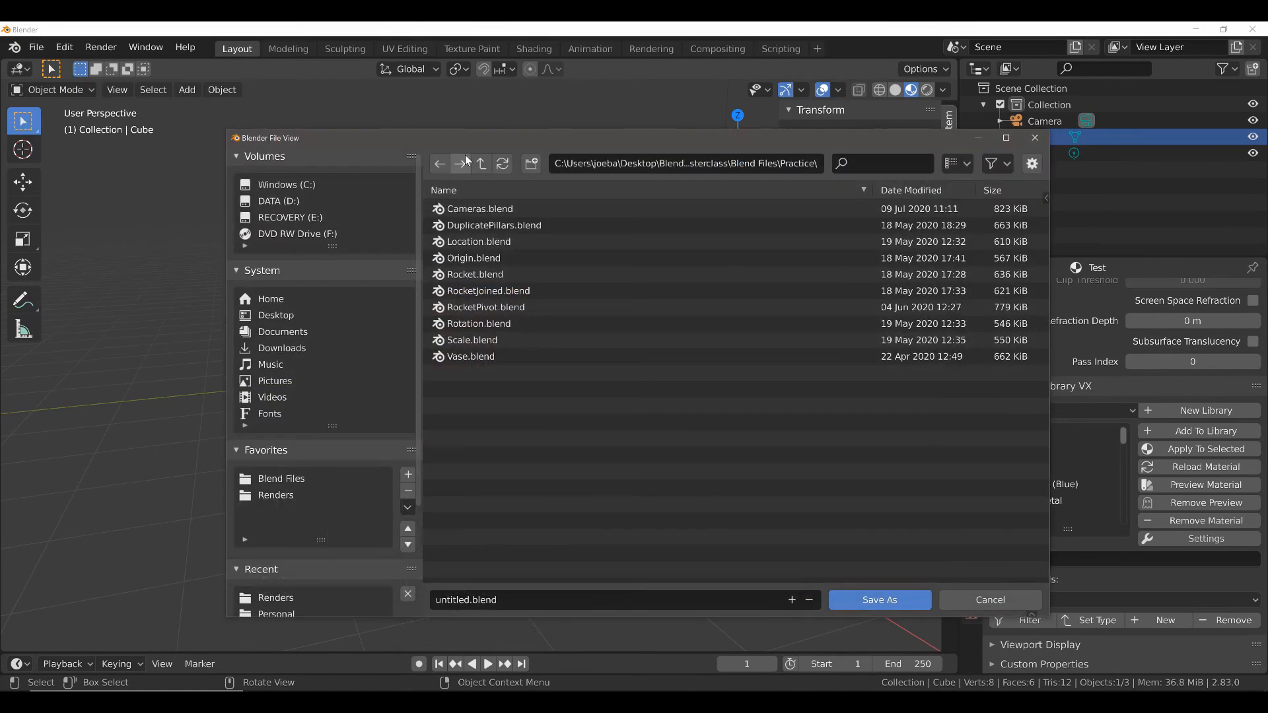
Step: Save the project as TestMaterial.blend in the Practice folder
{"action": "left_click", "coordinate": [500, 600]}
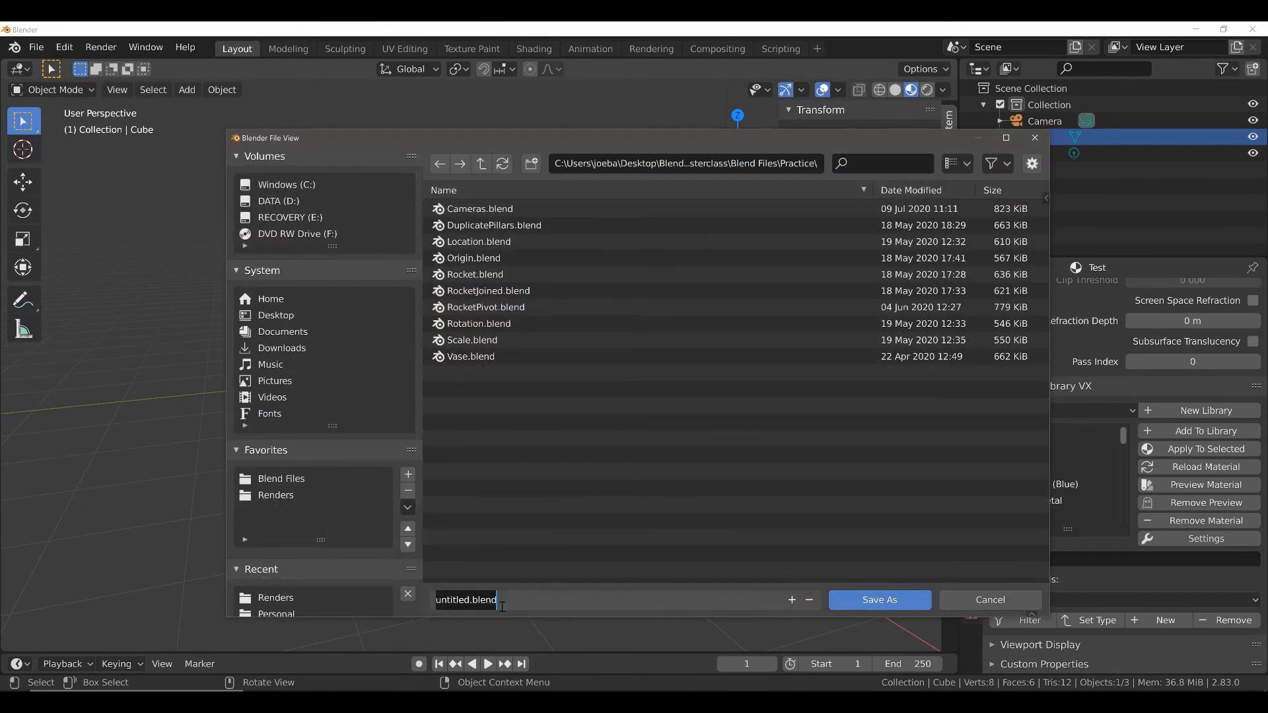
{"action": "type", "text": "Test"}
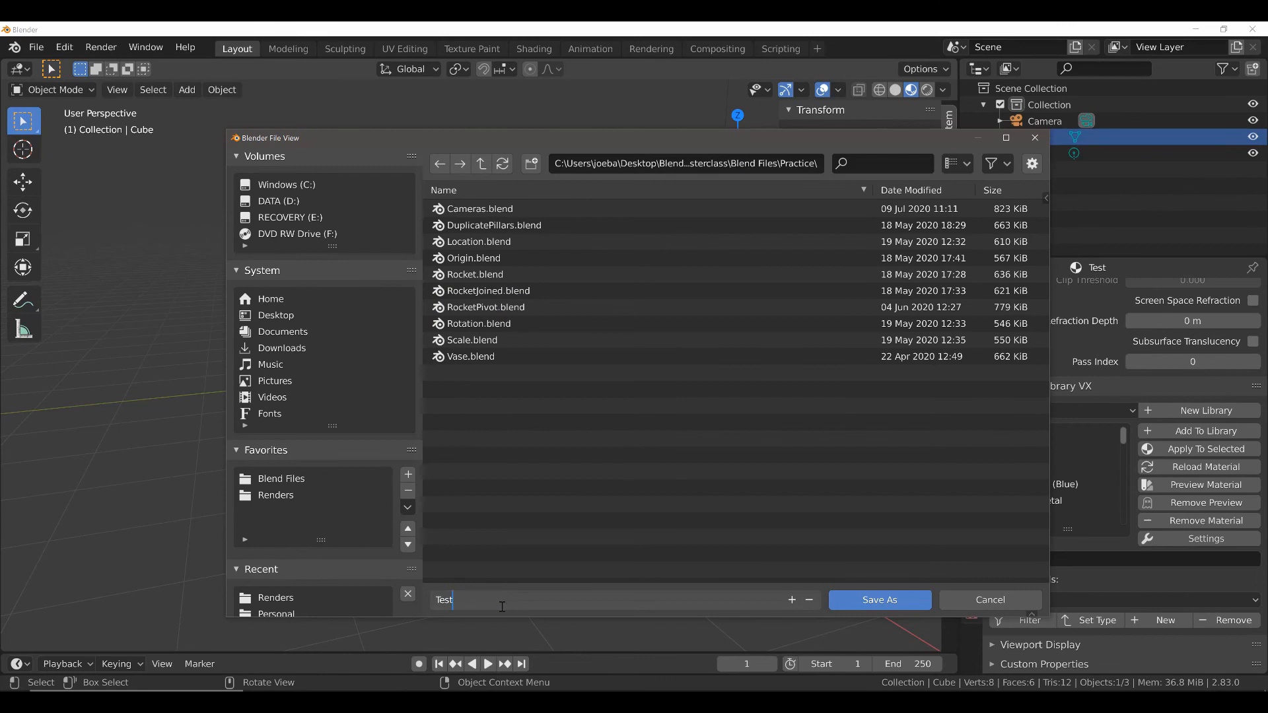
{"action": "type", "text": "Material"}
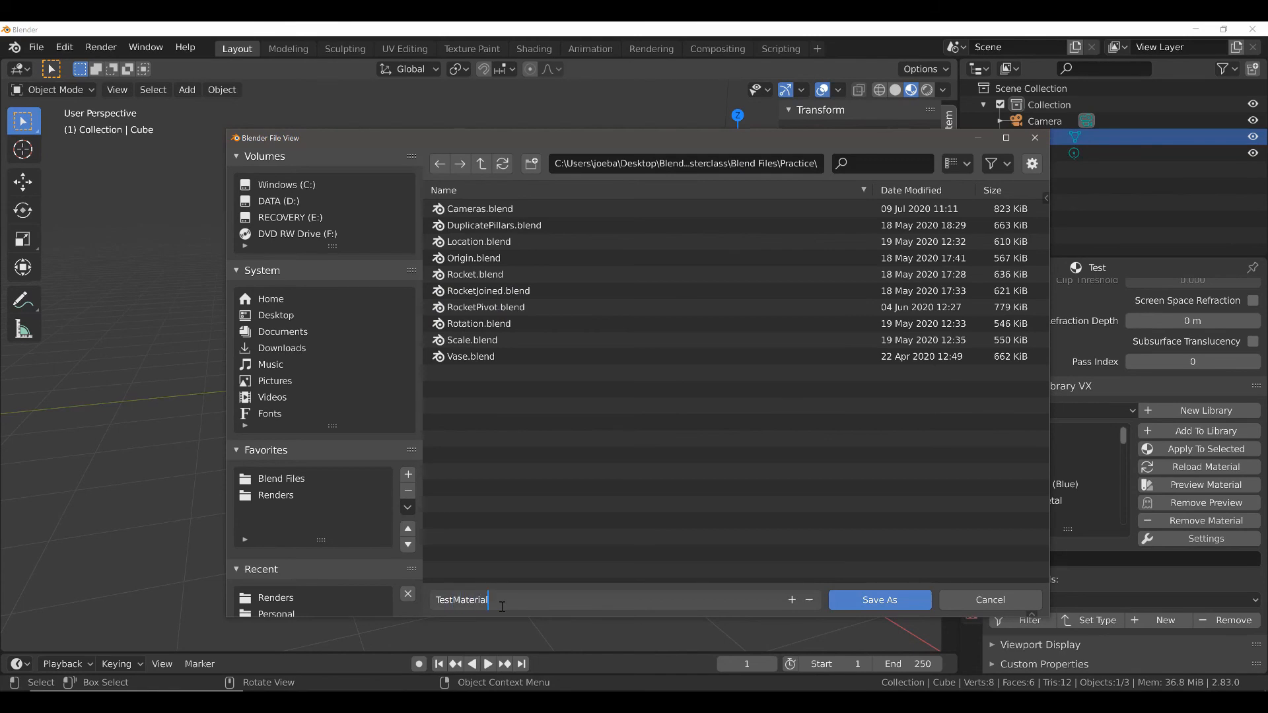
{"action": "left_click", "coordinate": [880, 600]}
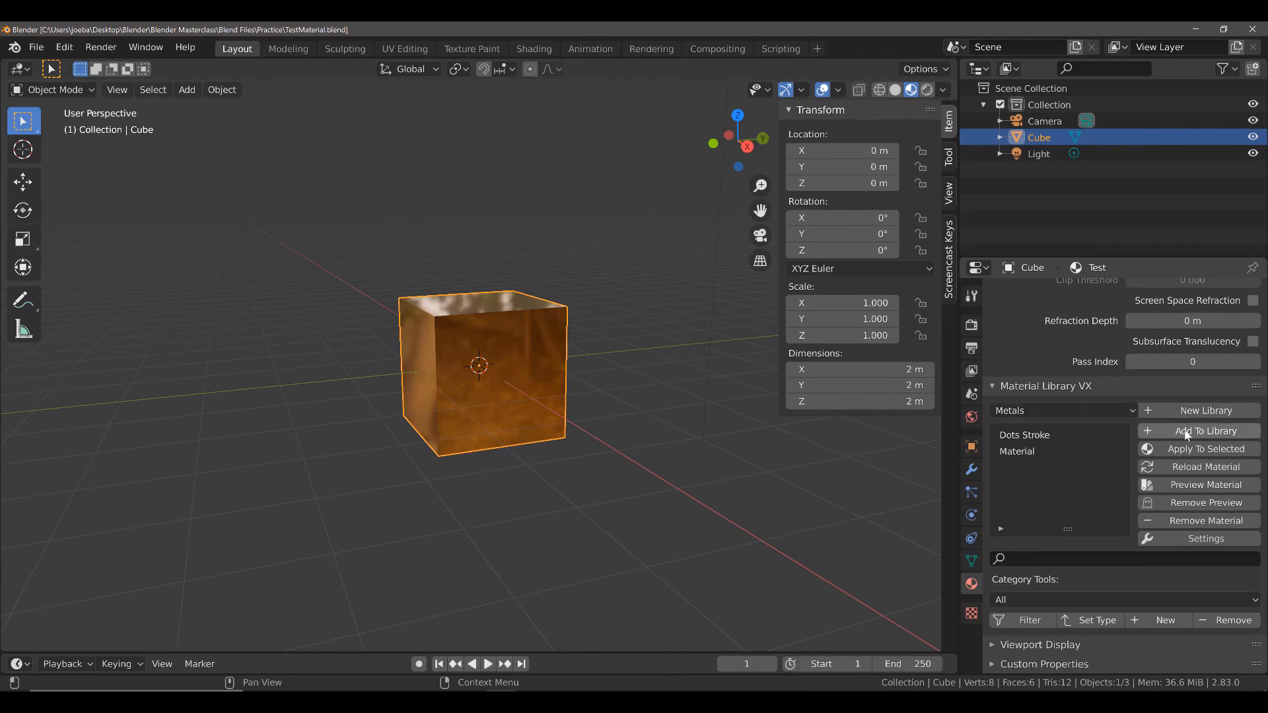
Step: Add the Test material to the Metals library and select its new entry below Dots Stroke and Material
{"action": "left_click", "coordinate": [1204, 430]}
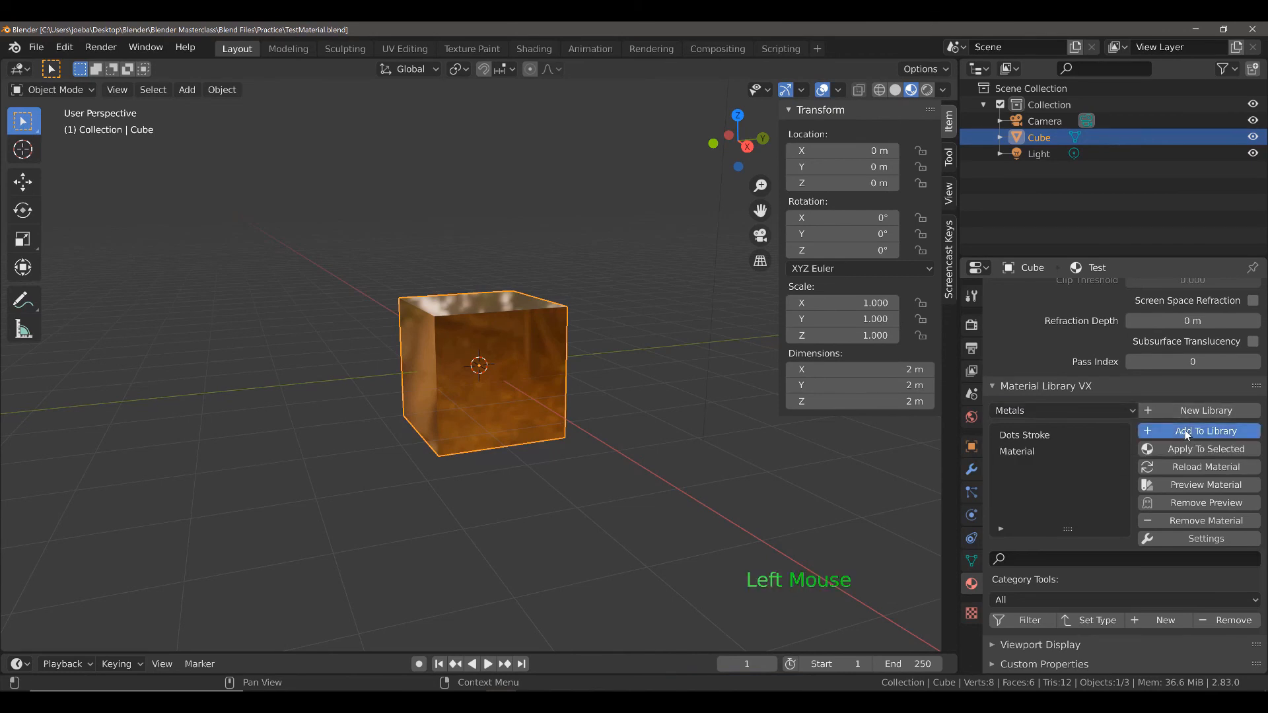
{"action": "left_click", "coordinate": [1204, 430]}
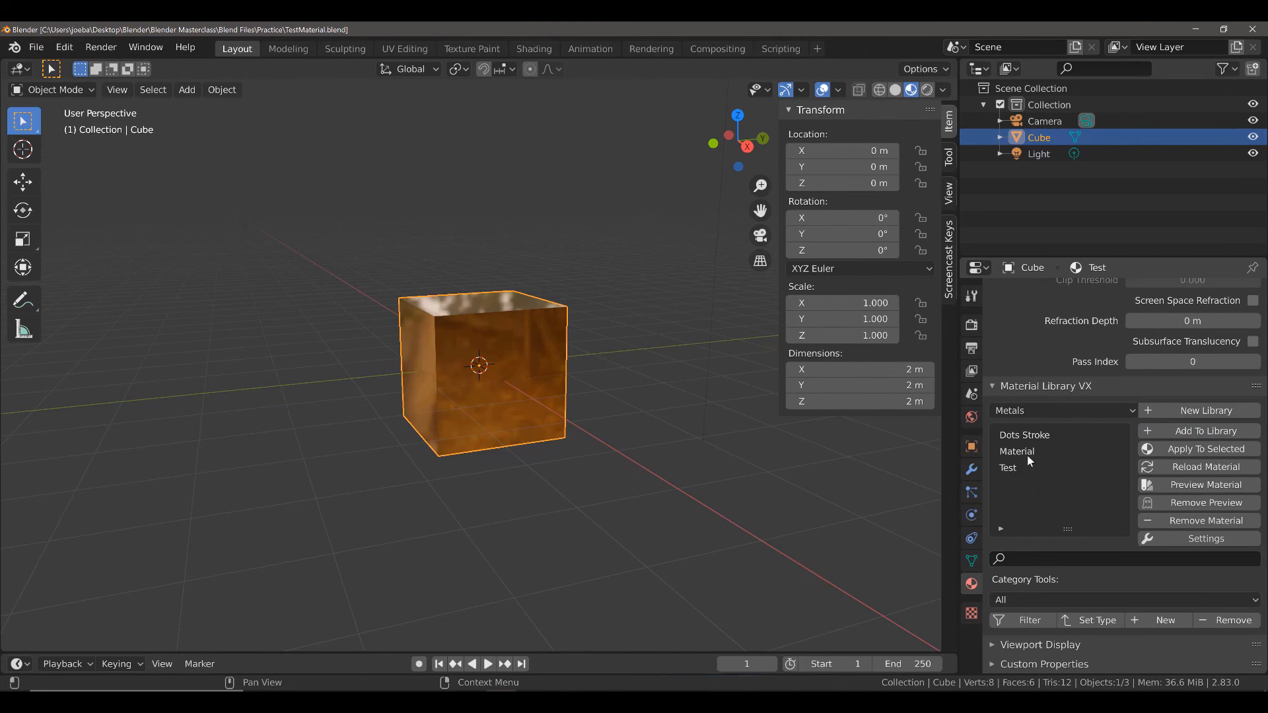
{"action": "double_click", "coordinate": [1024, 435]}
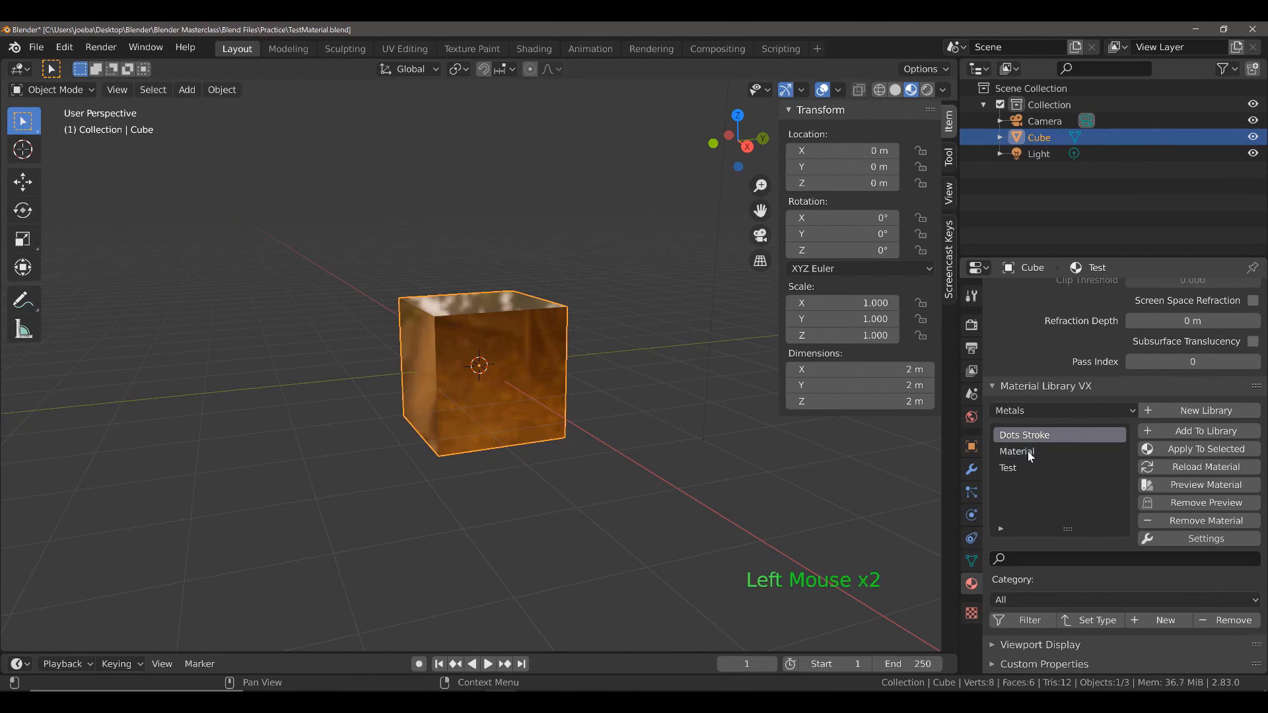
{"action": "left_click", "coordinate": [1027, 452]}
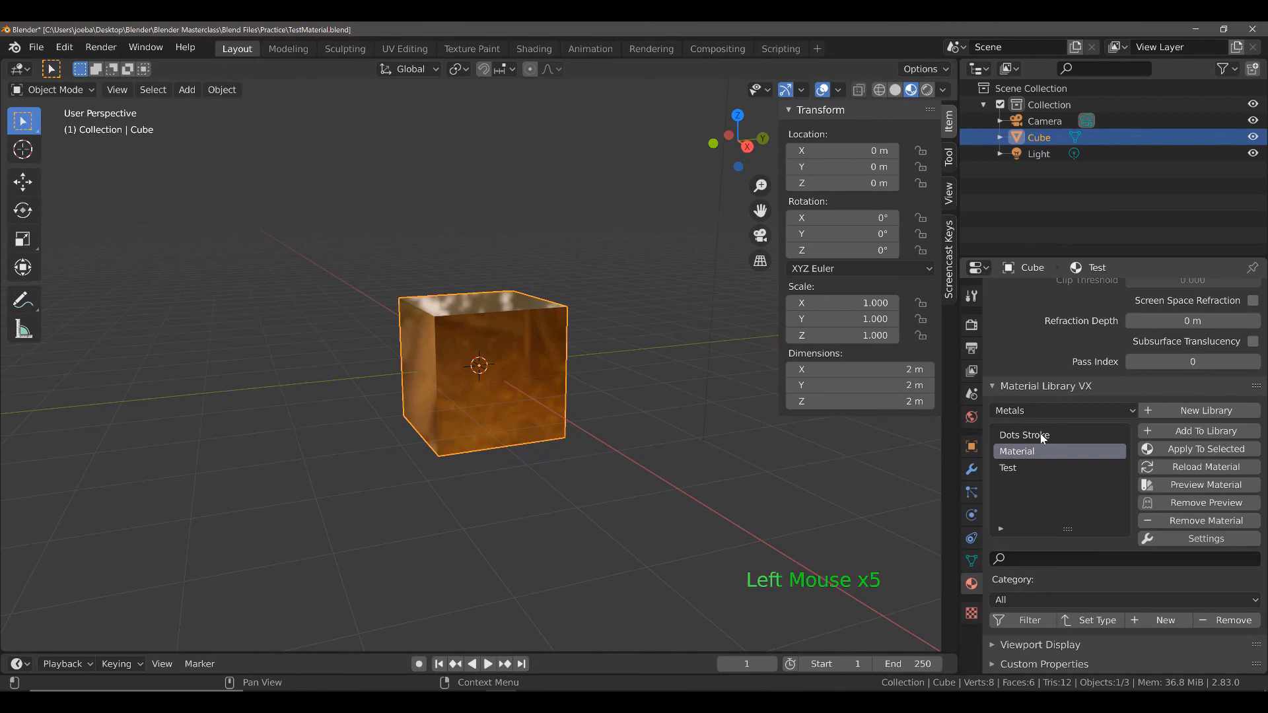
{"action": "left_click", "coordinate": [1038, 468]}
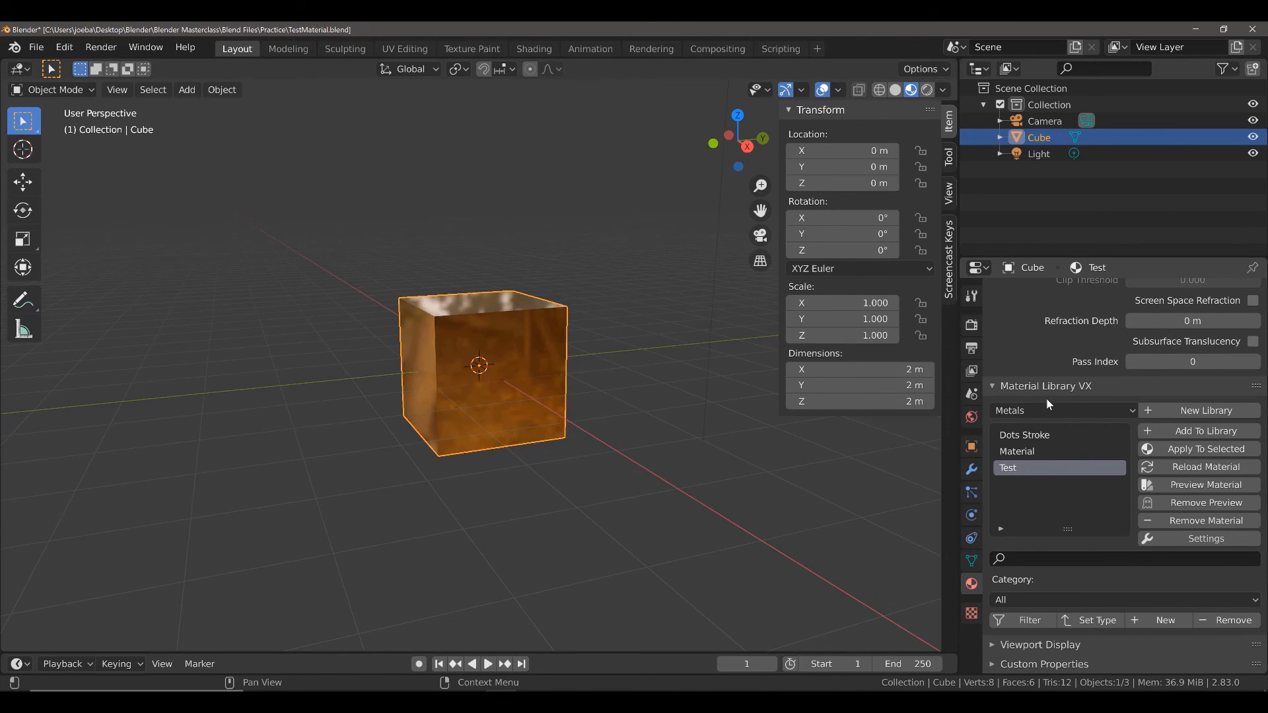
{"action": "mouse_move", "coordinate": [1033, 416]}
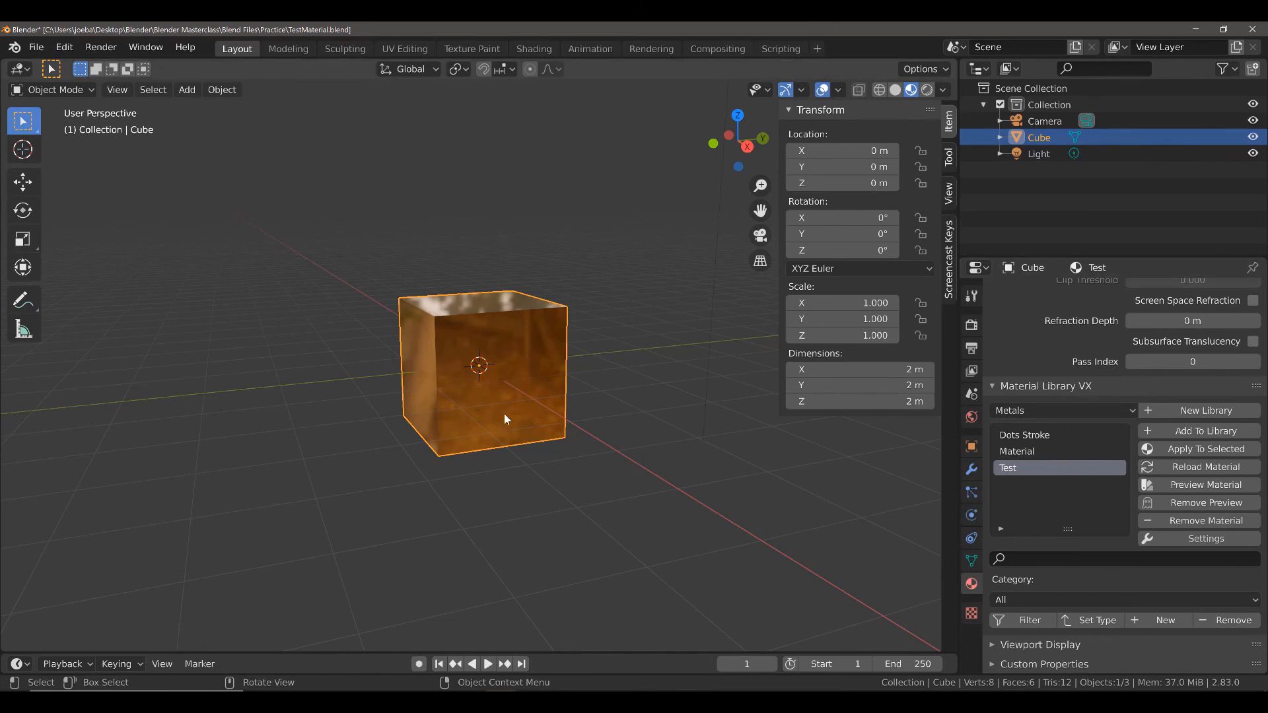
{"action": "mouse_move", "coordinate": [572, 362]}
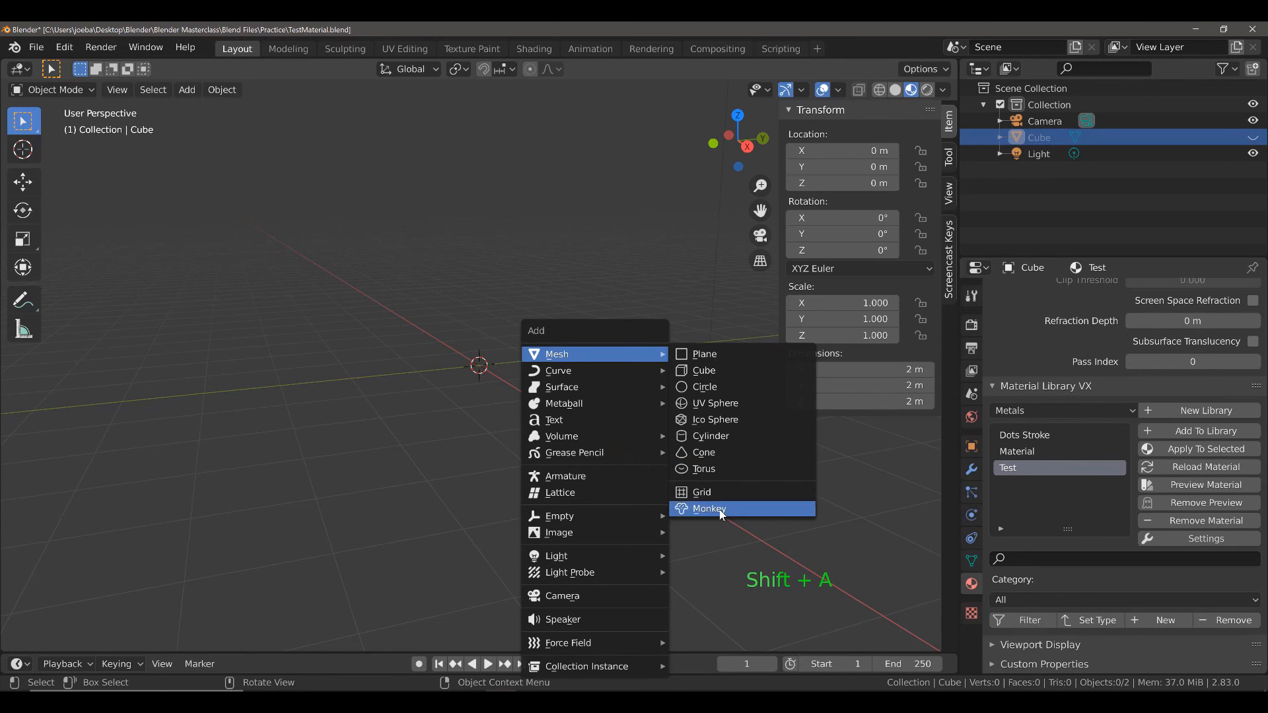
Step: Add a Suzanne monkey with a new blank material and select Test in the Metals library list
{"action": "left_click", "coordinate": [708, 508]}
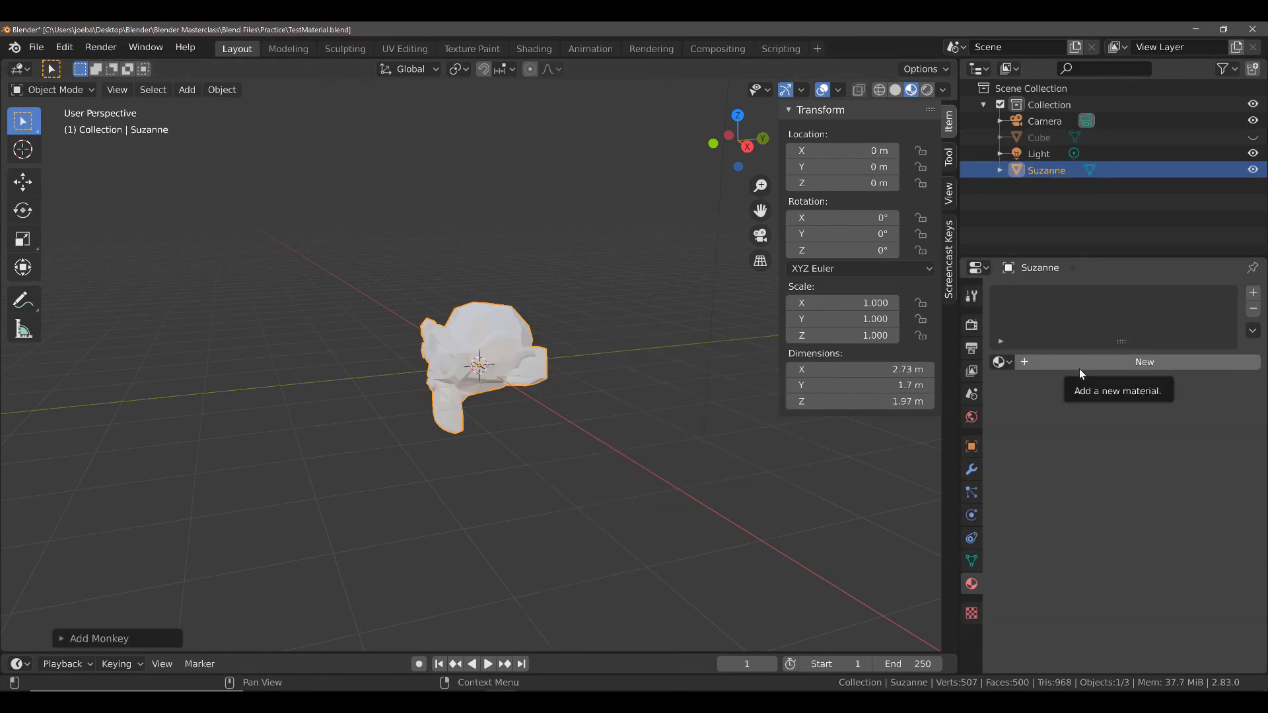
{"action": "left_click", "coordinate": [1144, 361]}
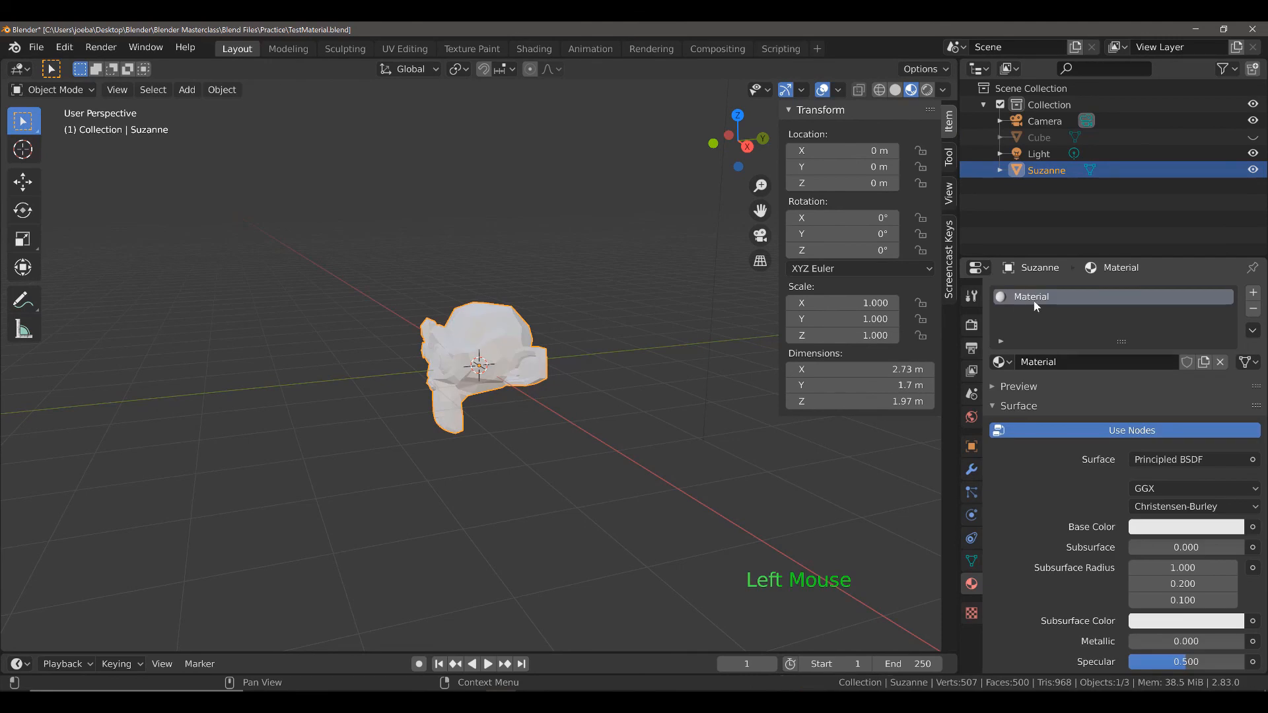
{"action": "scroll", "scroll_direction": "down", "scroll_amount": 3}
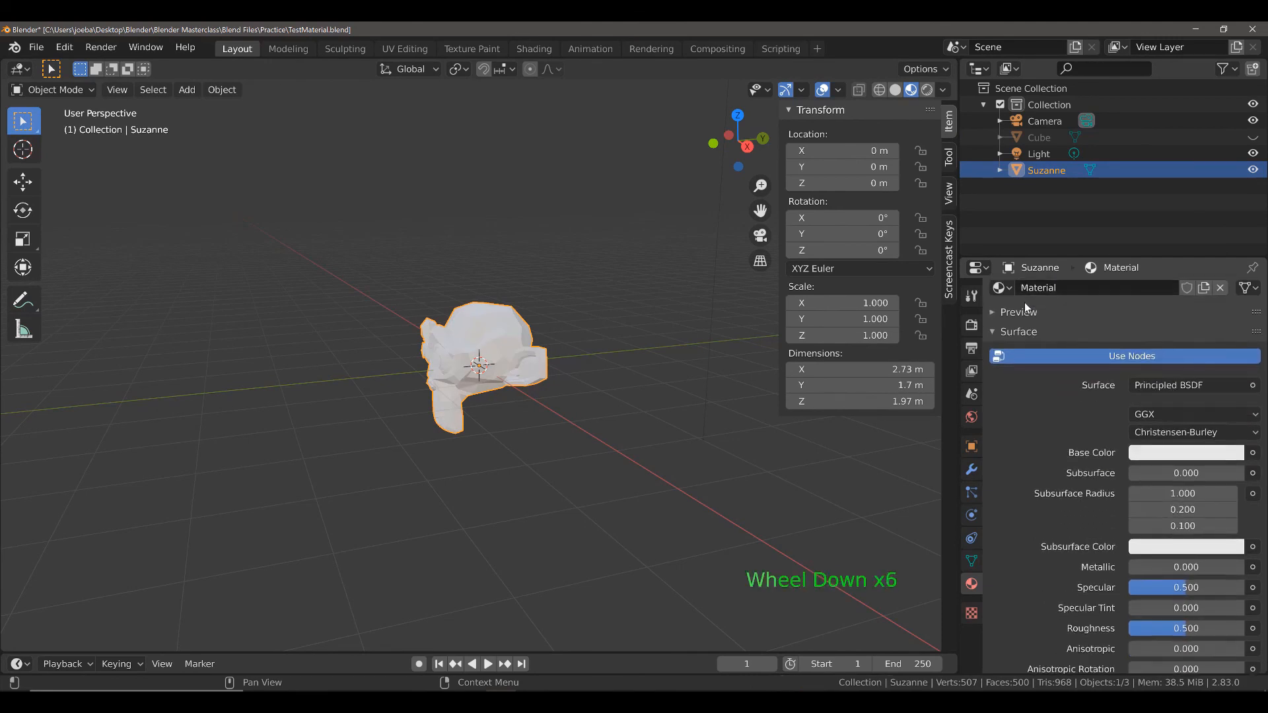
{"action": "scroll", "scroll_direction": "down", "scroll_amount": 3}
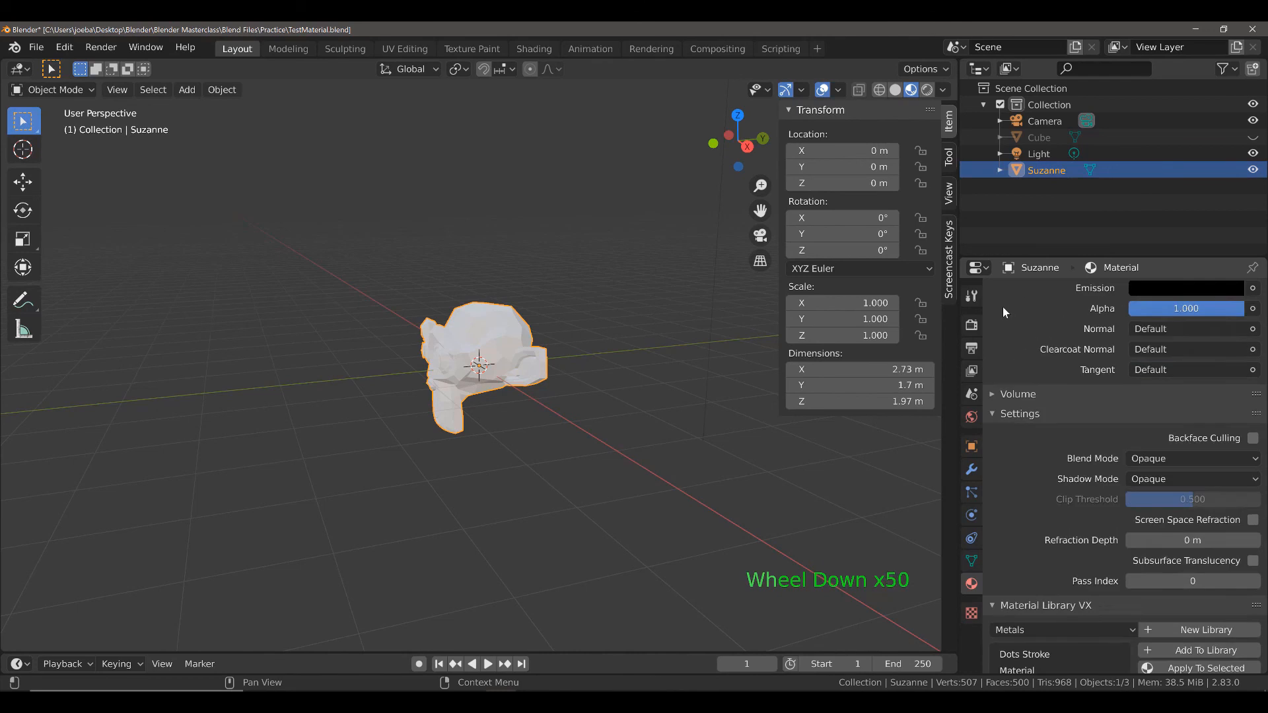
{"action": "scroll", "scroll_direction": "down", "scroll_amount": 3}
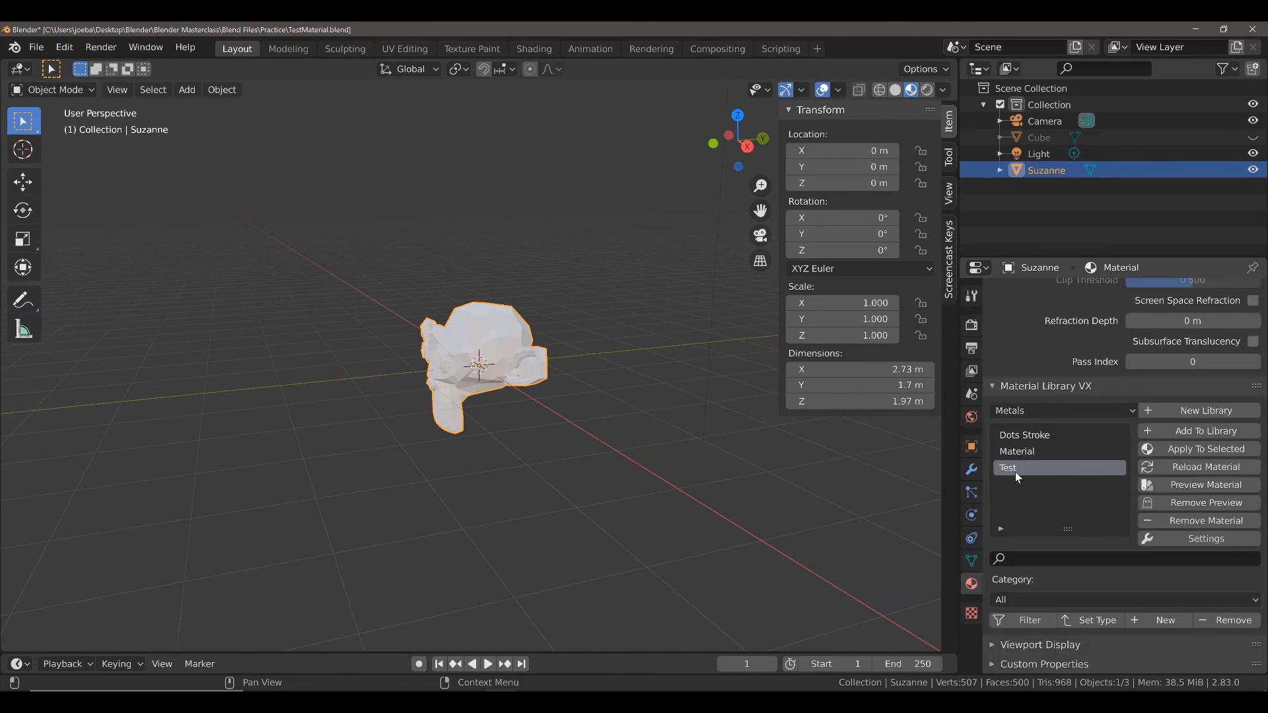
{"action": "double_click", "coordinate": [1024, 436]}
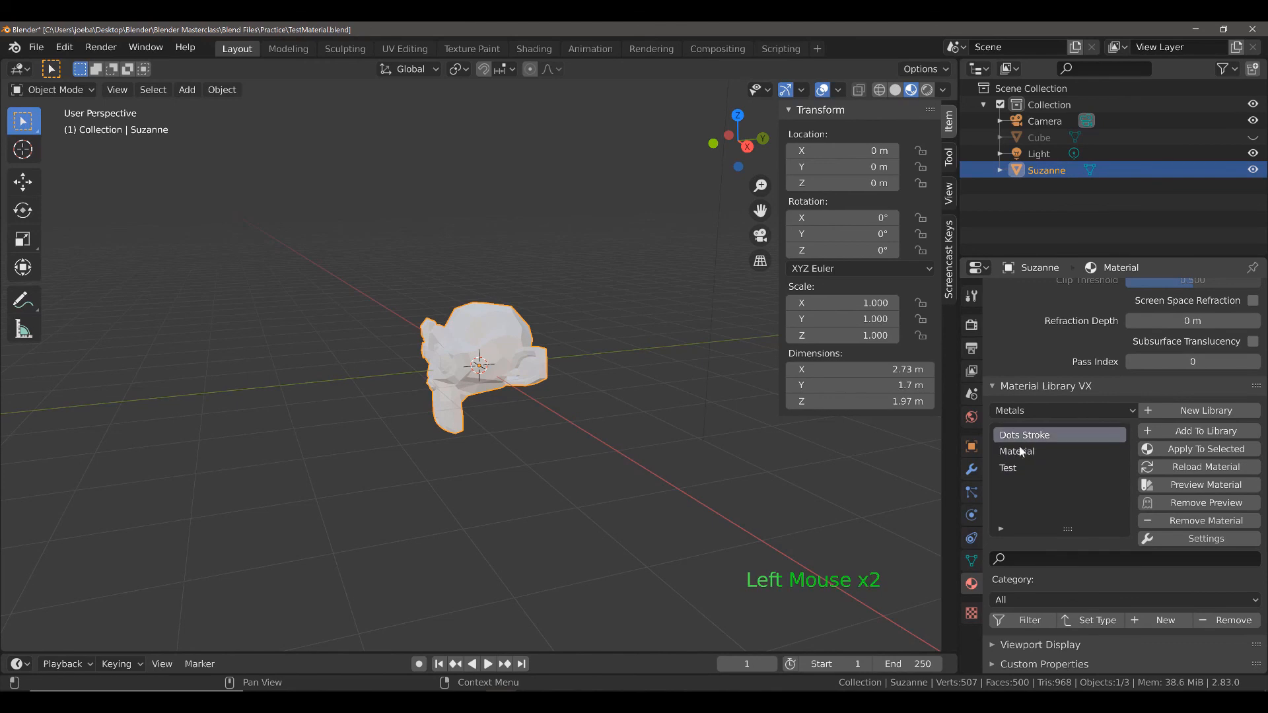
{"action": "left_click", "coordinate": [1007, 468]}
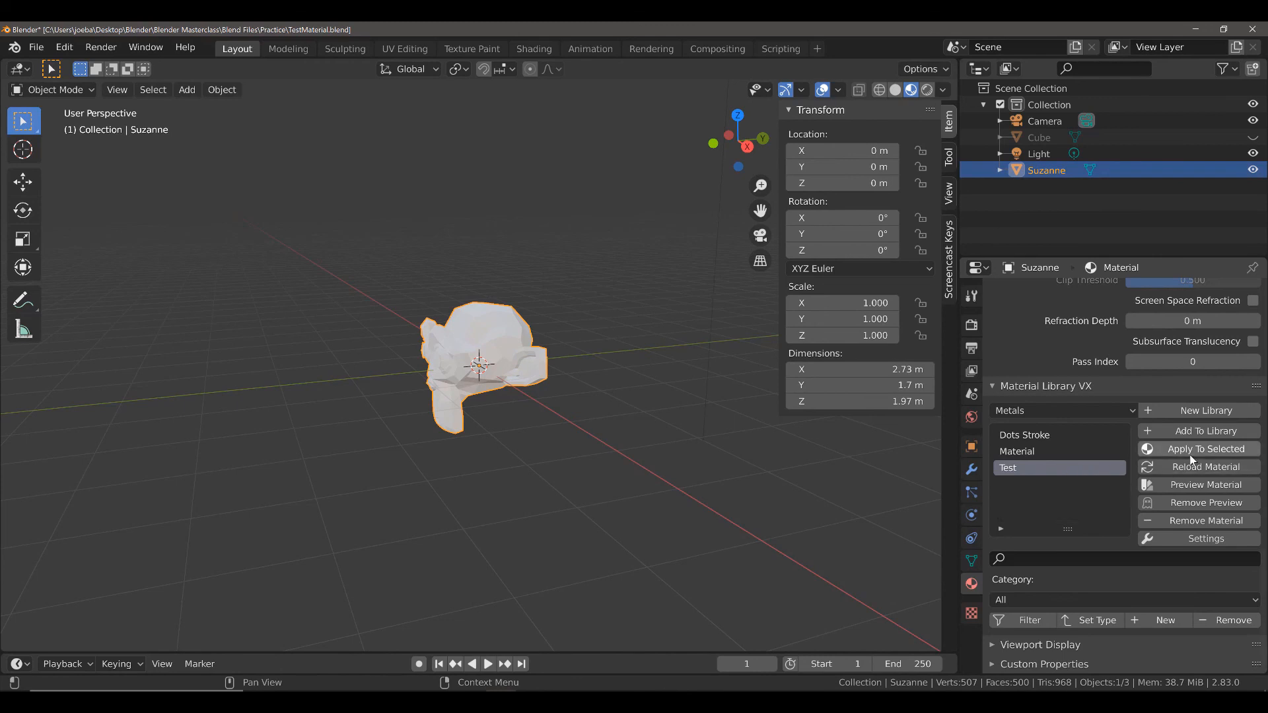
{"action": "mouse_move", "coordinate": [1204, 457]}
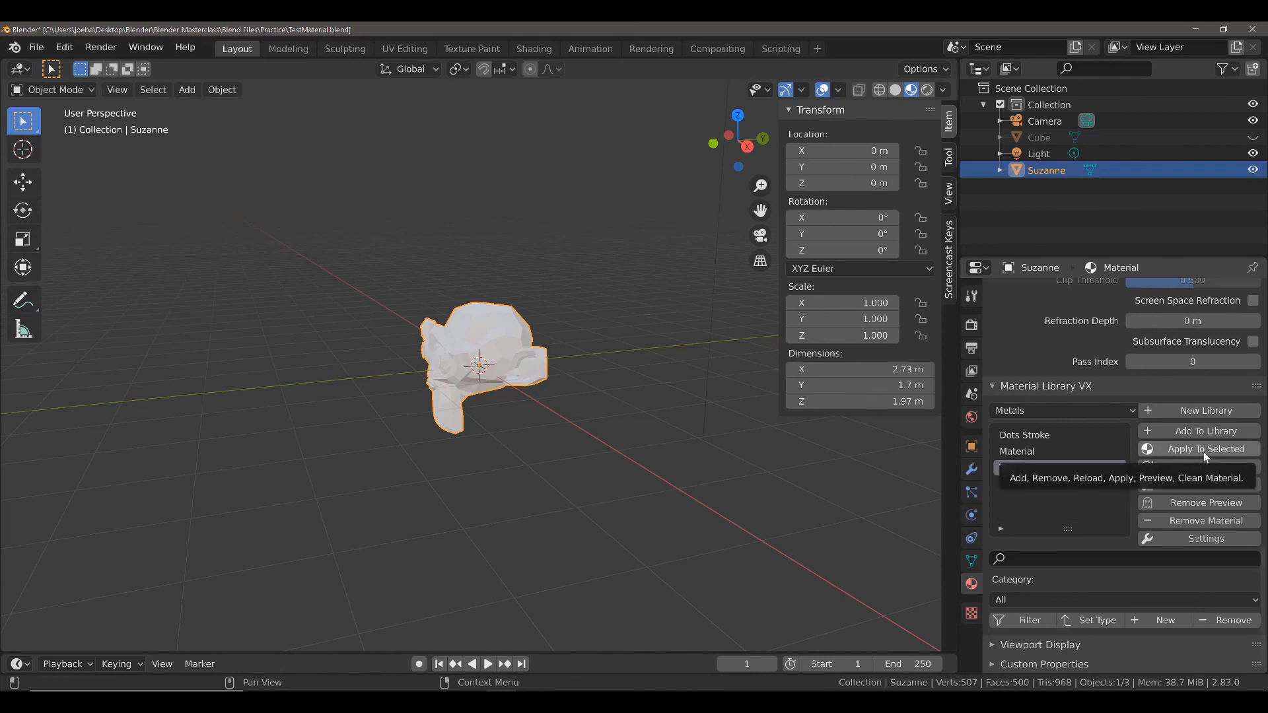
{"action": "mouse_move", "coordinate": [1209, 453]}
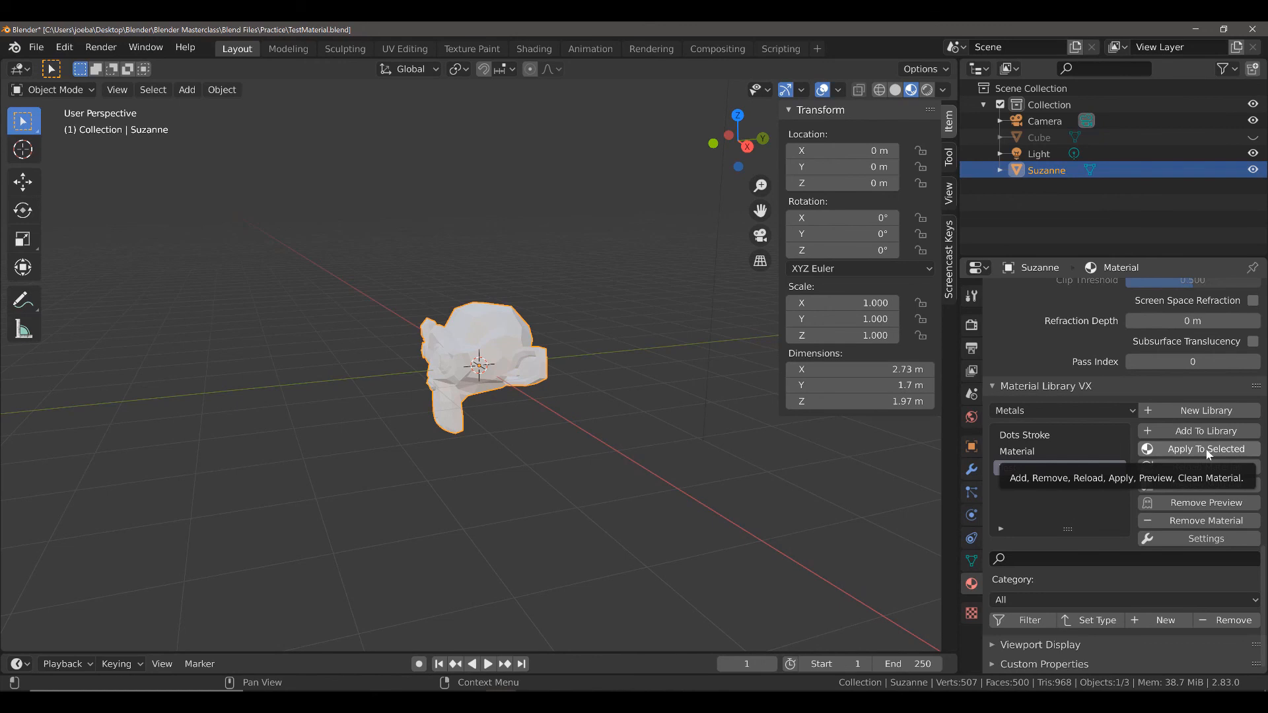
Step: Apply the orange metallic Test material from Metals to Suzanne via Apply To Selected
{"action": "left_click", "coordinate": [1199, 449]}
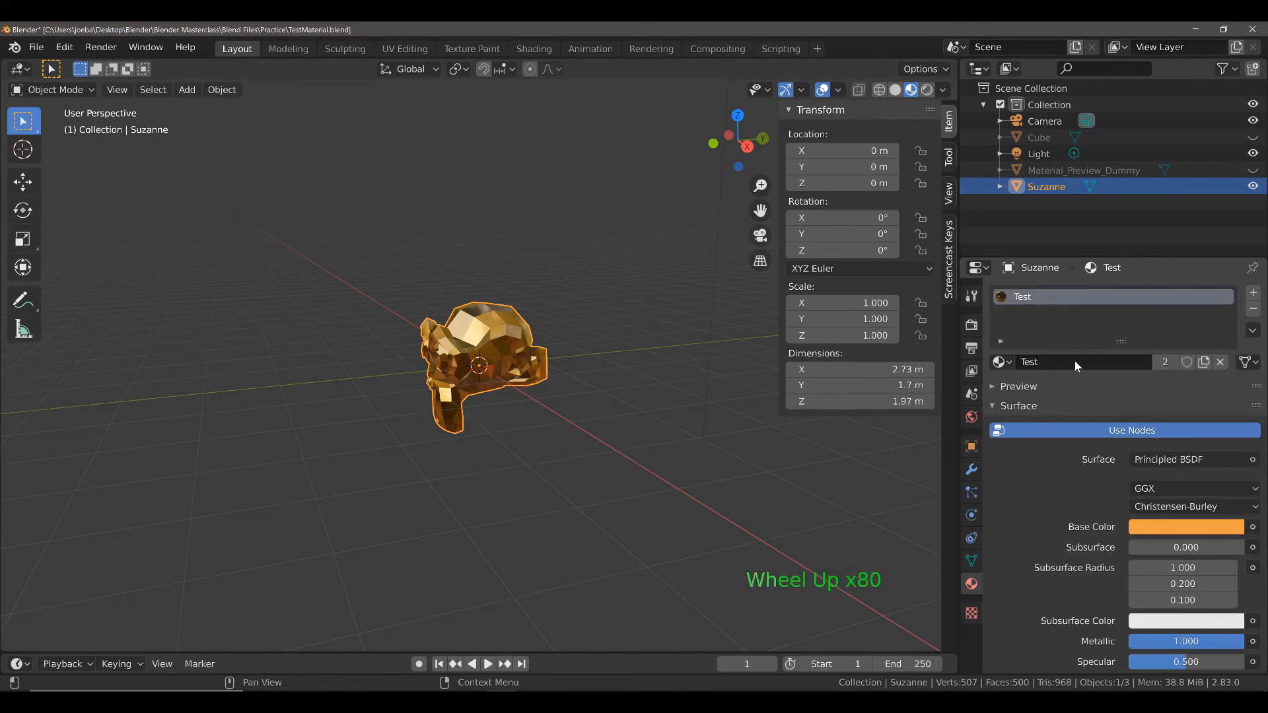
{"action": "mouse_move", "coordinate": [999, 362]}
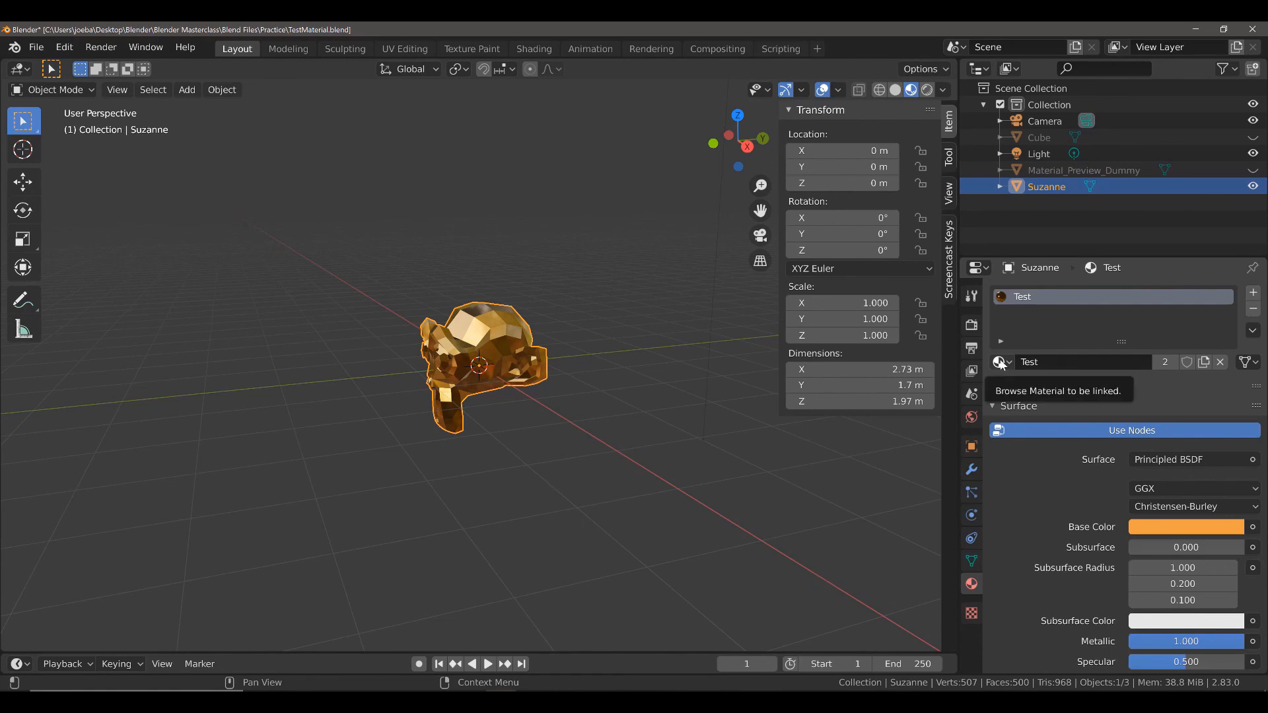
{"action": "left_click", "coordinate": [998, 362]}
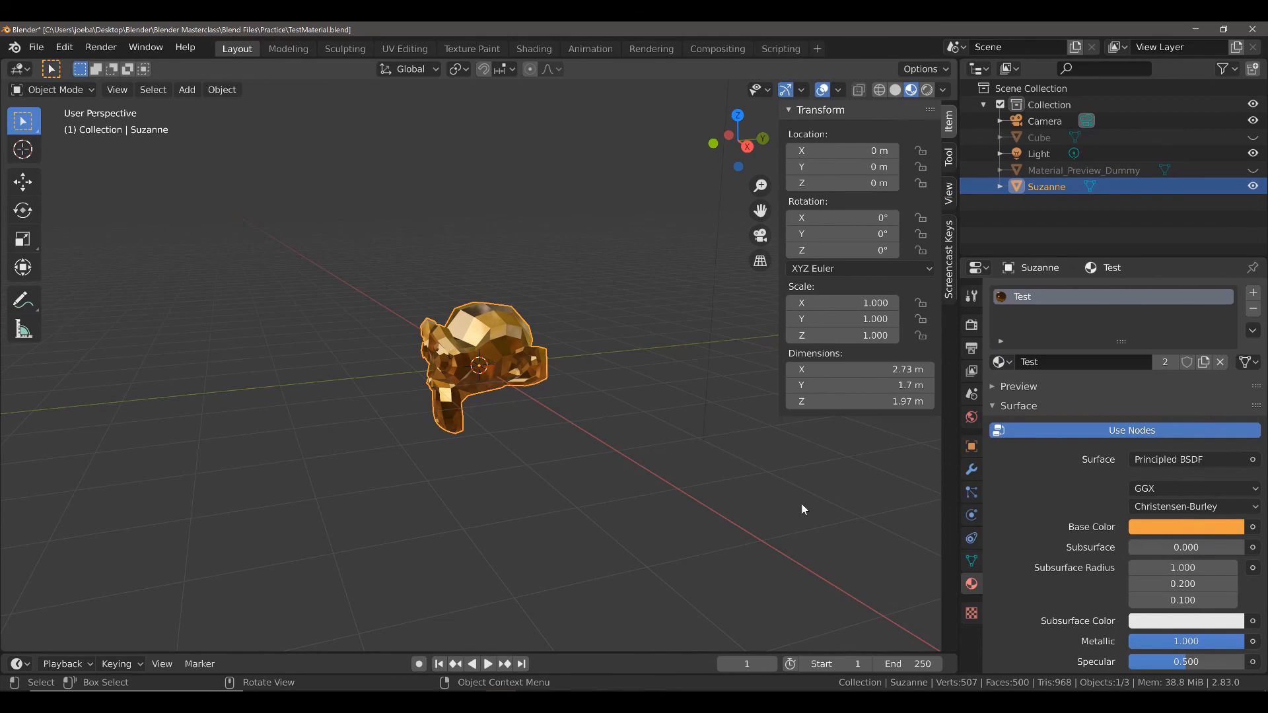
{"action": "mouse_move", "coordinate": [93, 90]}
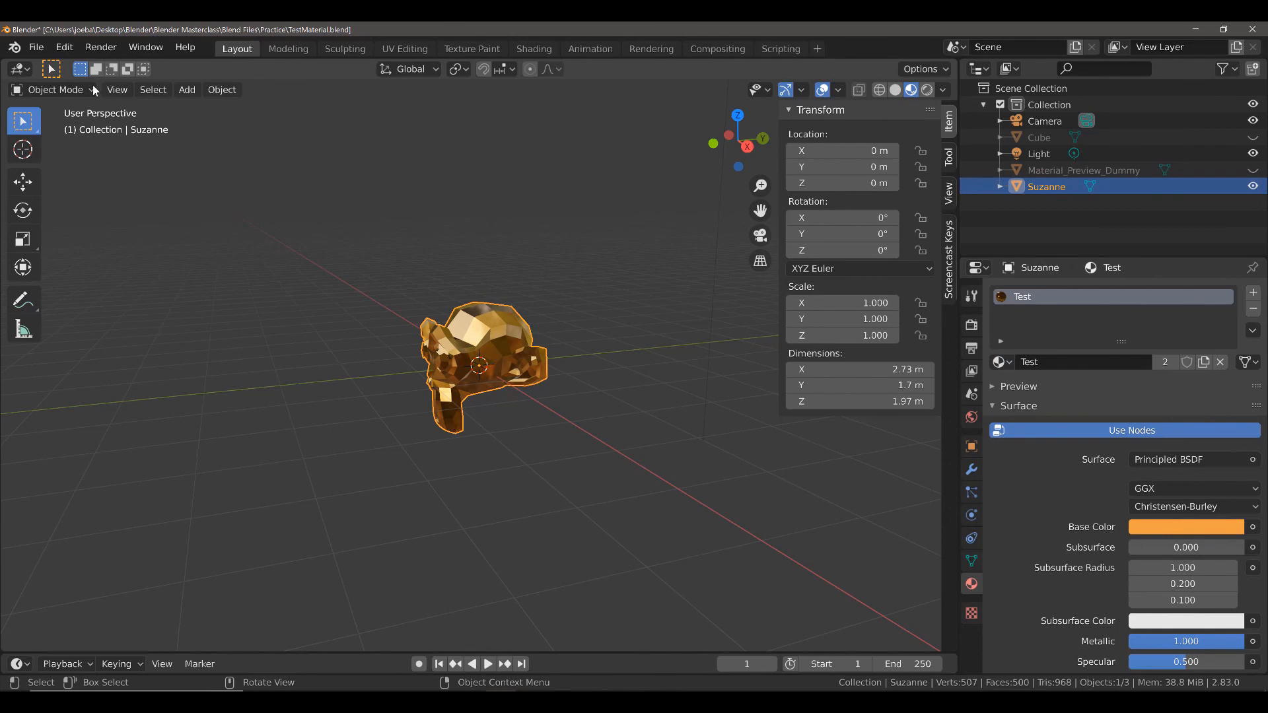
Step: Start a new General file without saving and replace the default cube with a UV sphere
{"action": "left_click", "coordinate": [37, 48]}
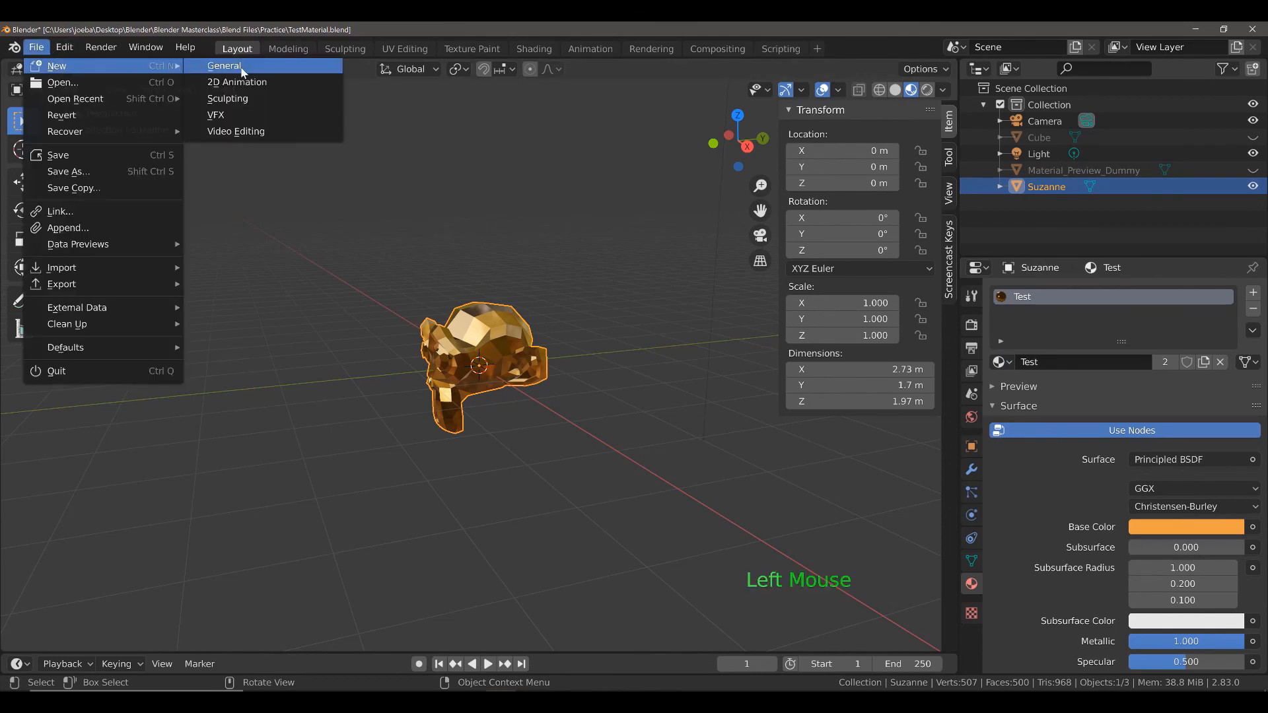
{"action": "left_click", "coordinate": [224, 66]}
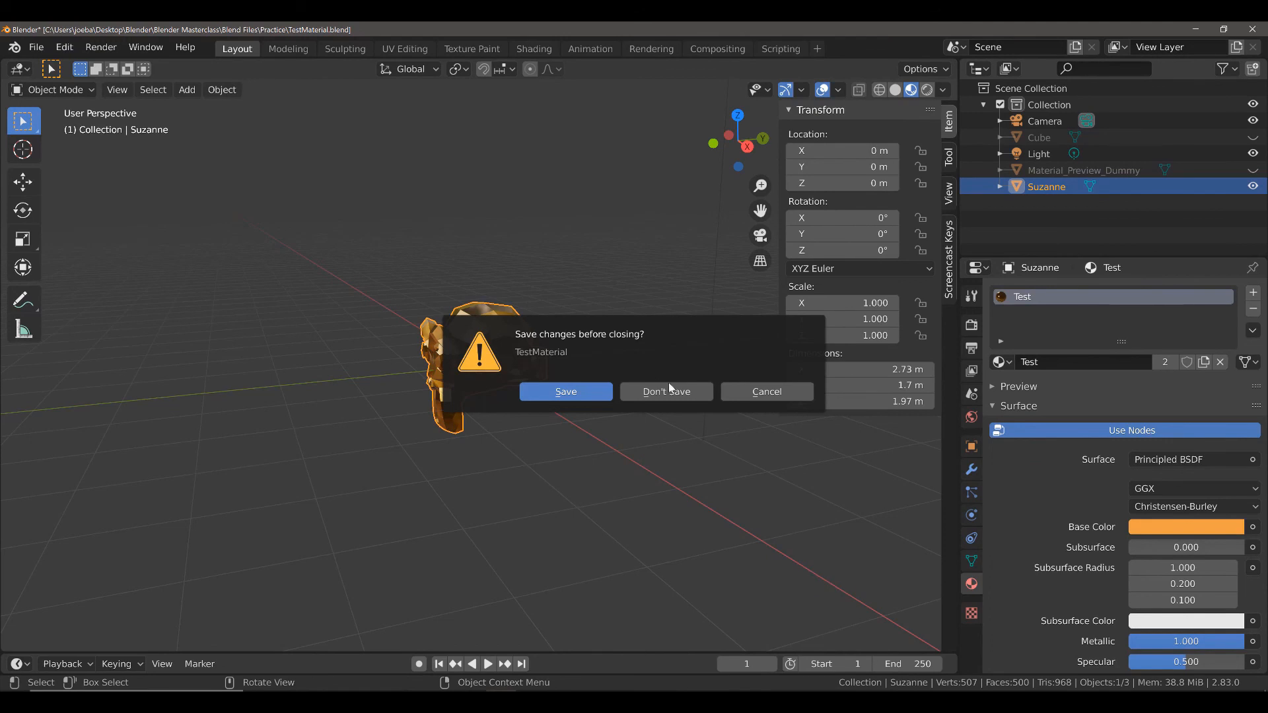
{"action": "left_click", "coordinate": [665, 391]}
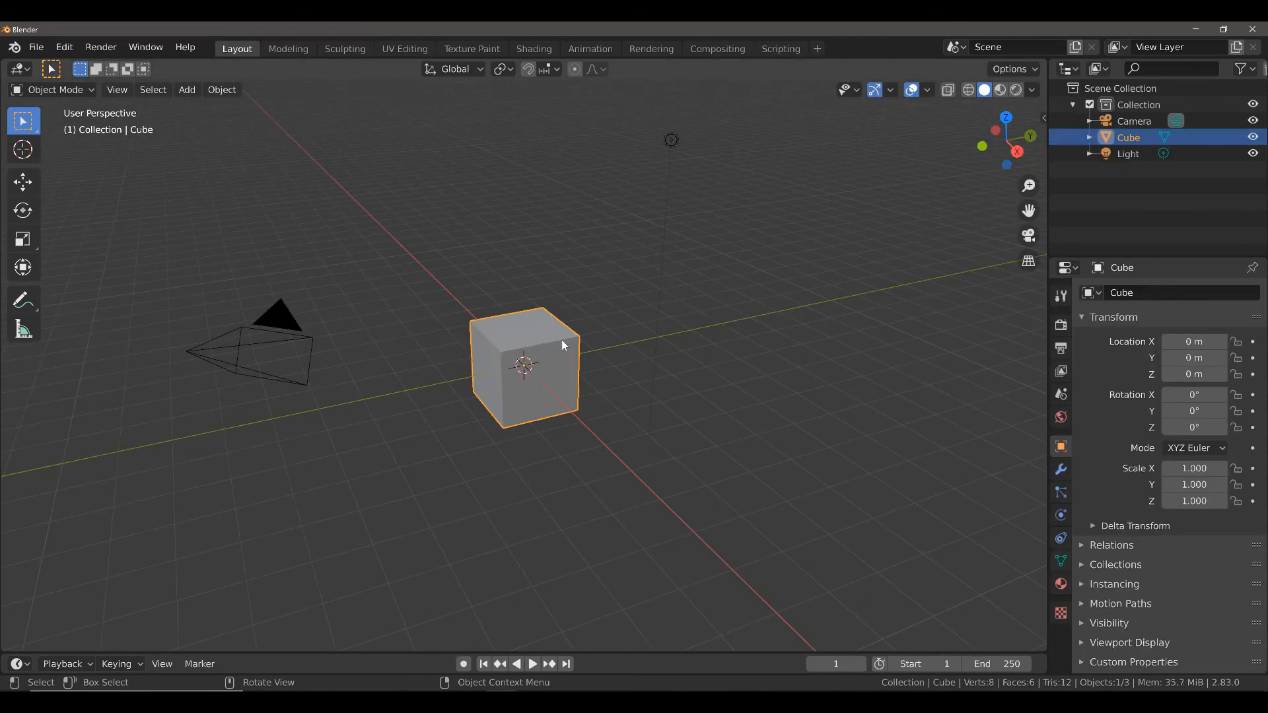
{"action": "mouse_move", "coordinate": [550, 356]}
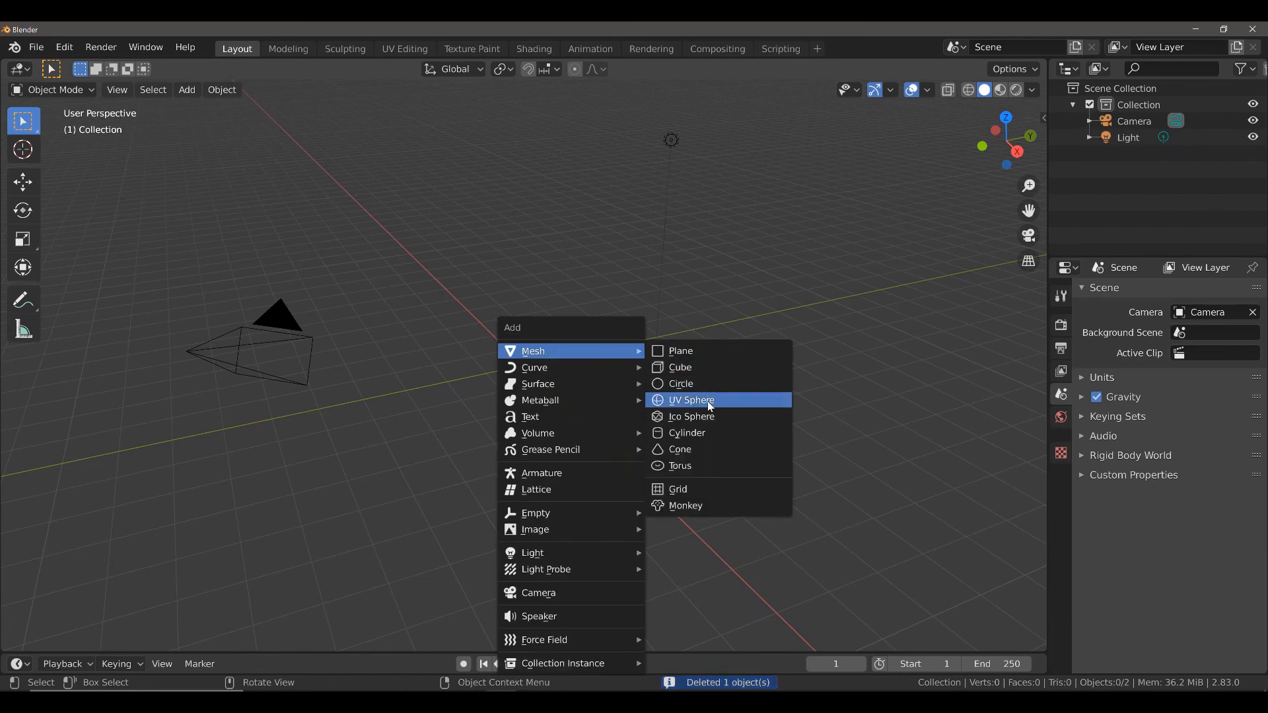
{"action": "left_click", "coordinate": [690, 400]}
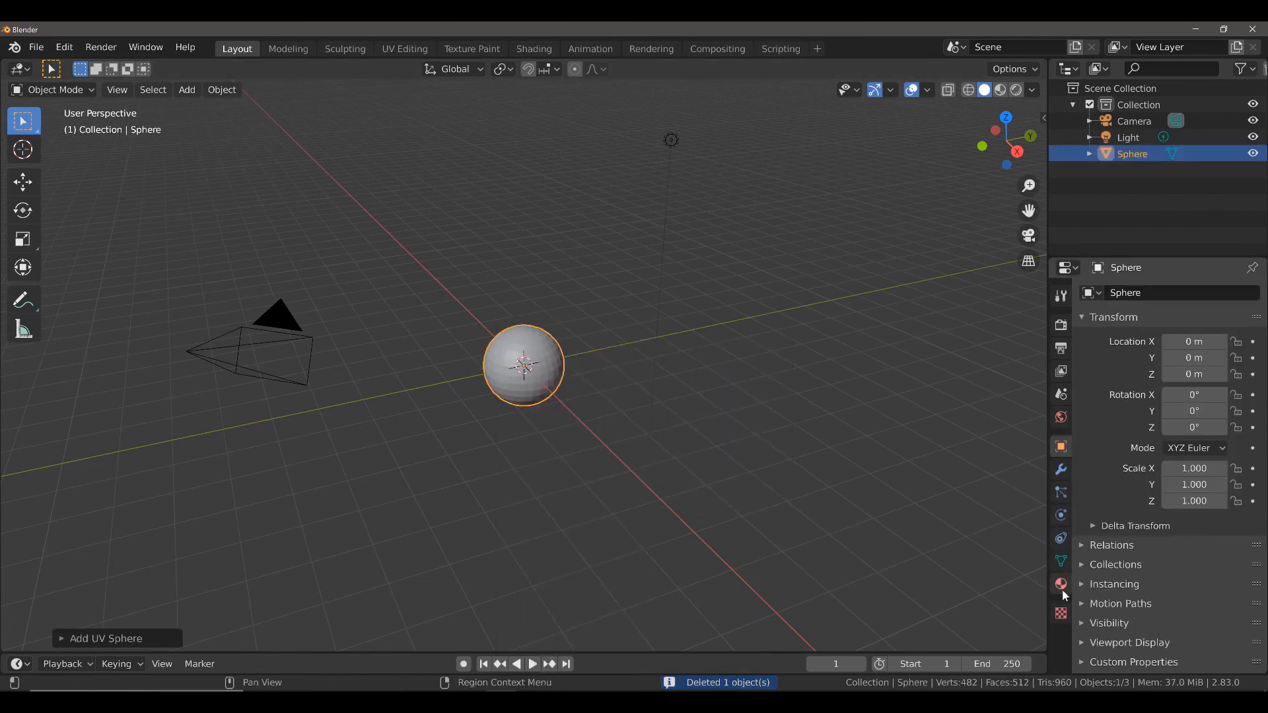
Step: Give the UV sphere a new default material in Material Properties
{"action": "left_click", "coordinate": [1061, 584]}
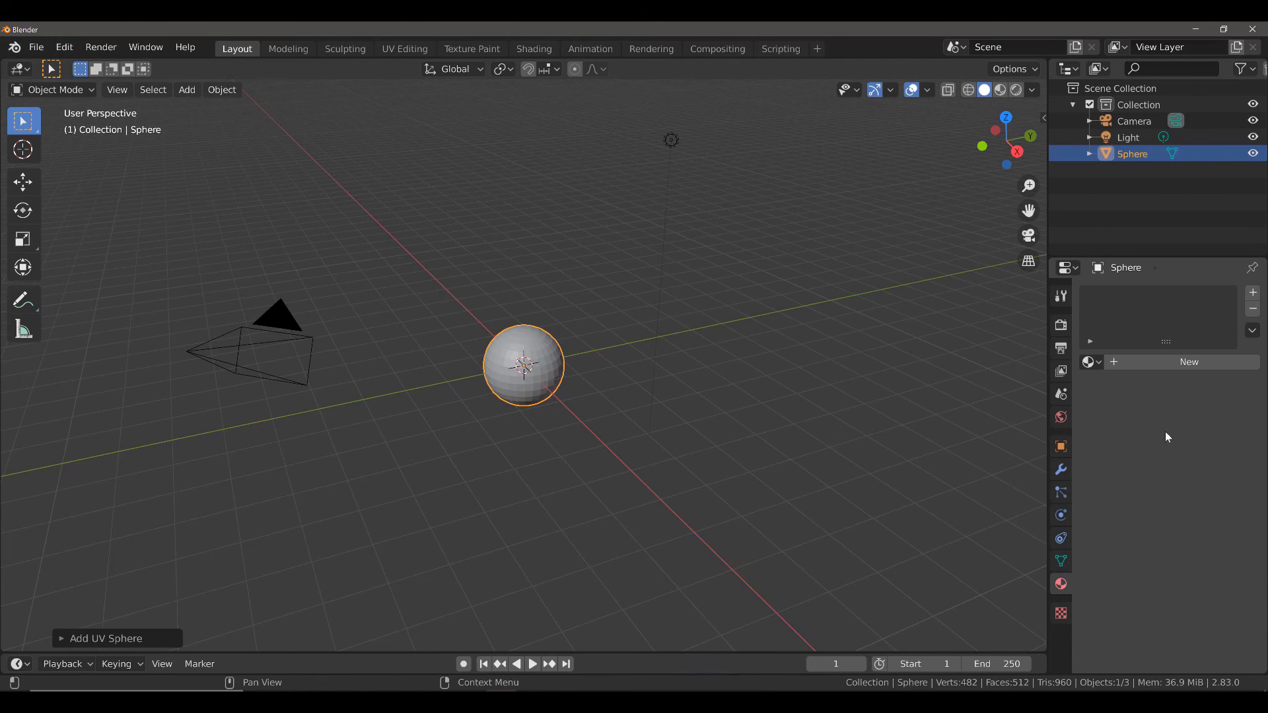
{"action": "left_click", "coordinate": [1188, 362]}
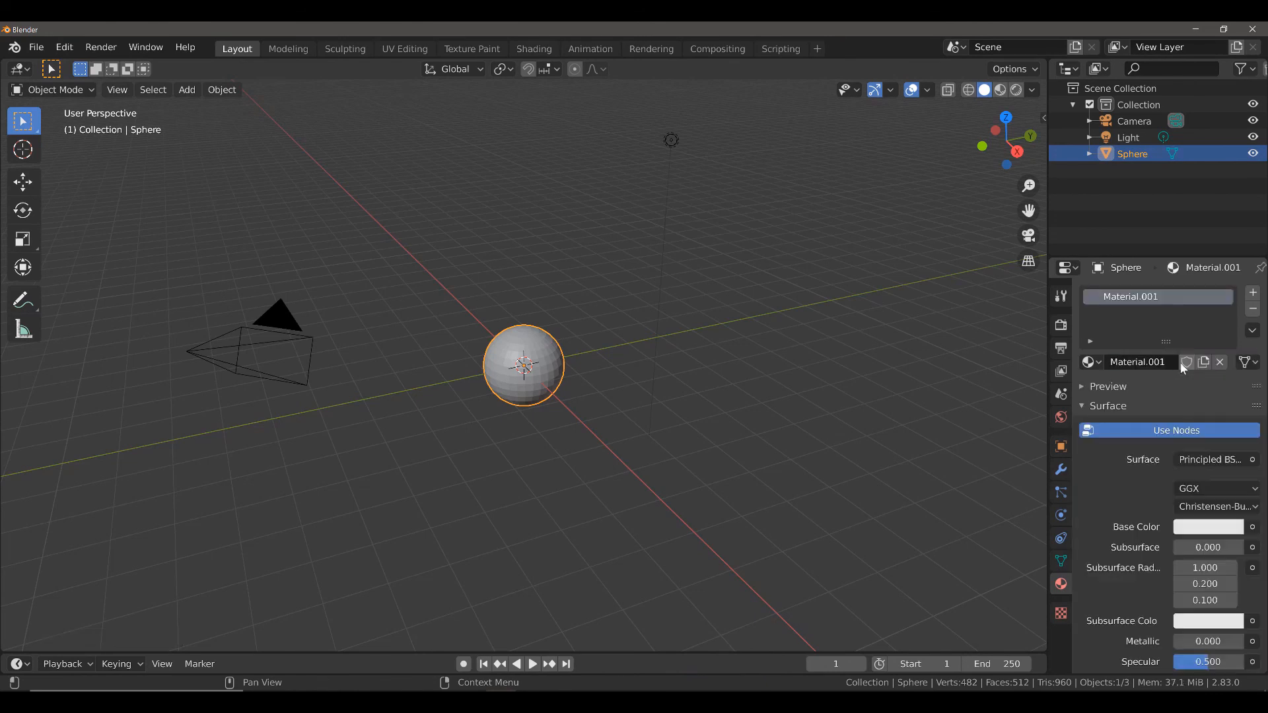
{"action": "scroll", "scroll_direction": "down", "scroll_amount": 3}
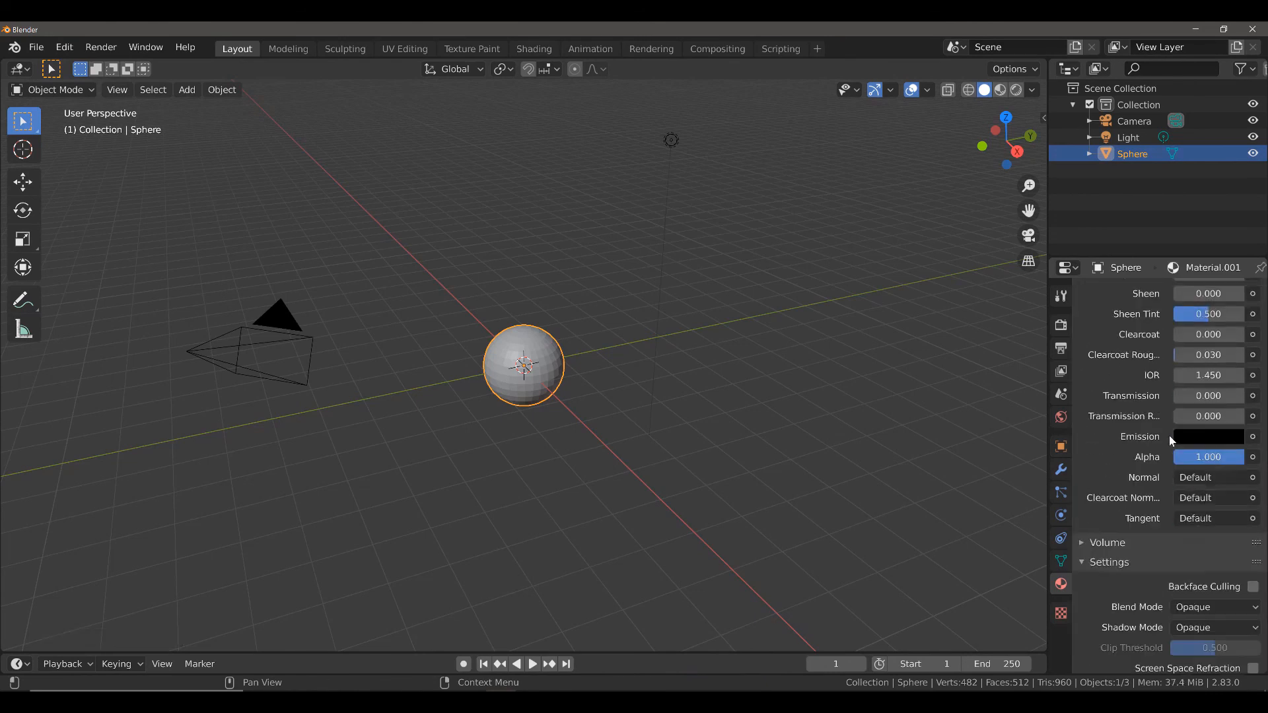
{"action": "scroll", "scroll_direction": "down", "scroll_amount": 3}
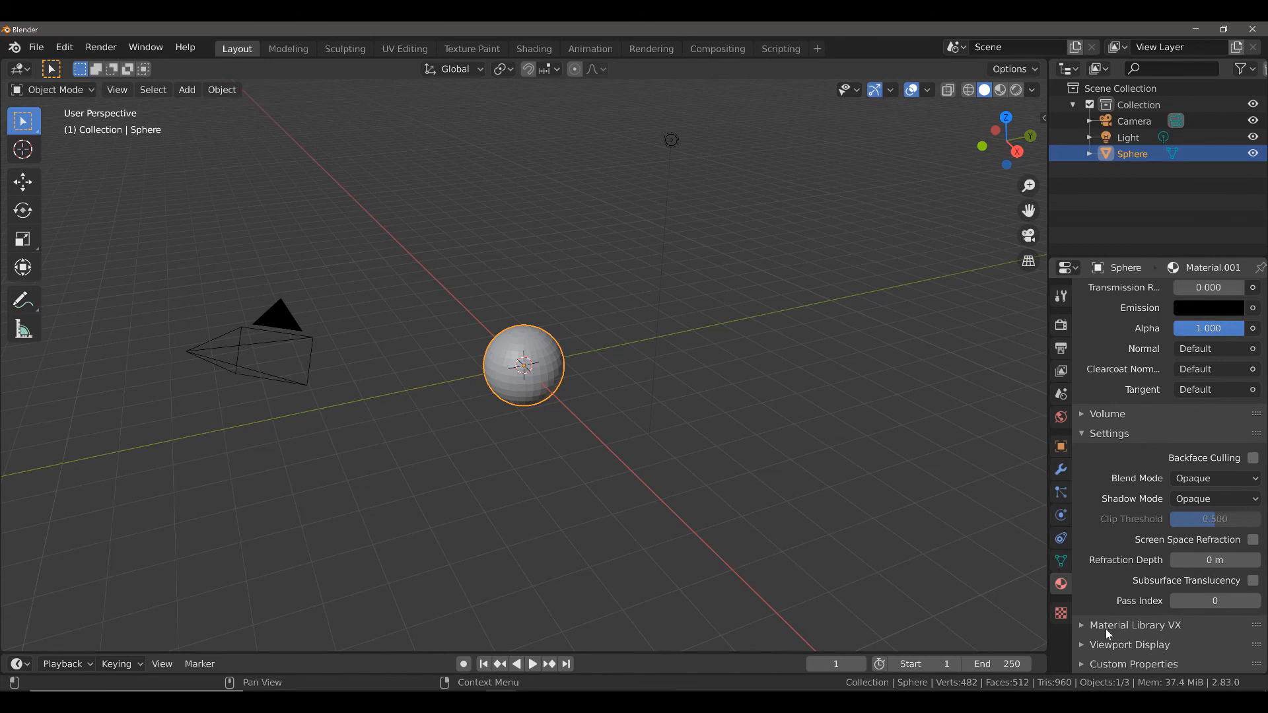
Step: Switch Material Library VX to the Metals library and apply the Test material to the selected sphere
{"action": "left_click", "coordinate": [1083, 626]}
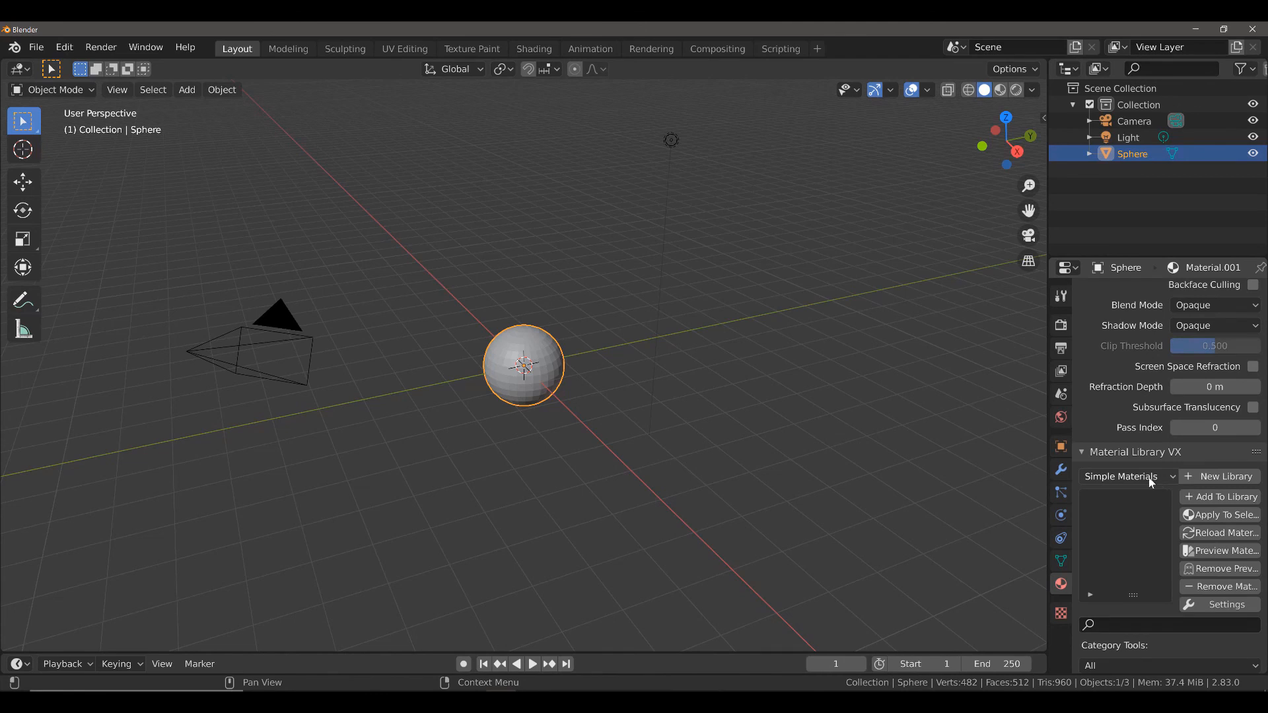
{"action": "left_click", "coordinate": [1128, 475]}
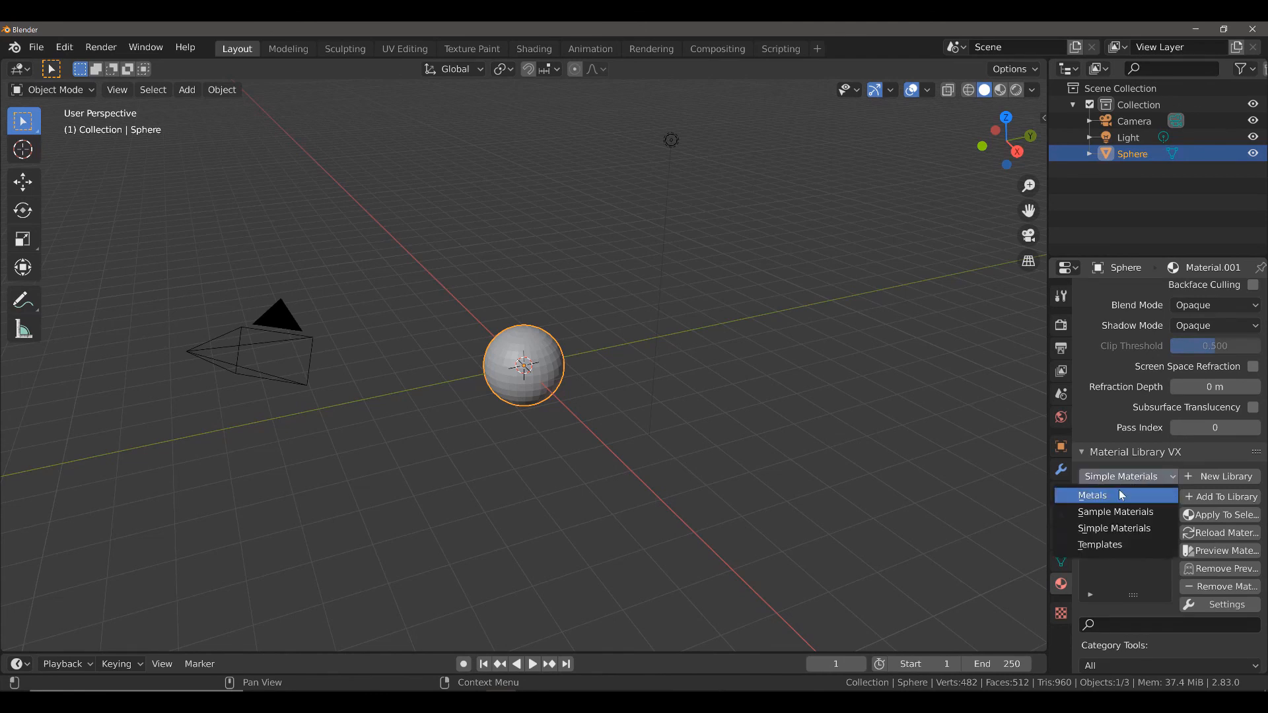
{"action": "left_click", "coordinate": [1092, 495]}
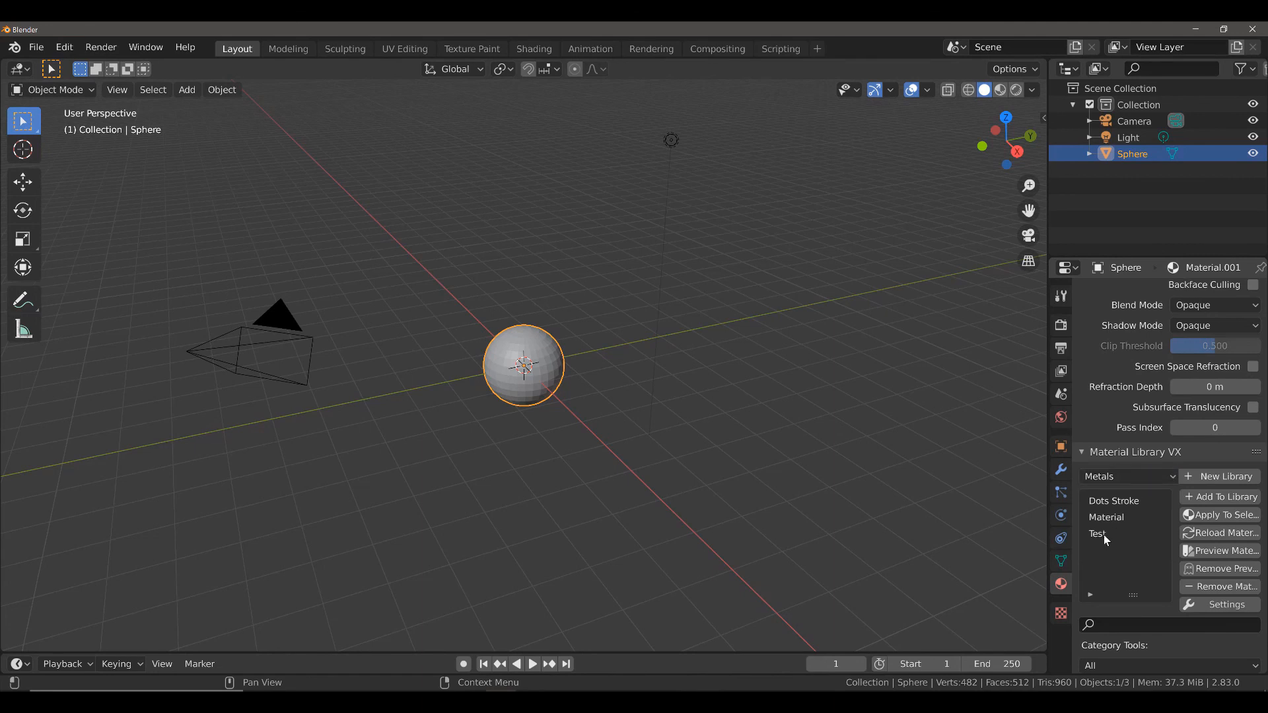
{"action": "mouse_move", "coordinate": [1237, 515]}
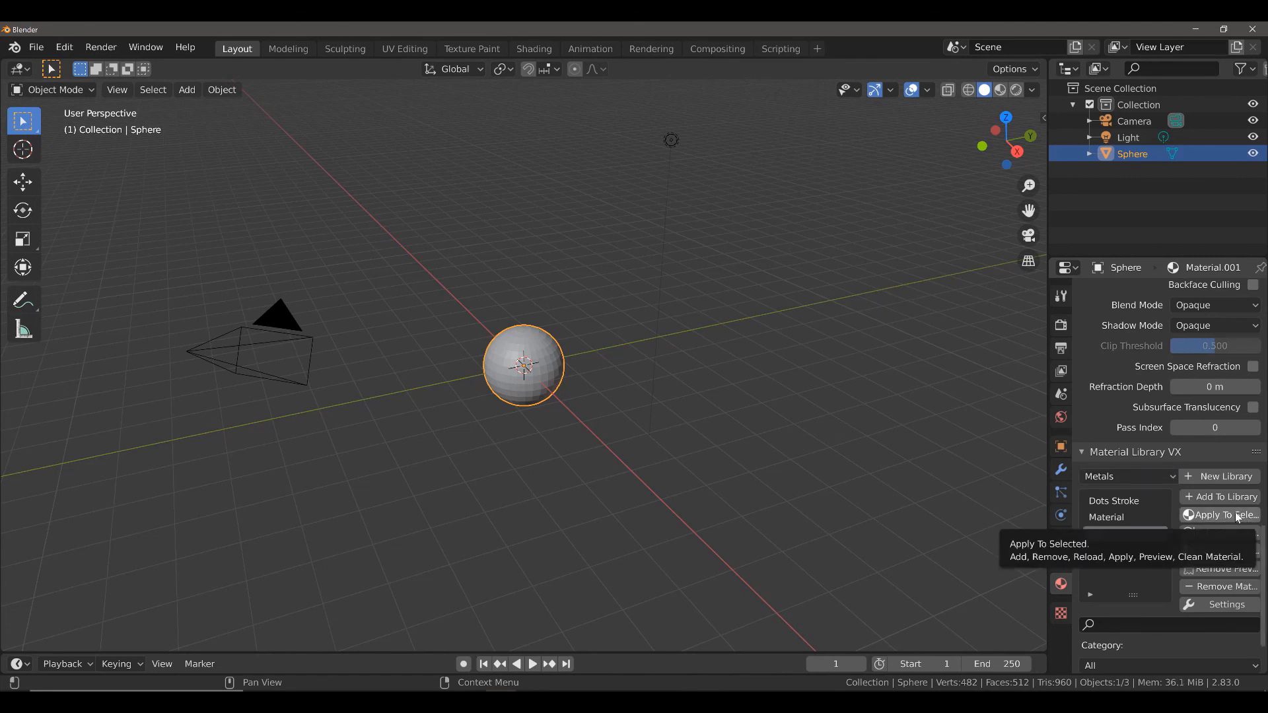
{"action": "left_click", "coordinate": [1220, 515]}
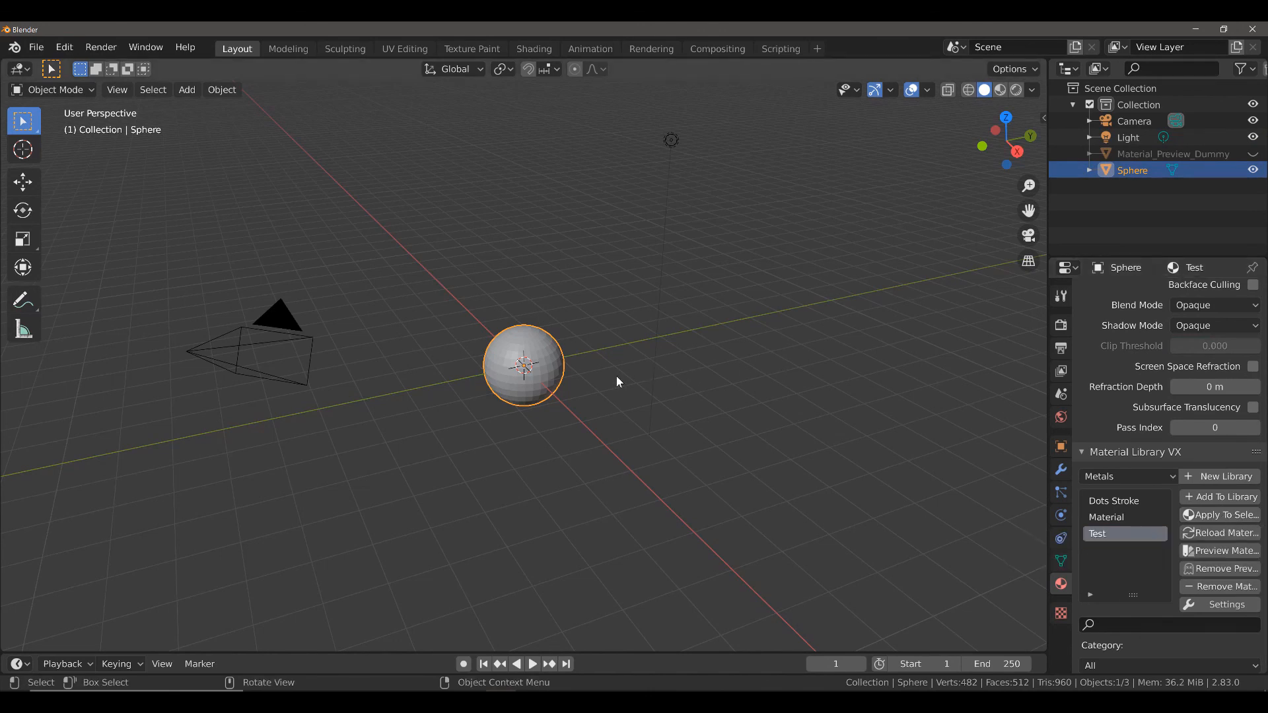
{"action": "left_click", "coordinate": [1000, 90]}
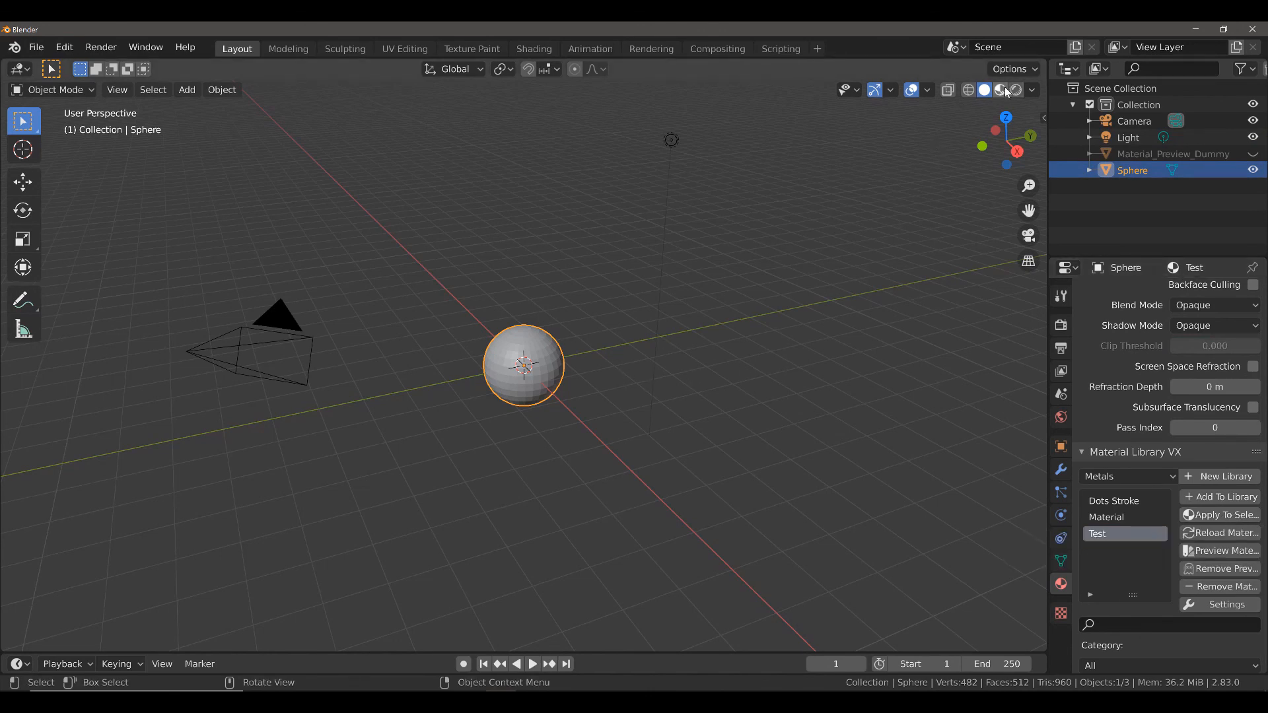
Step: Switch the viewport to Material Preview to show the sphere as shiny gold metal
{"action": "left_click", "coordinate": [999, 89]}
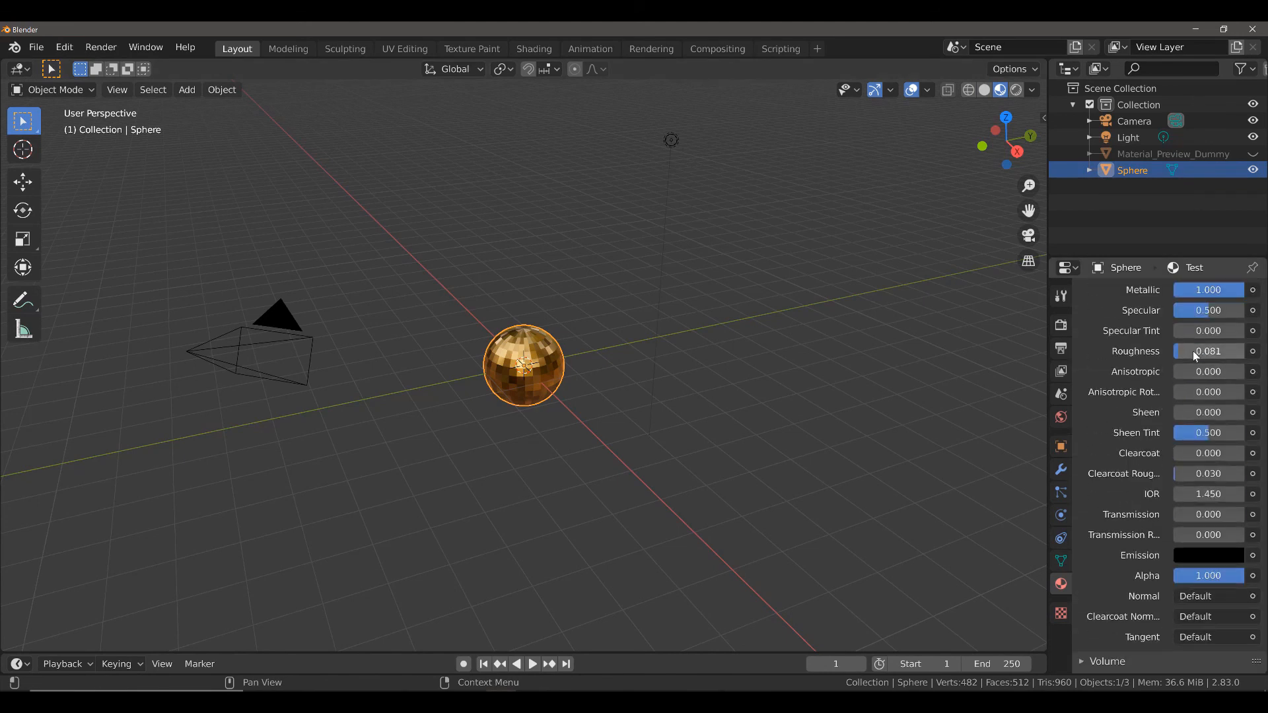
{"action": "scroll", "scroll_direction": "down", "scroll_amount": 3}
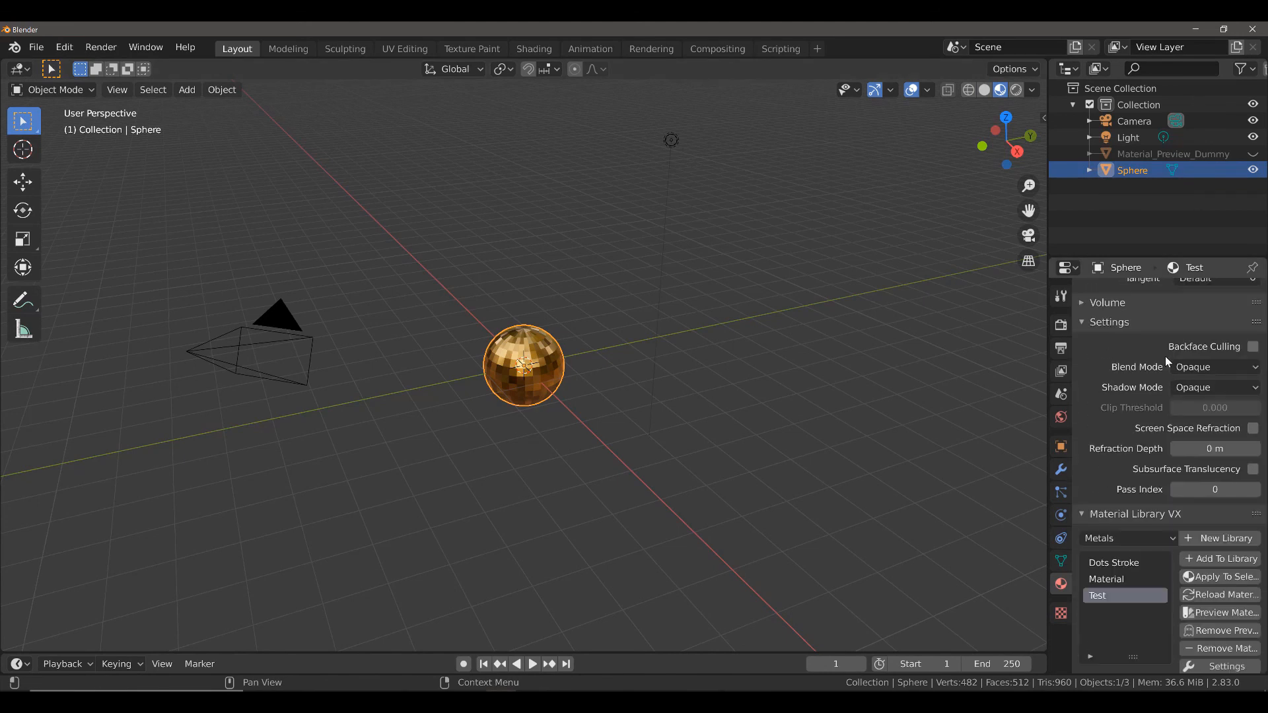